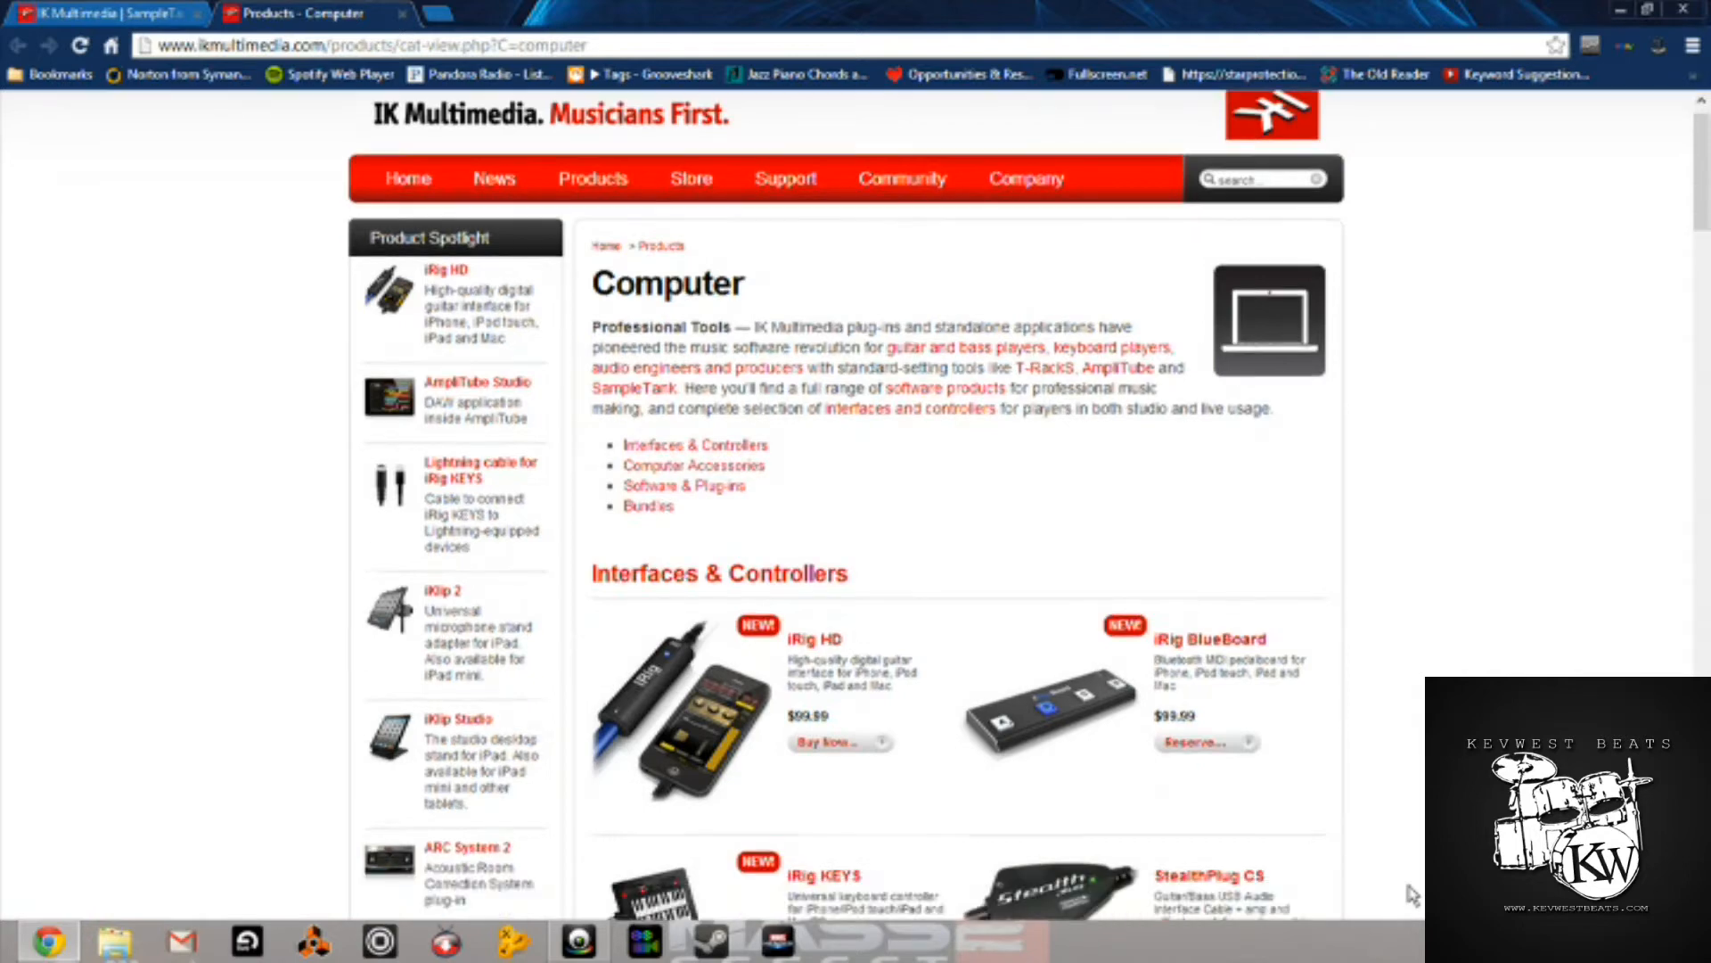
# Step: Scroll the Computer products page down to the Software & Plug-ins listings with the free AmpliTube Custom Shop
pyautogui.scroll(-3)
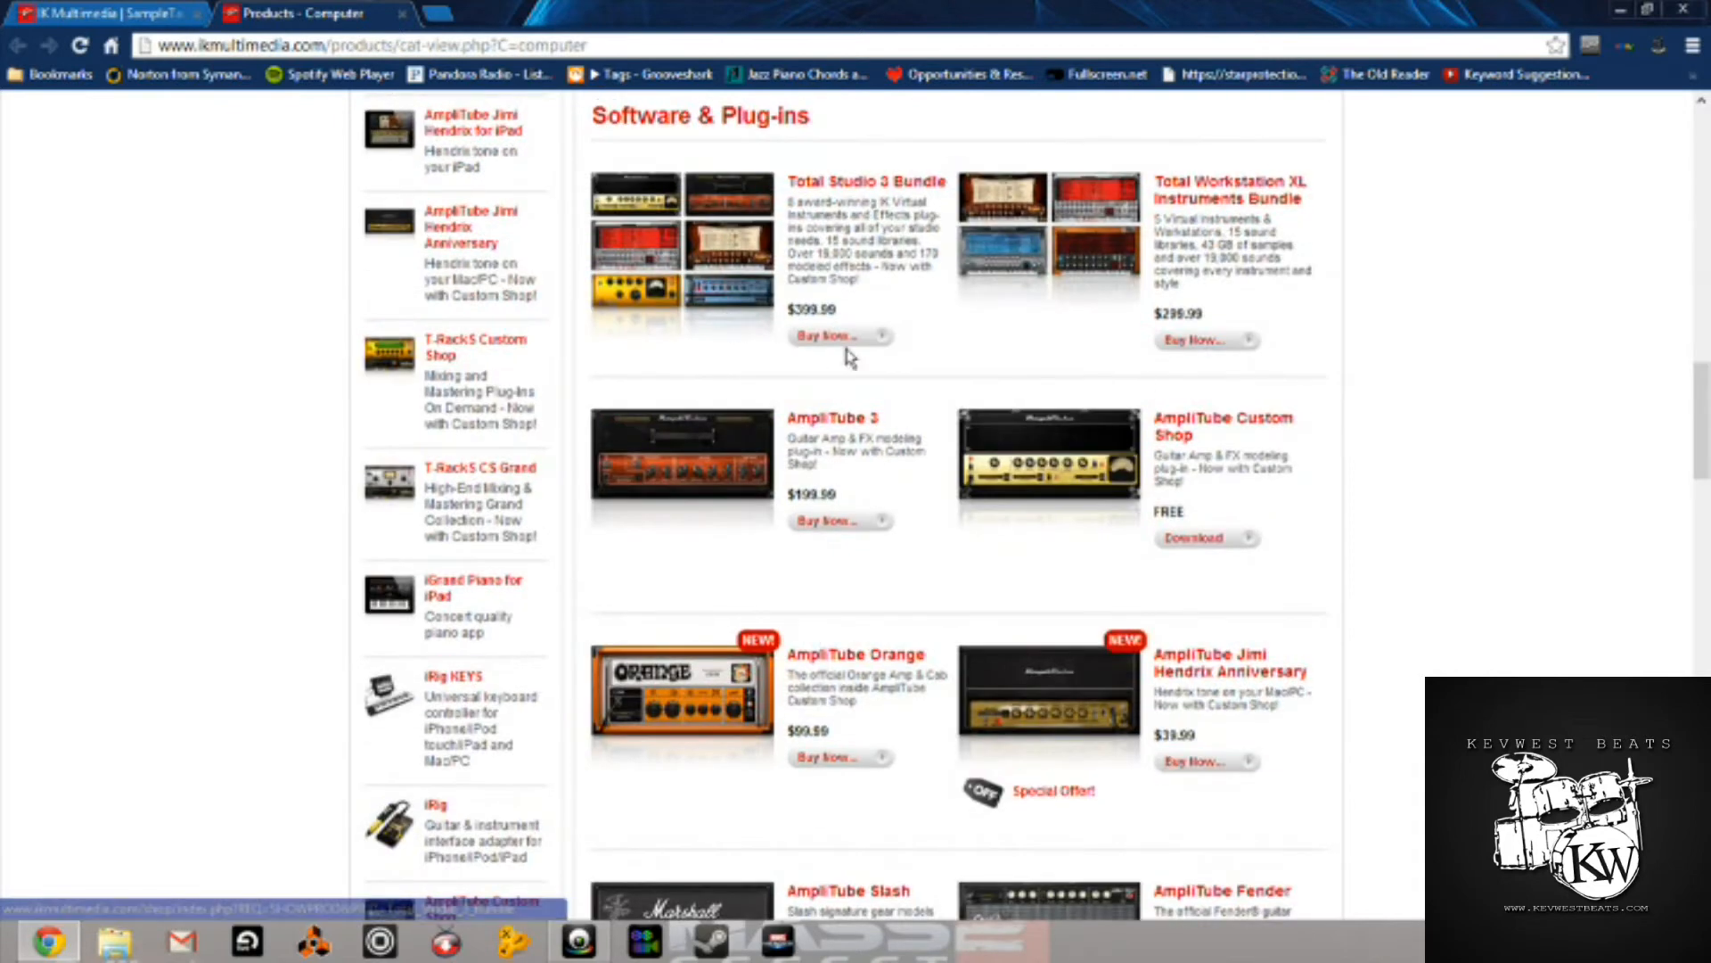
pyautogui.moveTo(1471, 378)
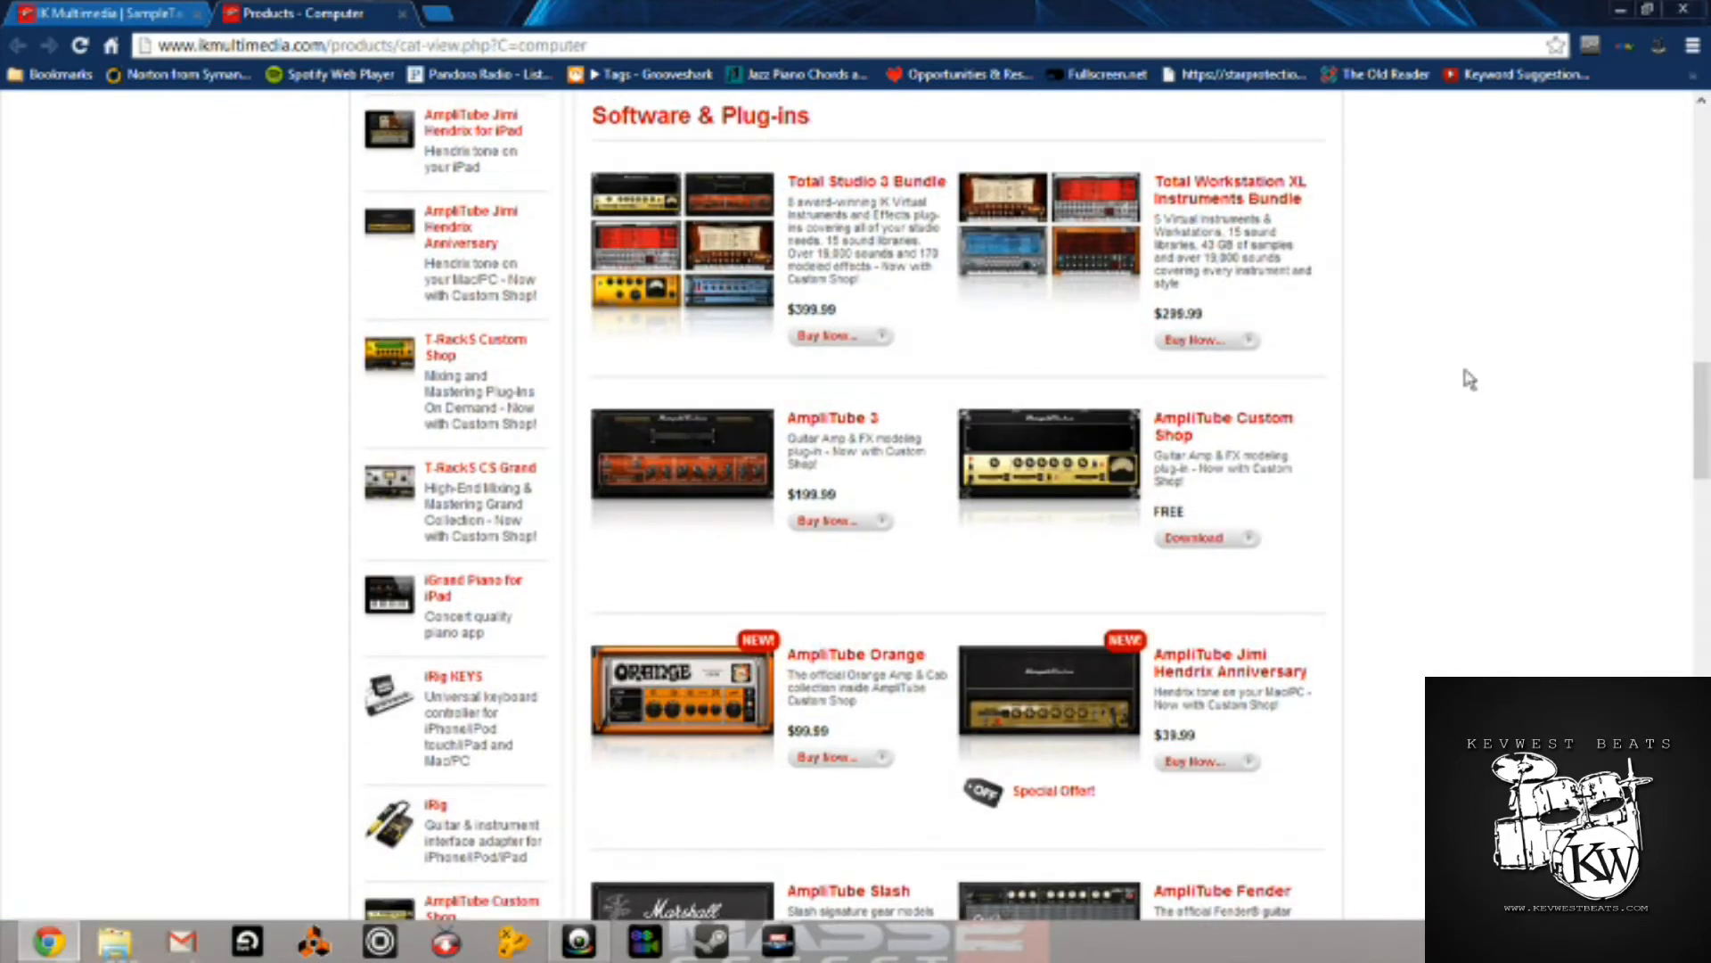
pyautogui.moveTo(1187, 446)
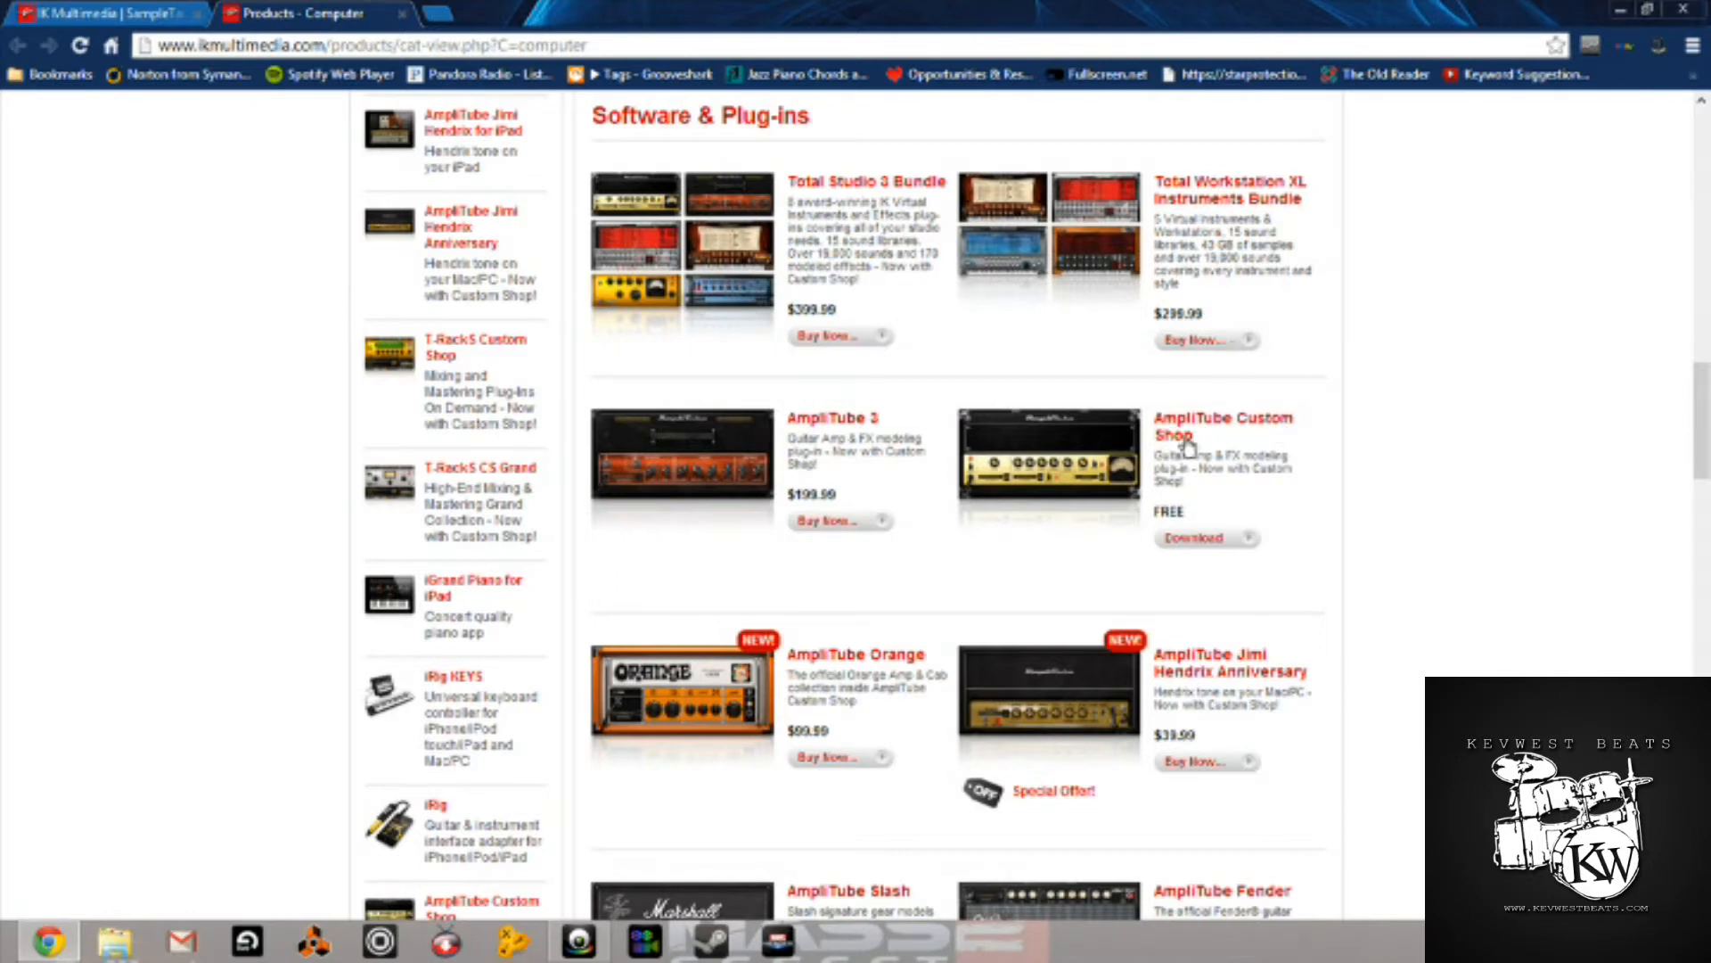
pyautogui.moveTo(1373, 483)
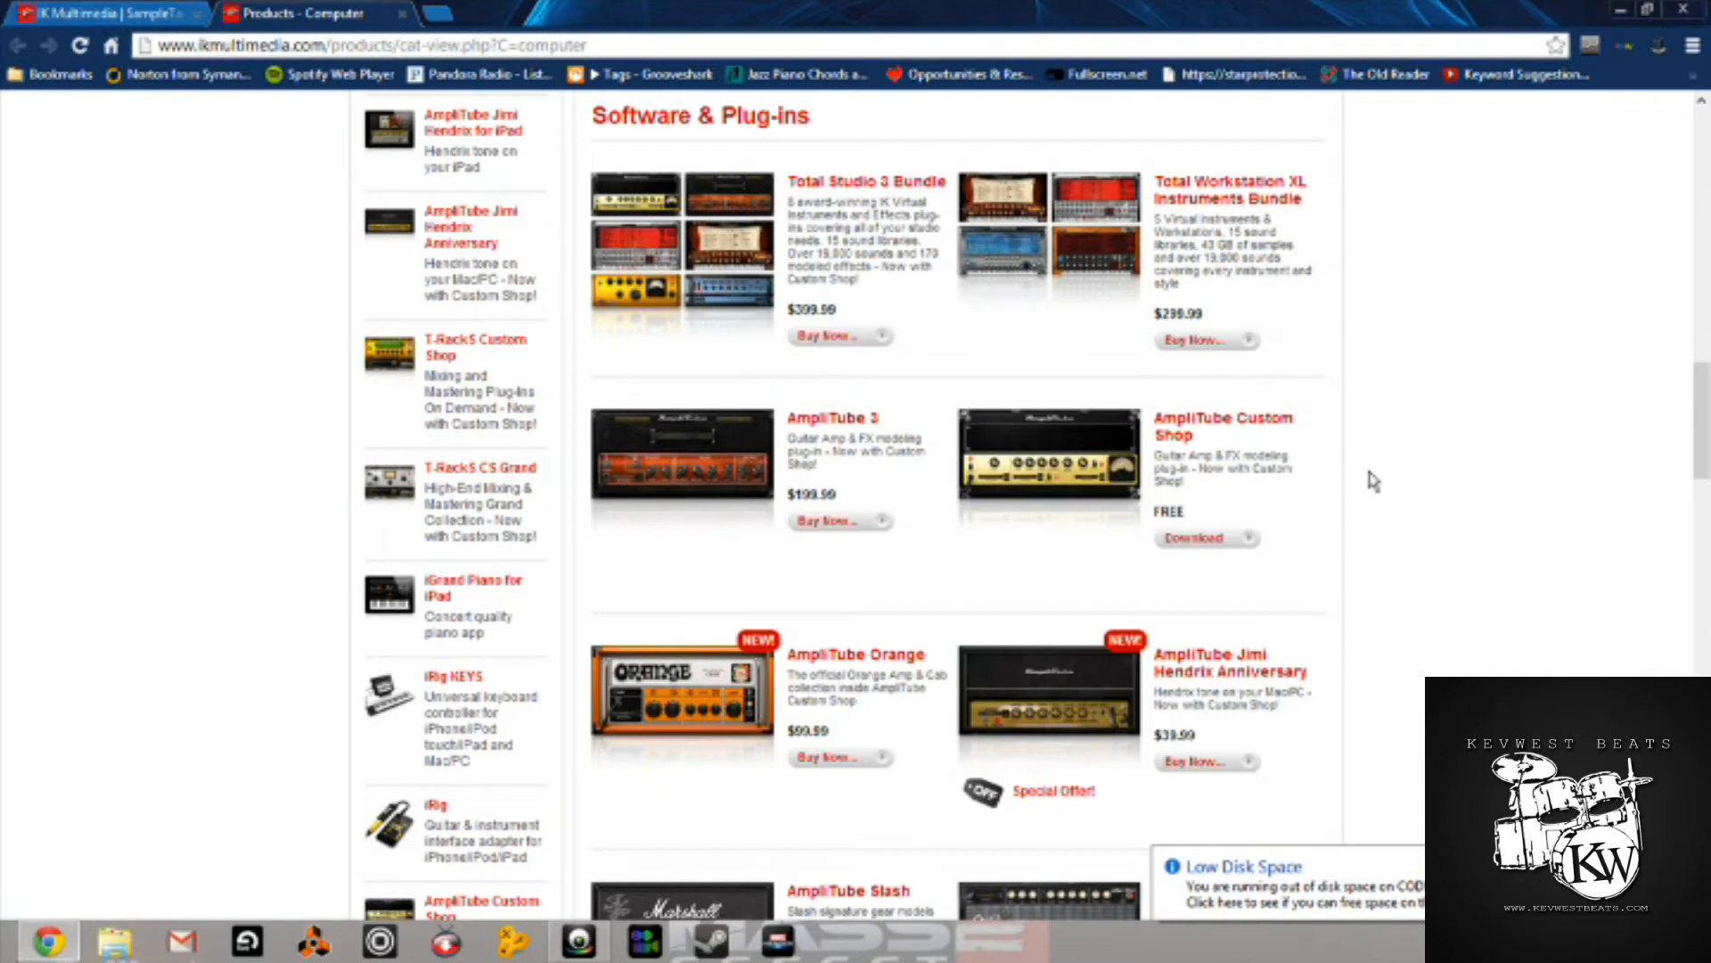
pyautogui.moveTo(1223, 426)
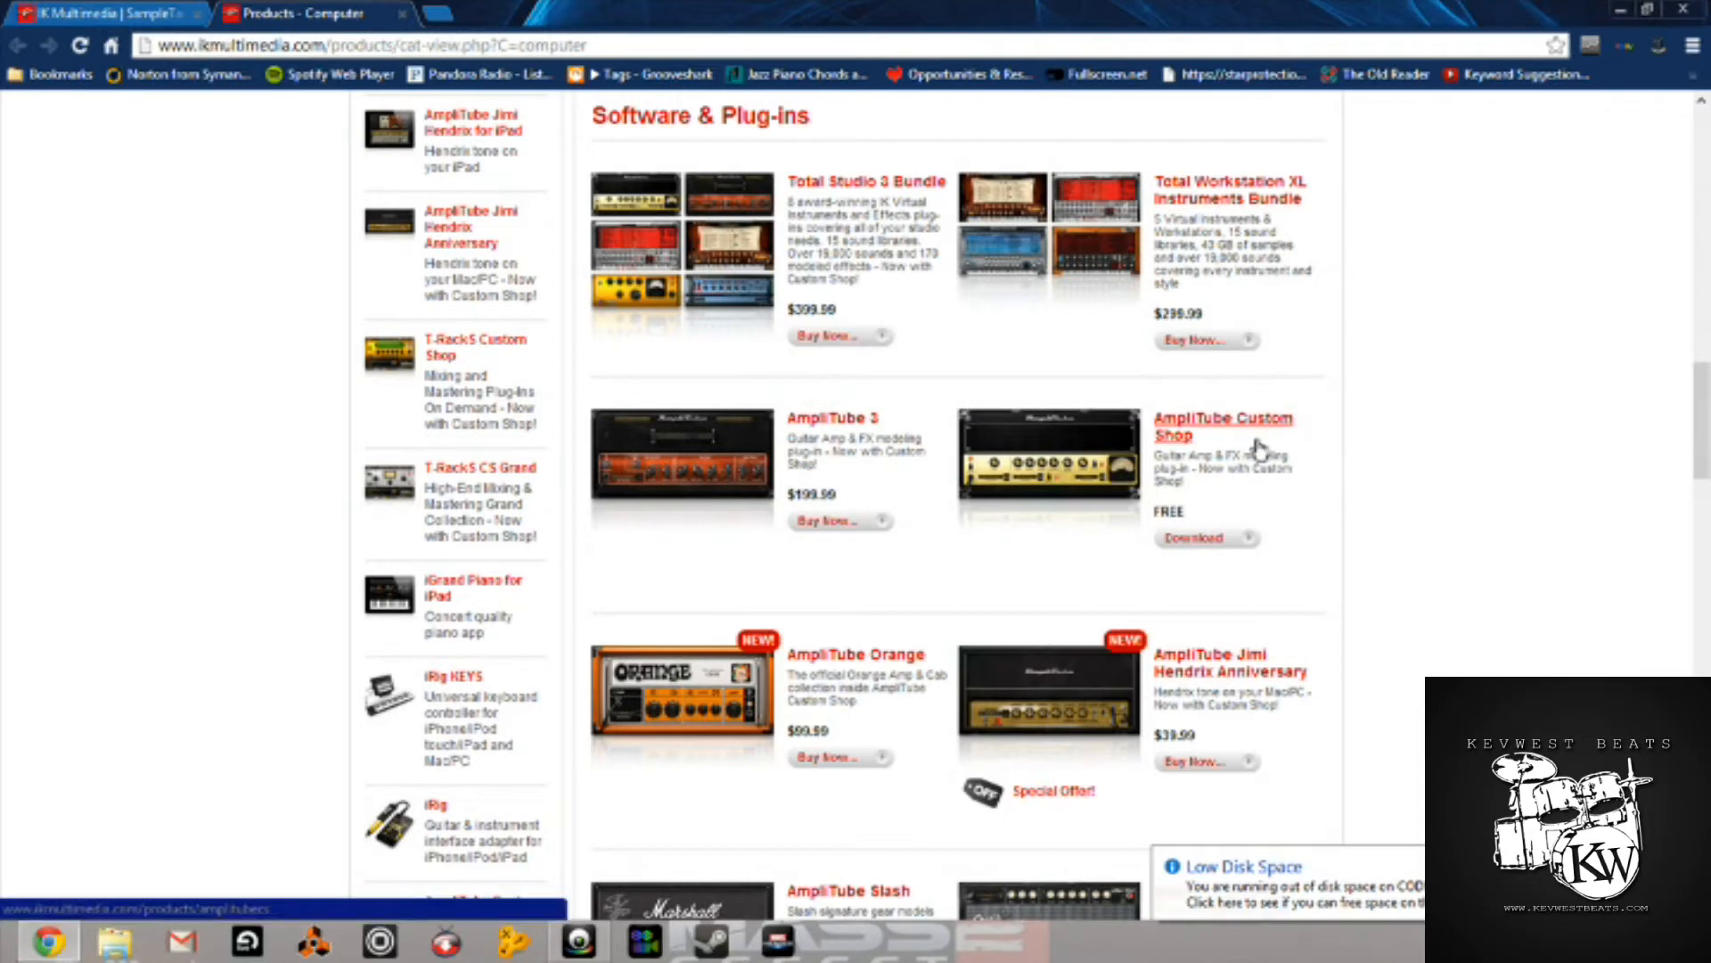
pyautogui.moveTo(1415, 474)
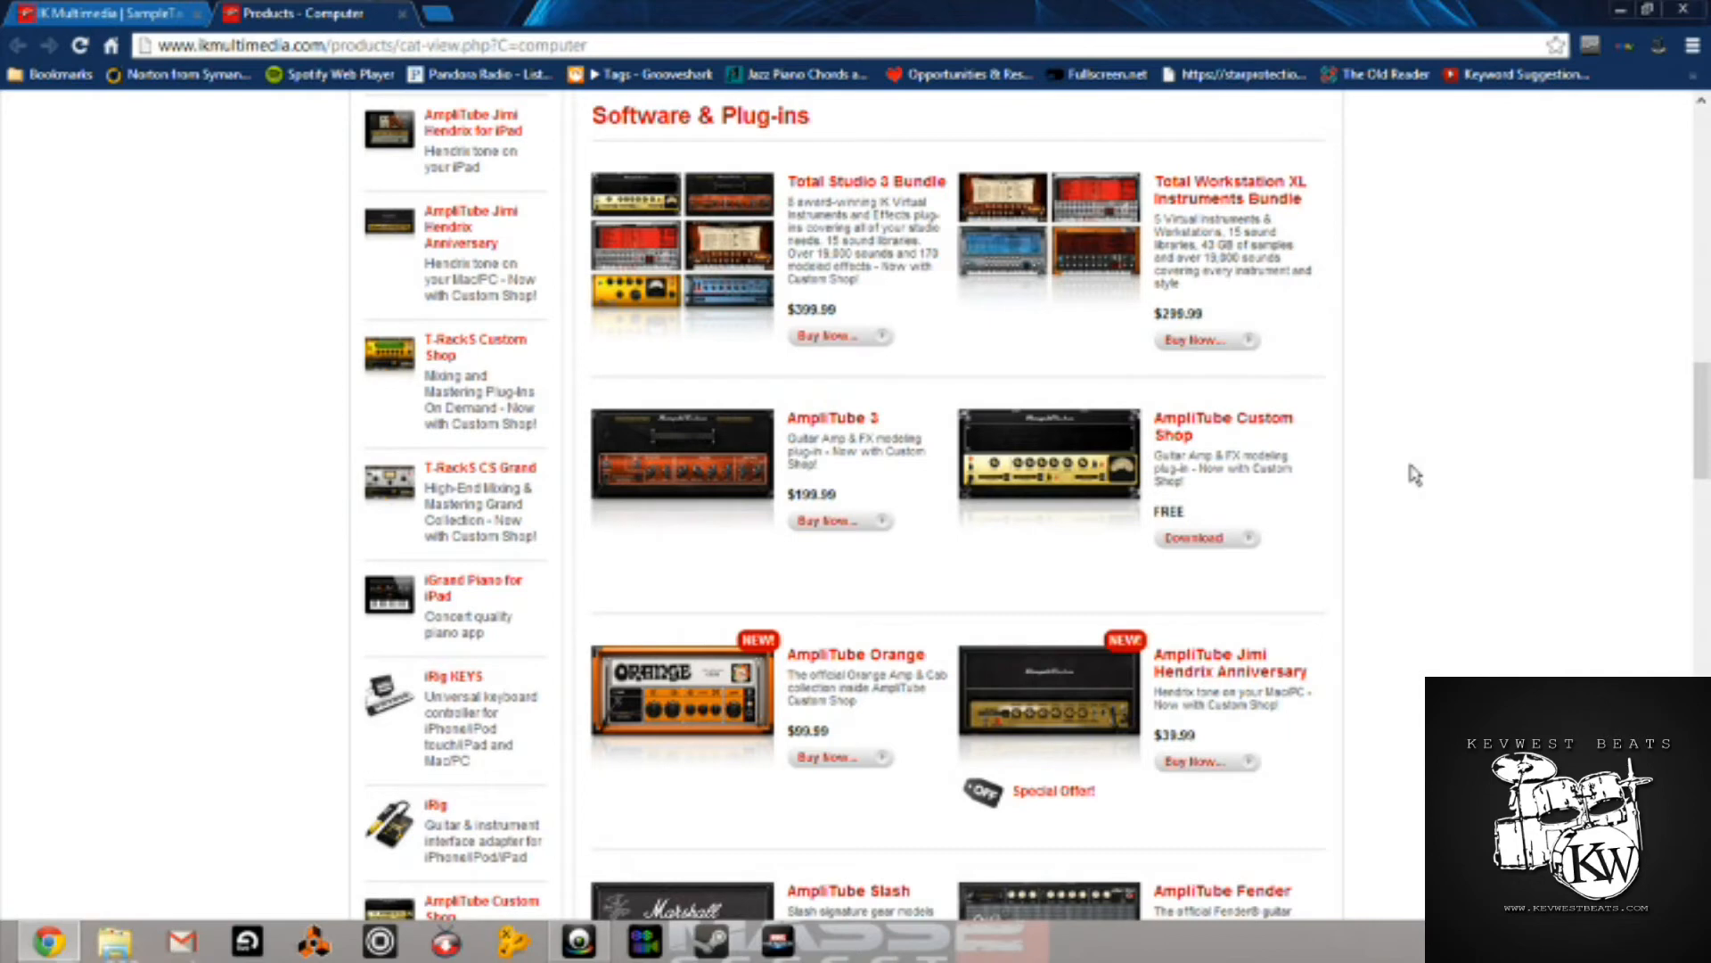
# Step: Scroll the catalog down until SampleTank FREE, Sonik Synth 2, SampleMoog and SampleTron appear
pyautogui.scroll(-3)
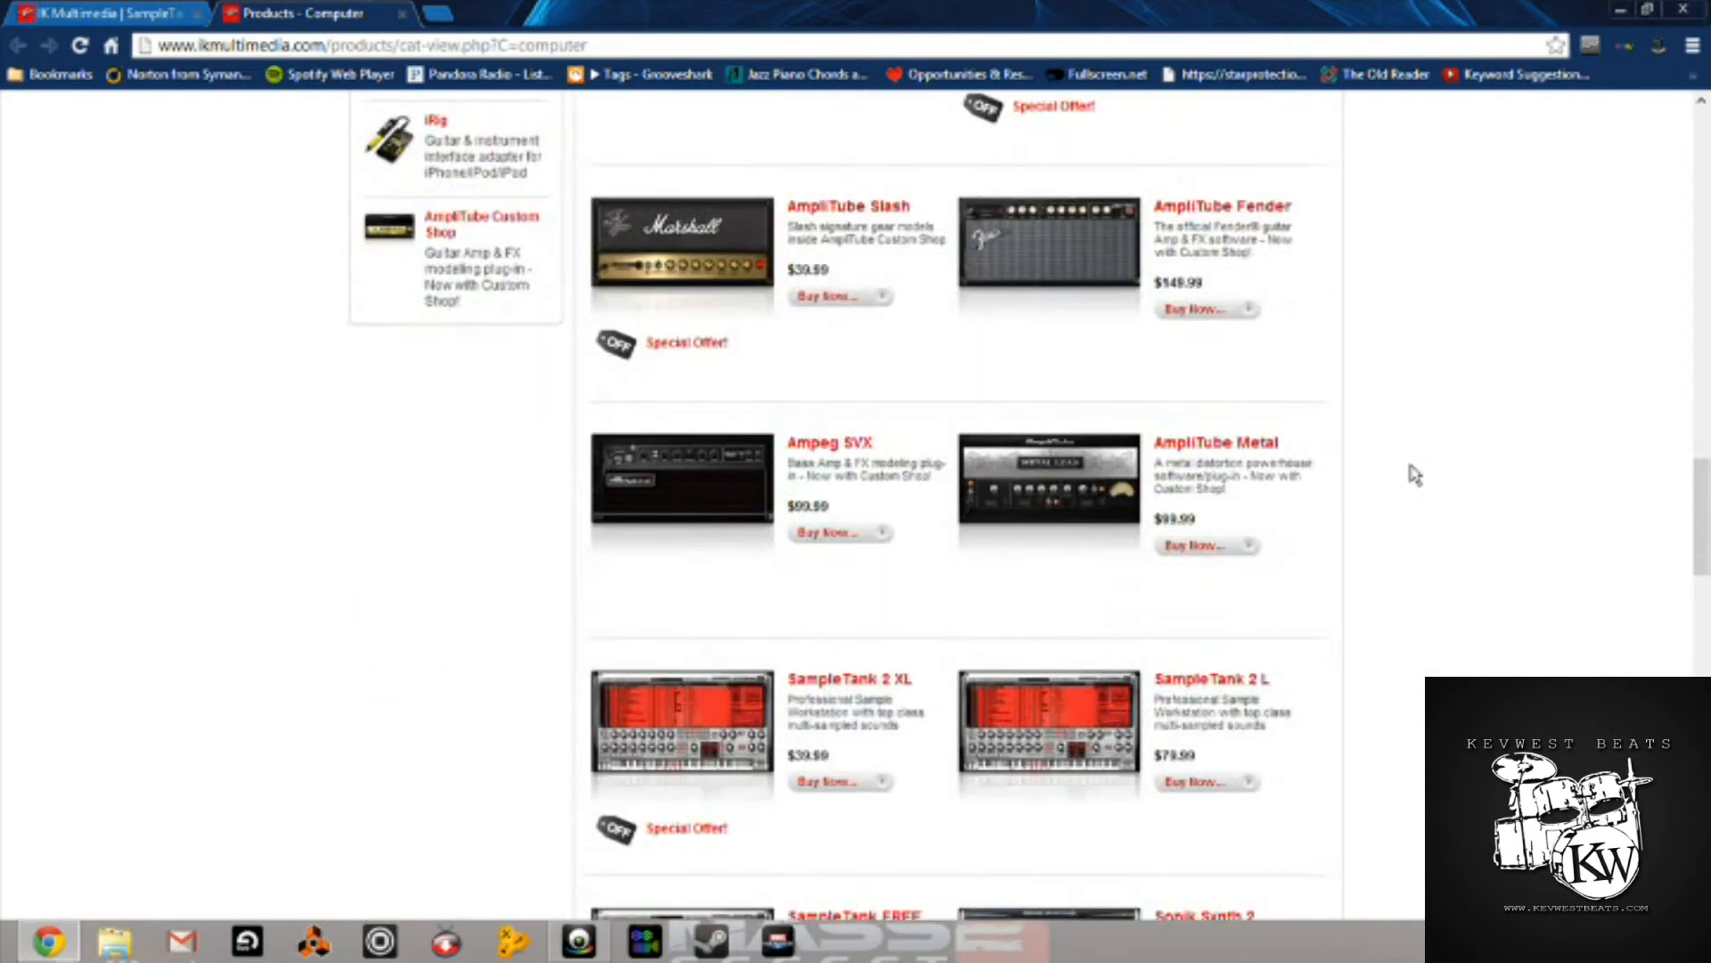
pyautogui.scroll(-3)
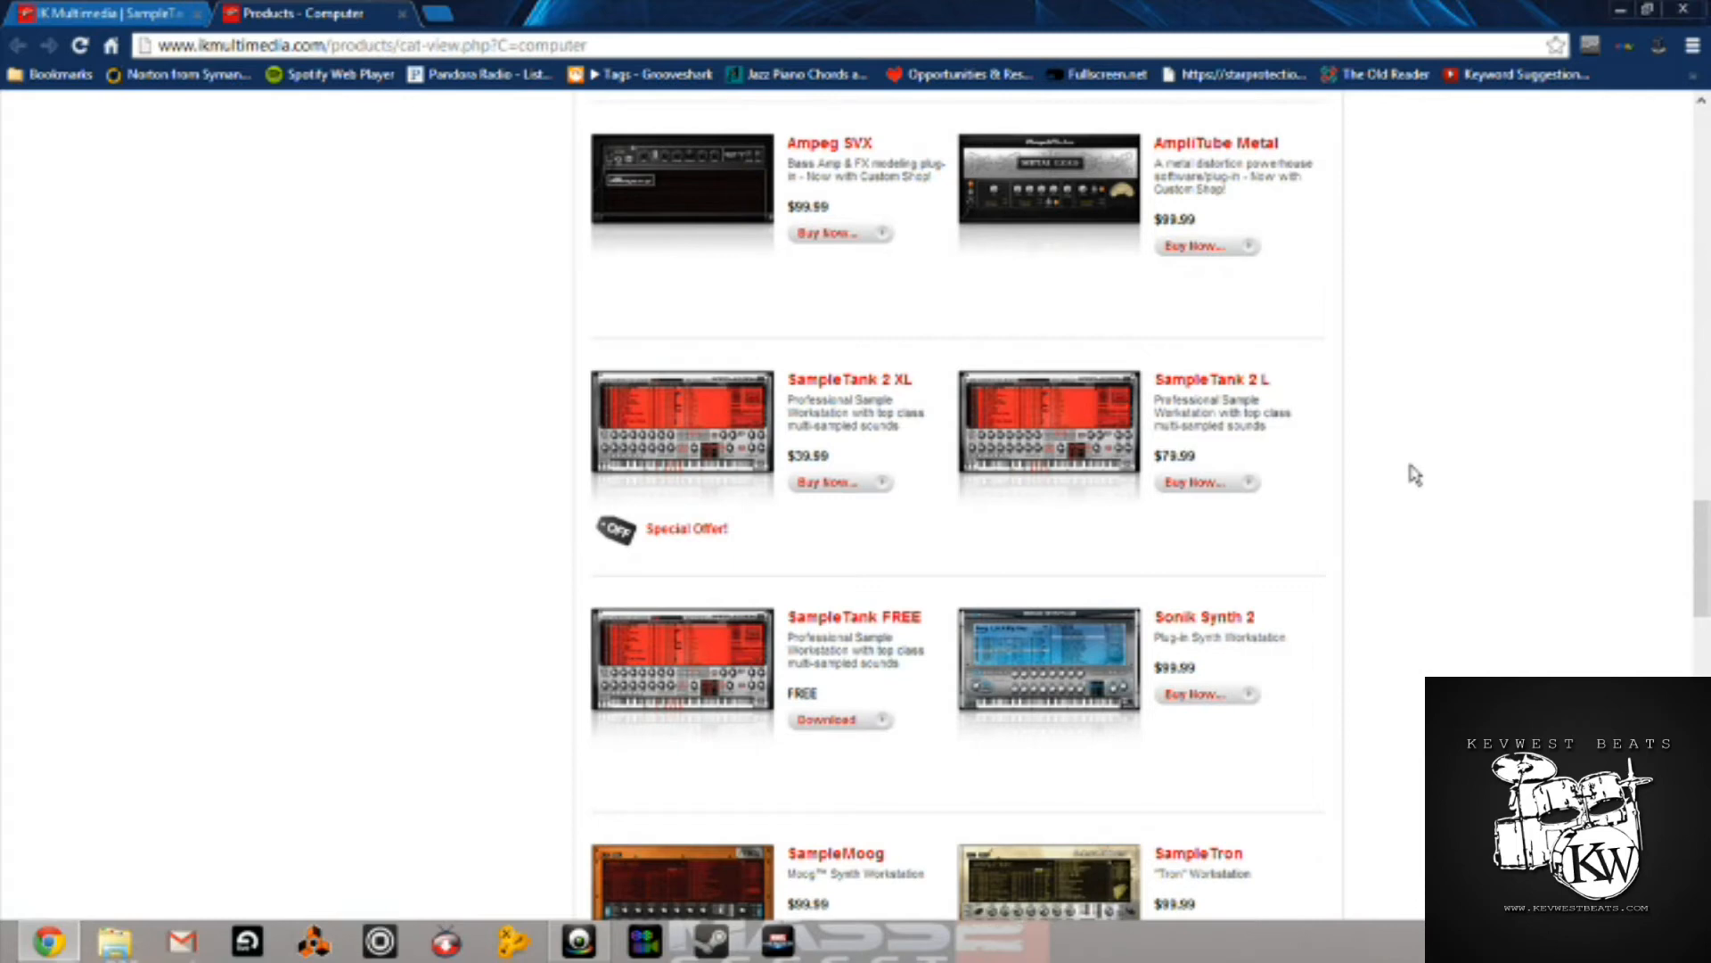
pyautogui.moveTo(1487, 517)
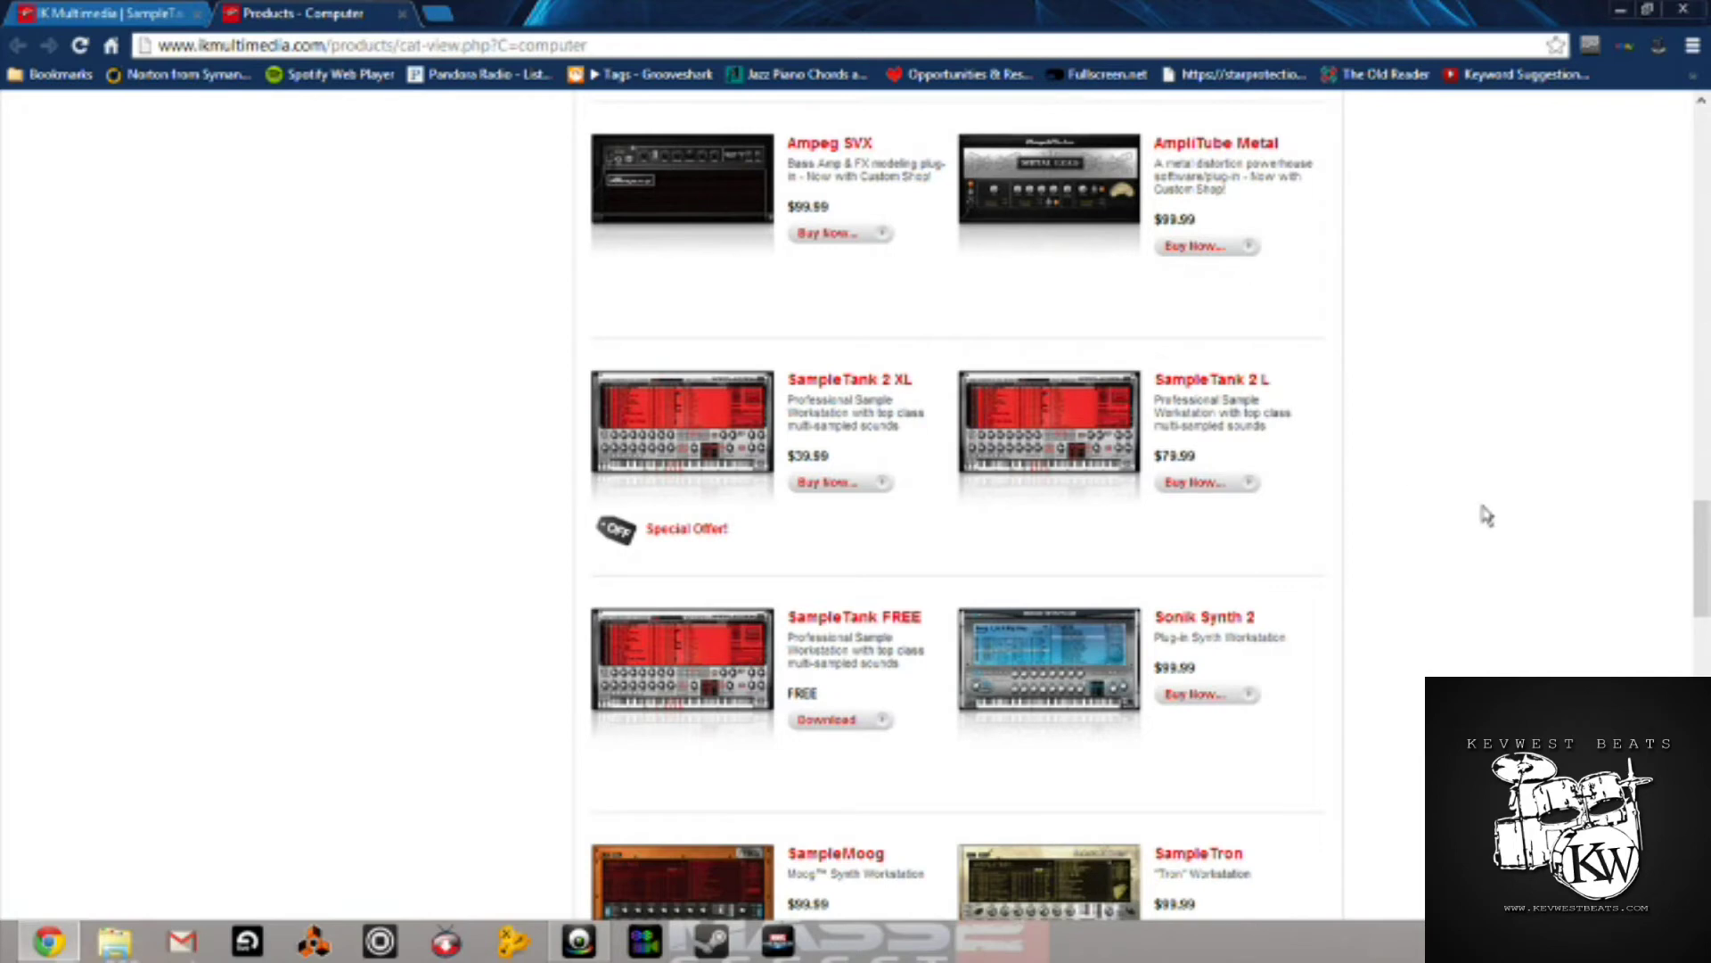
# Step: Load the SampleTank product page from the SampleTank FREE listing, showing SampleTank 2 at $39.99
pyautogui.click(853, 617)
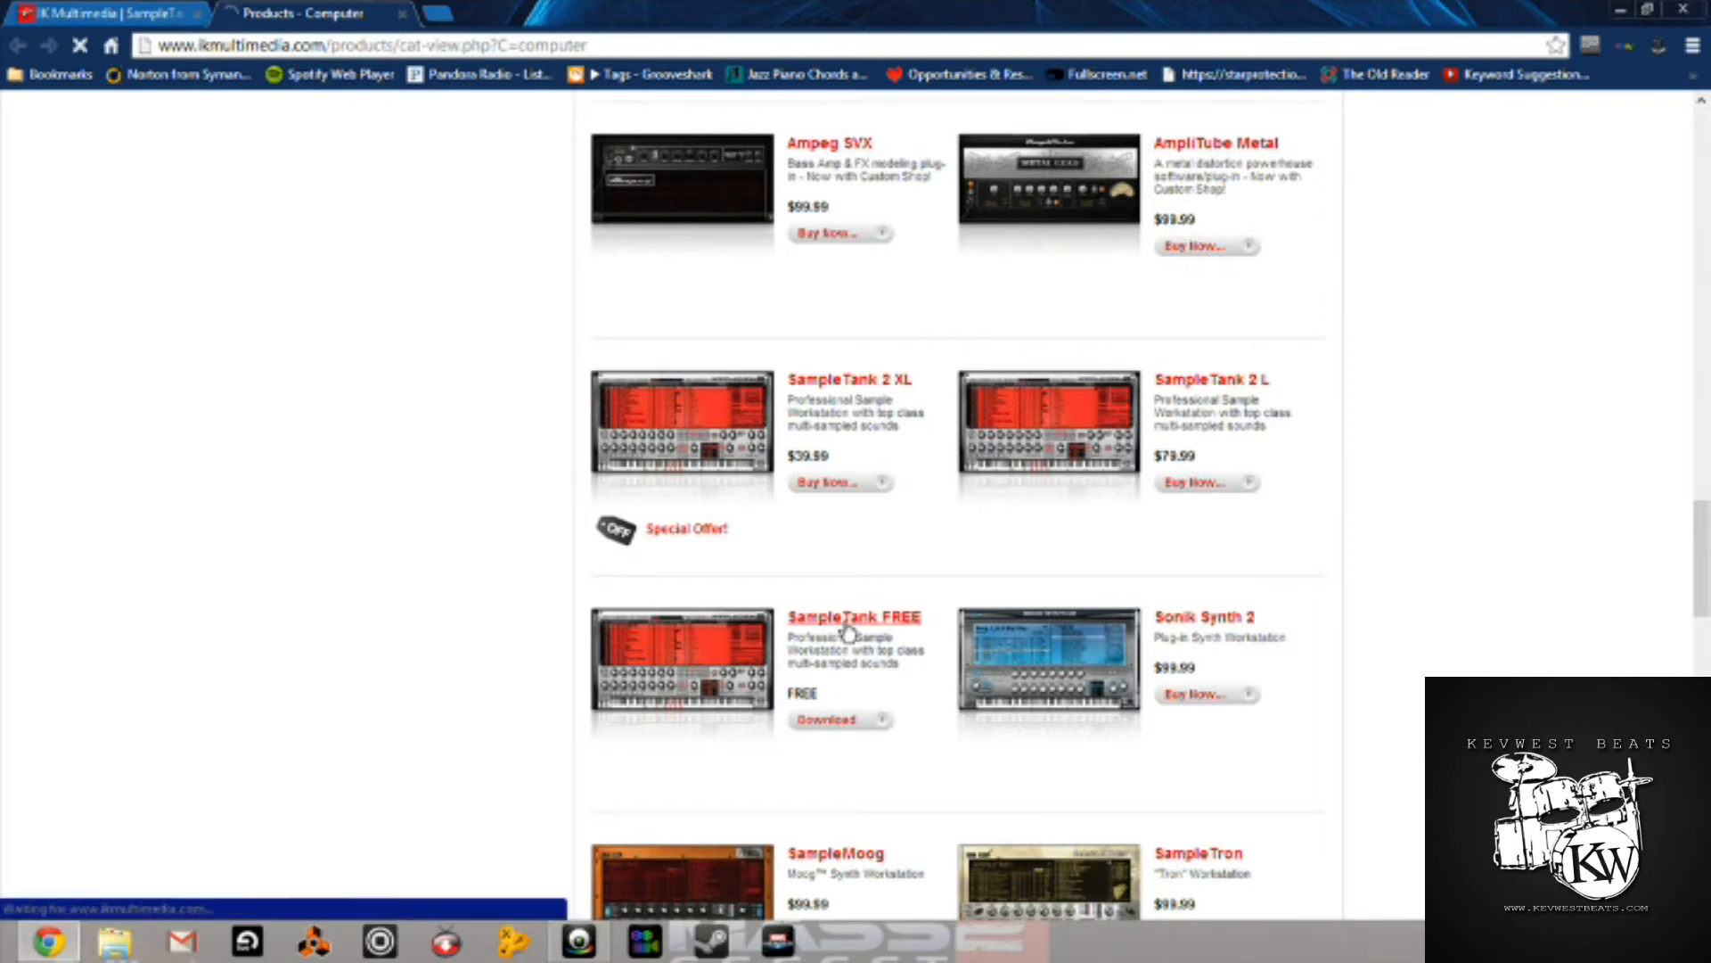
pyautogui.click(851, 378)
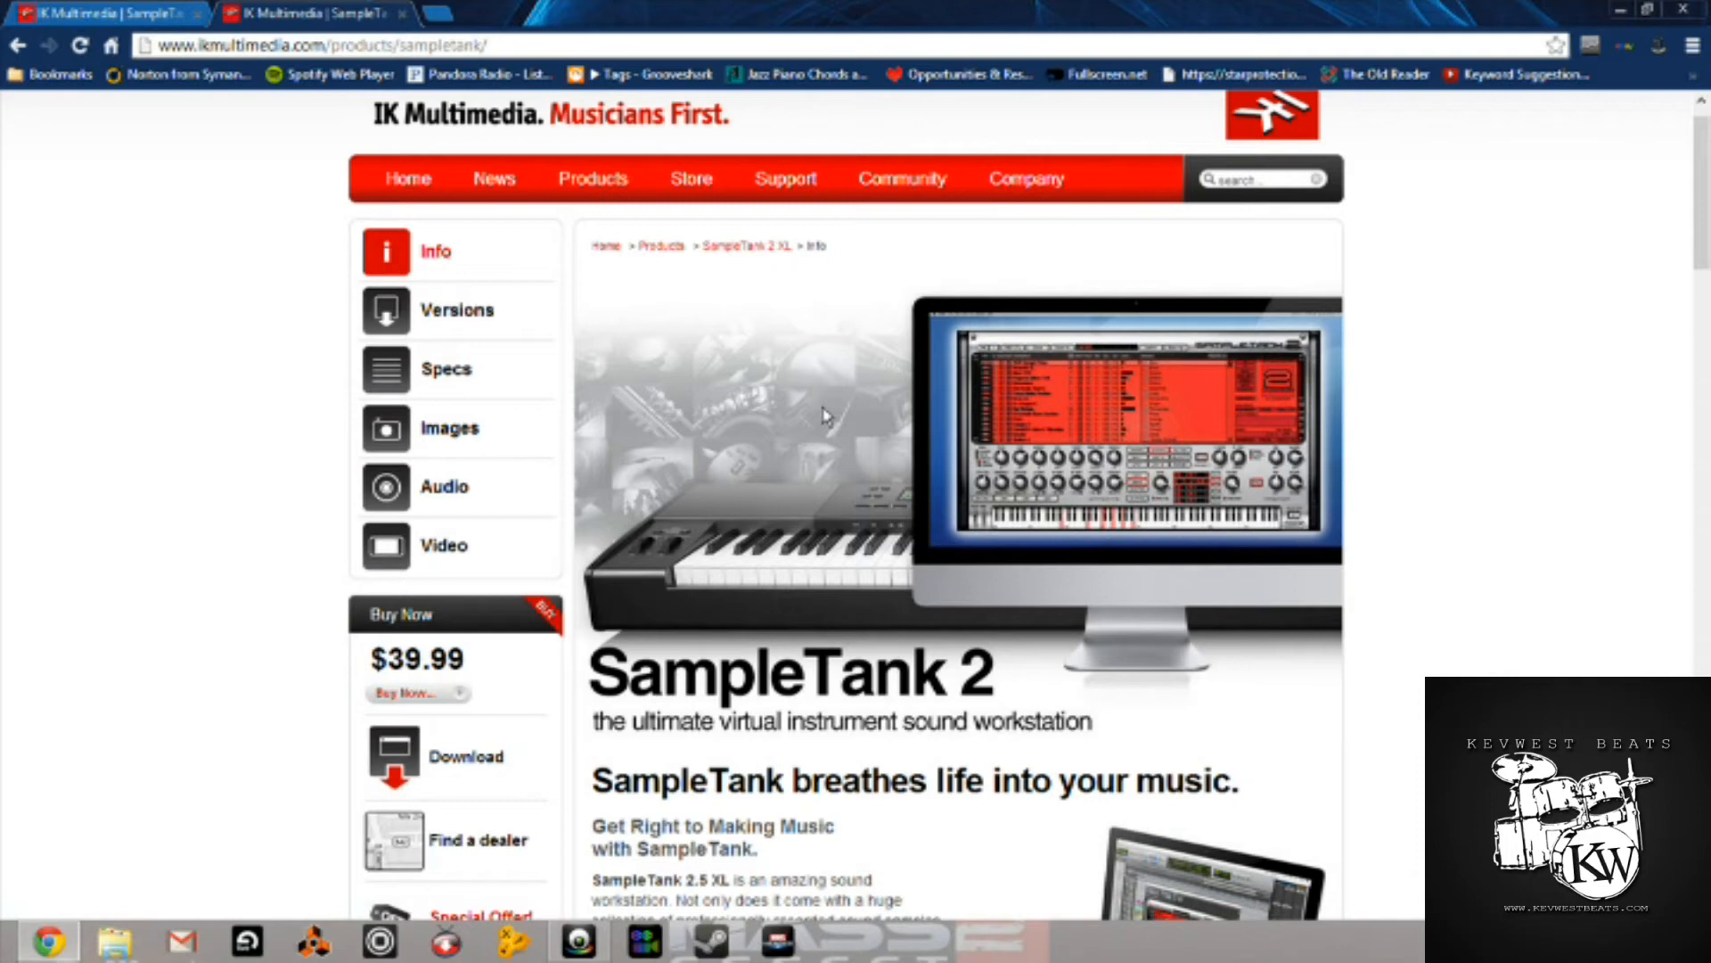
# Step: Read down the SampleTank description to the start of the SampleTank Features list
pyautogui.scroll(-3)
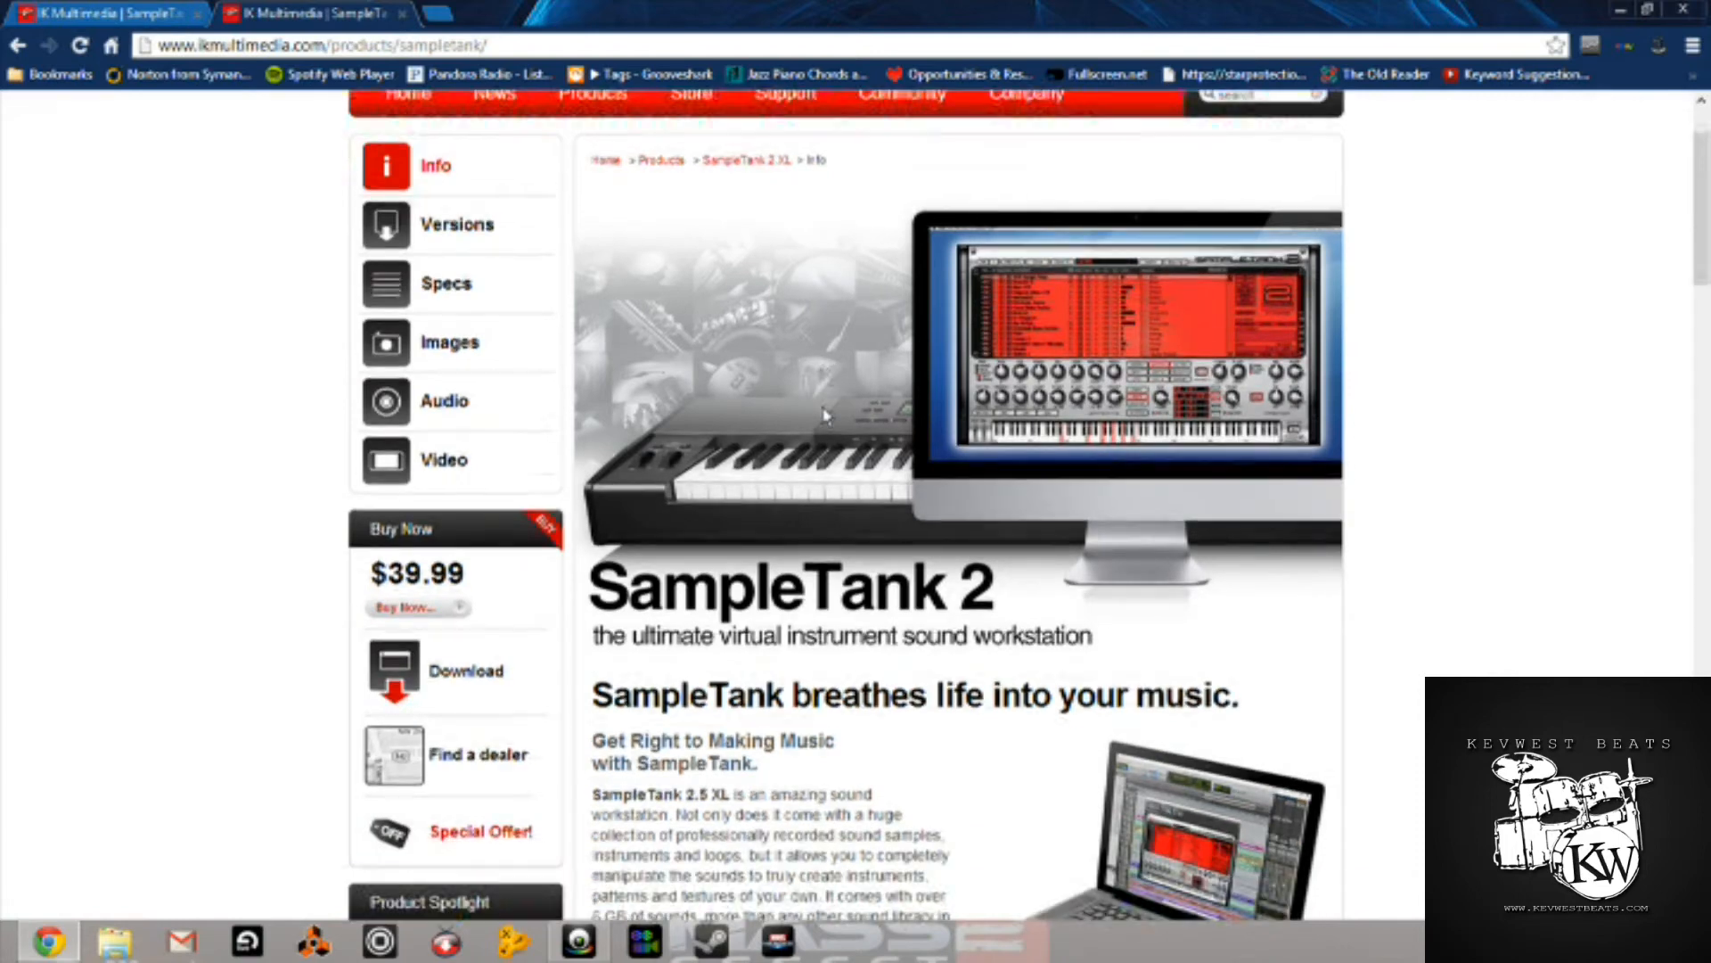
pyautogui.scroll(-3)
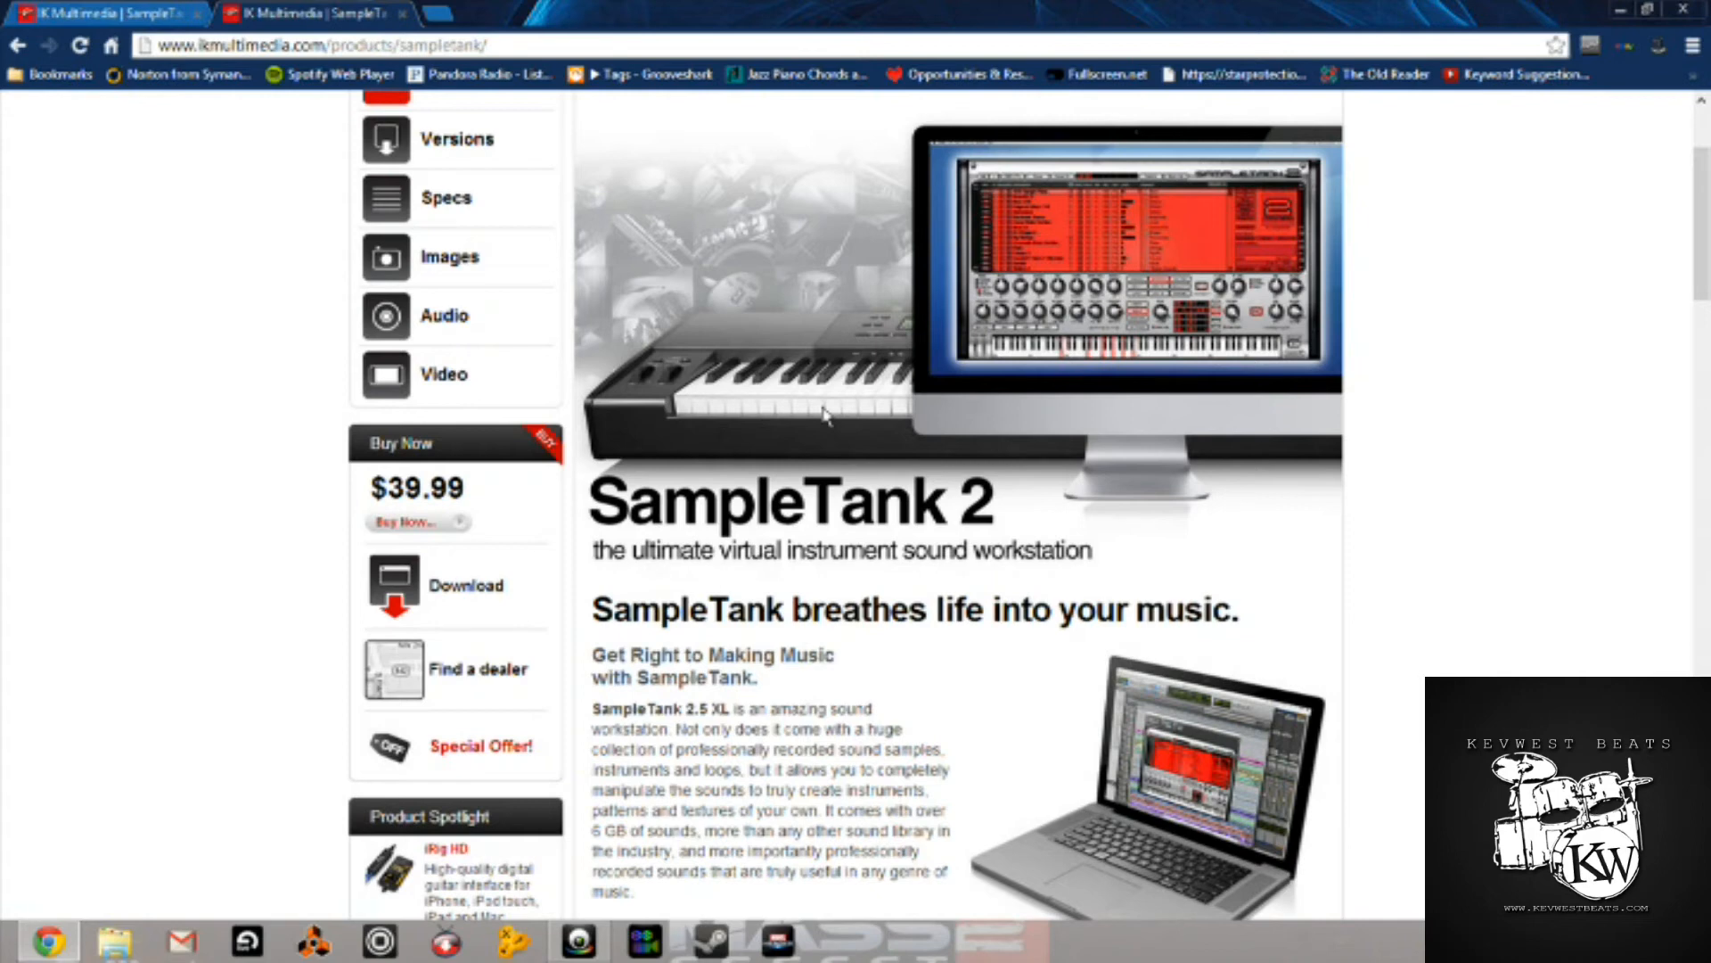
pyautogui.scroll(-3)
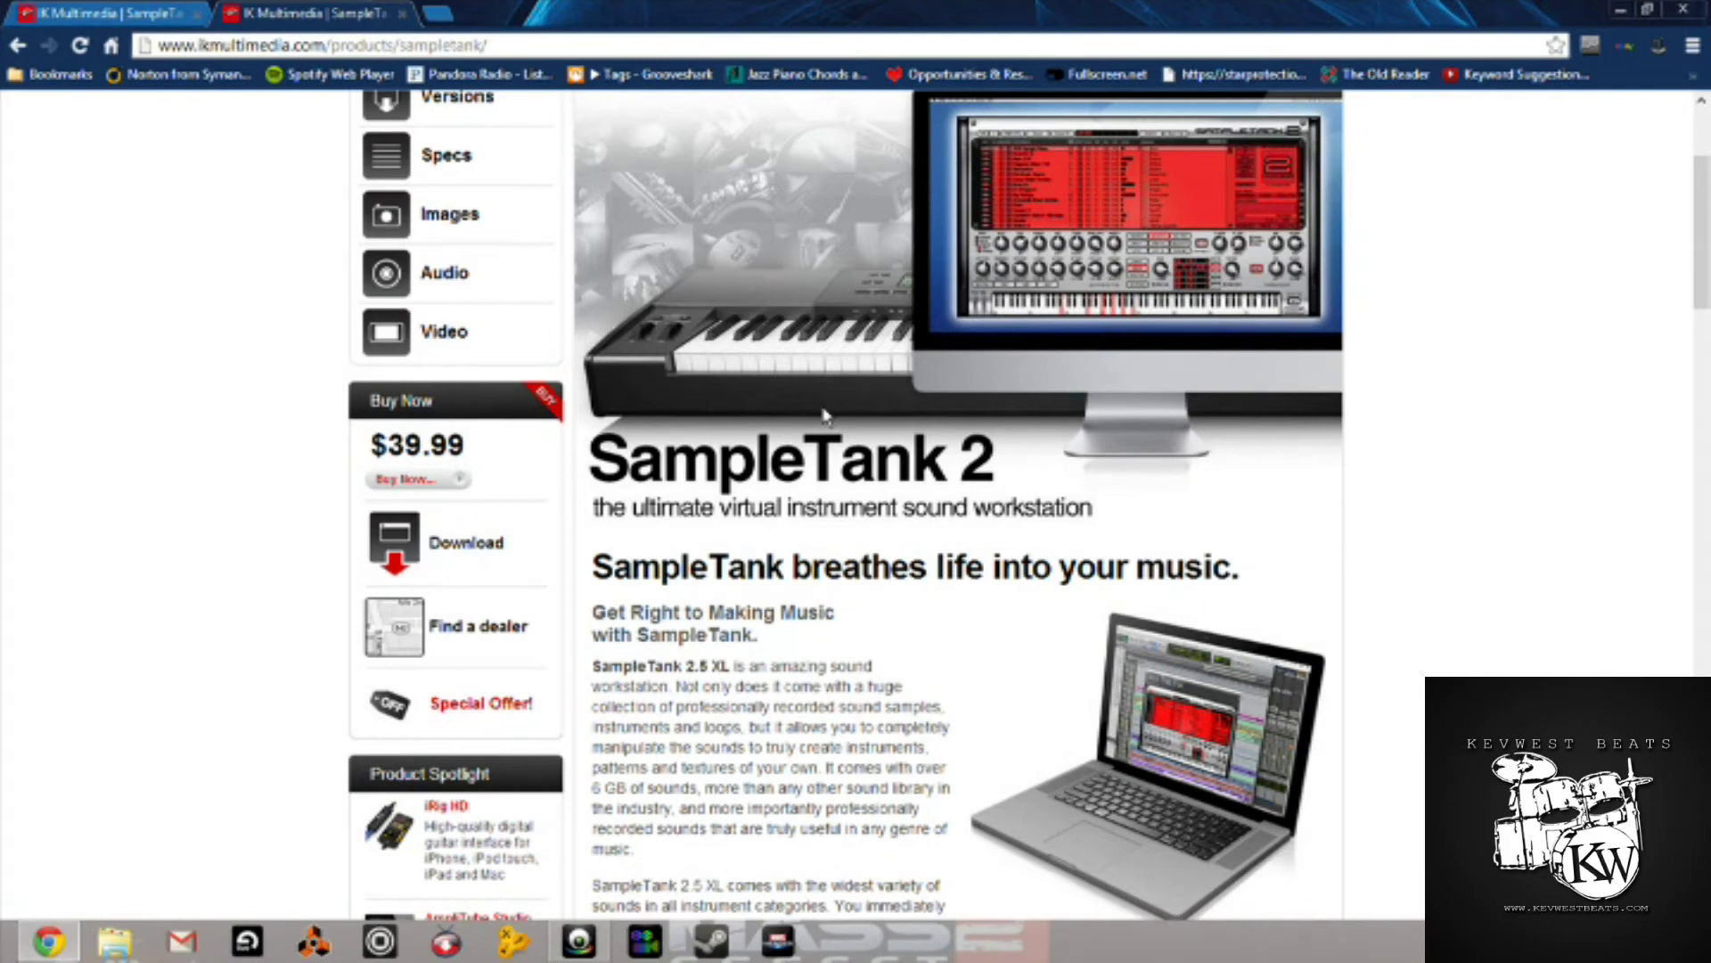
pyautogui.scroll(-3)
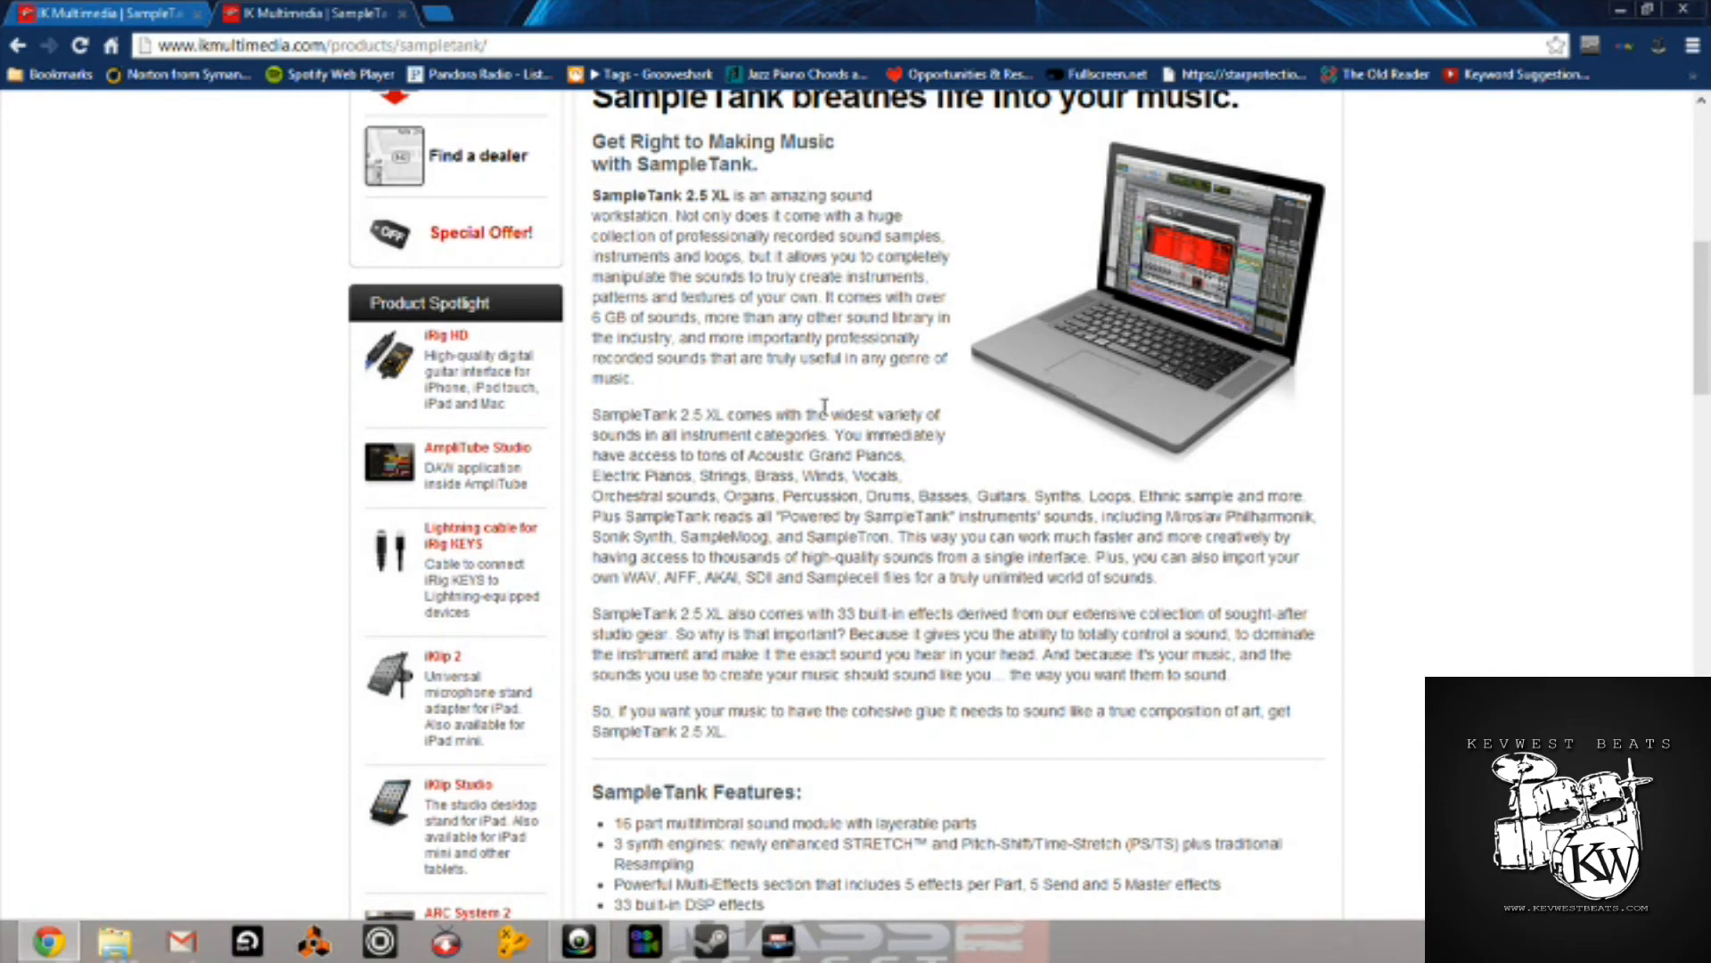
pyautogui.scroll(-3)
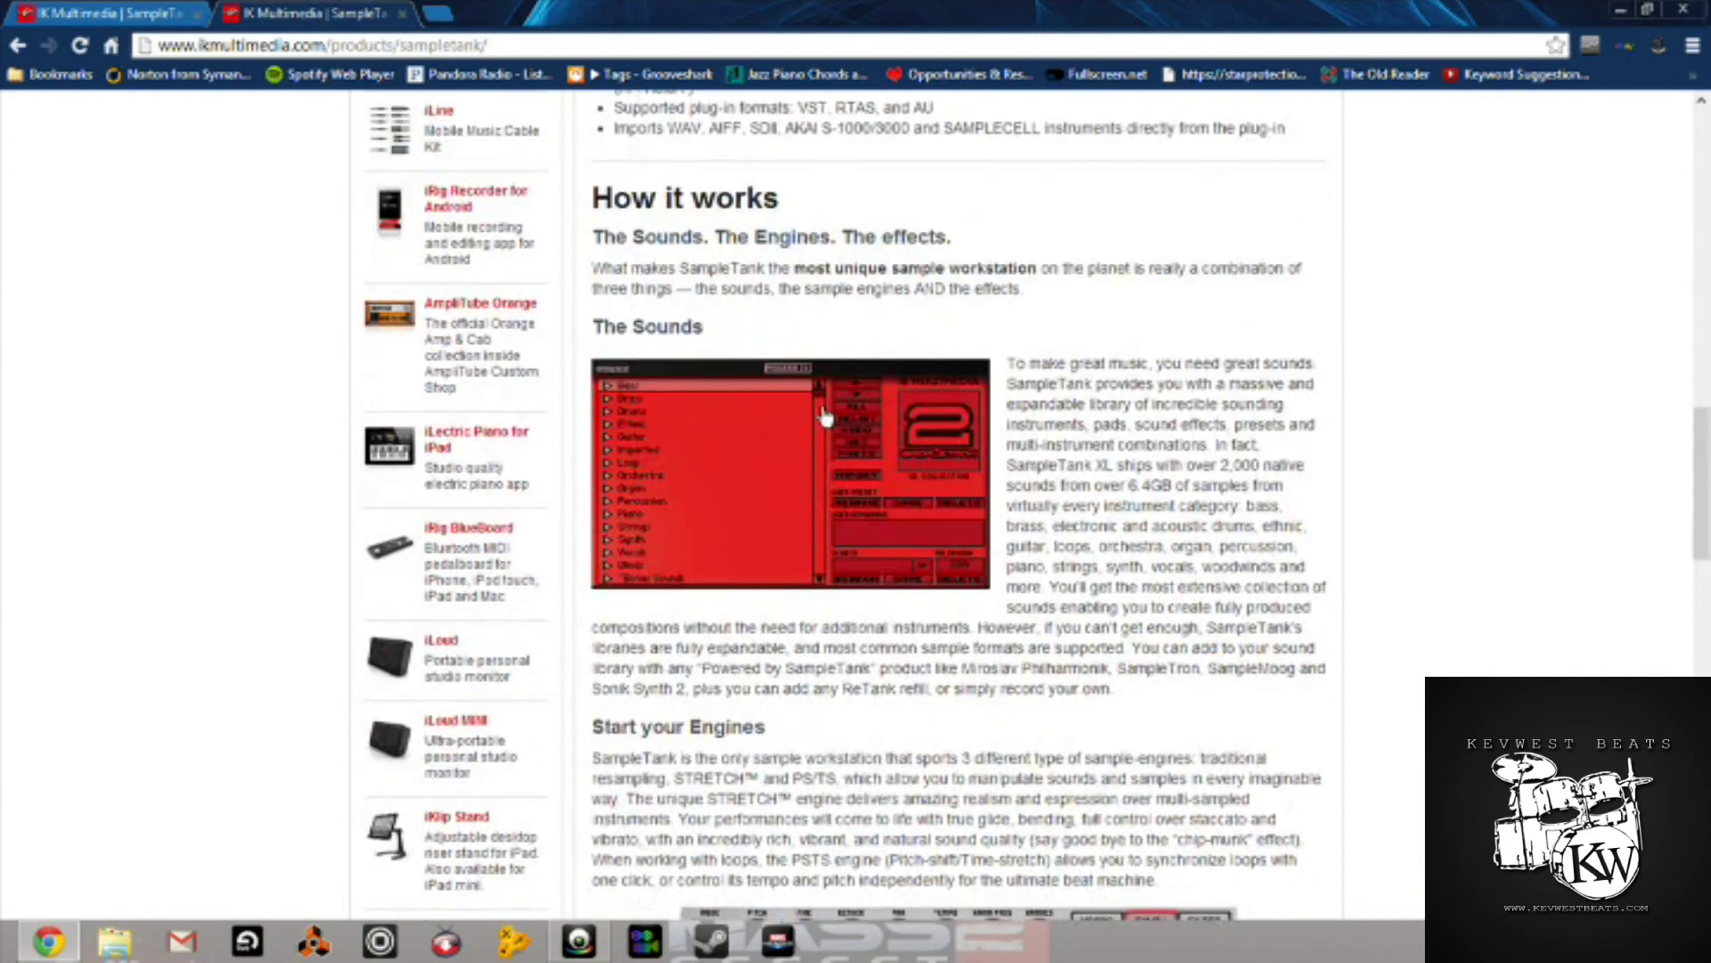
pyautogui.scroll(-3)
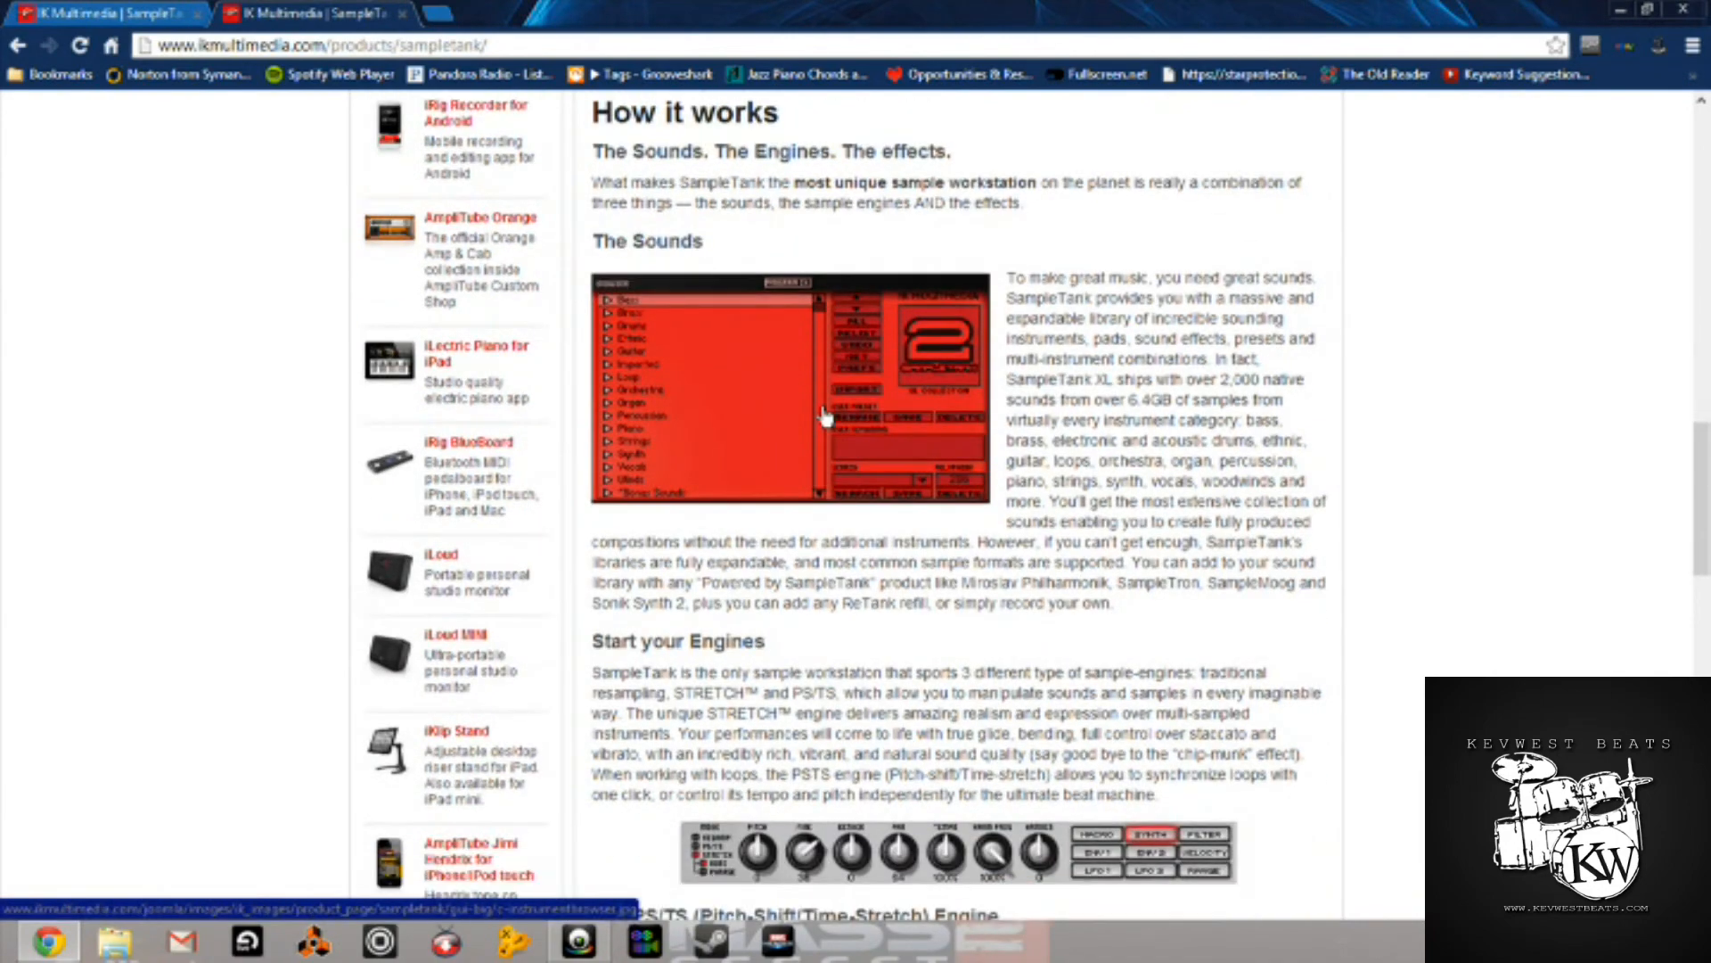
pyautogui.scroll(-3)
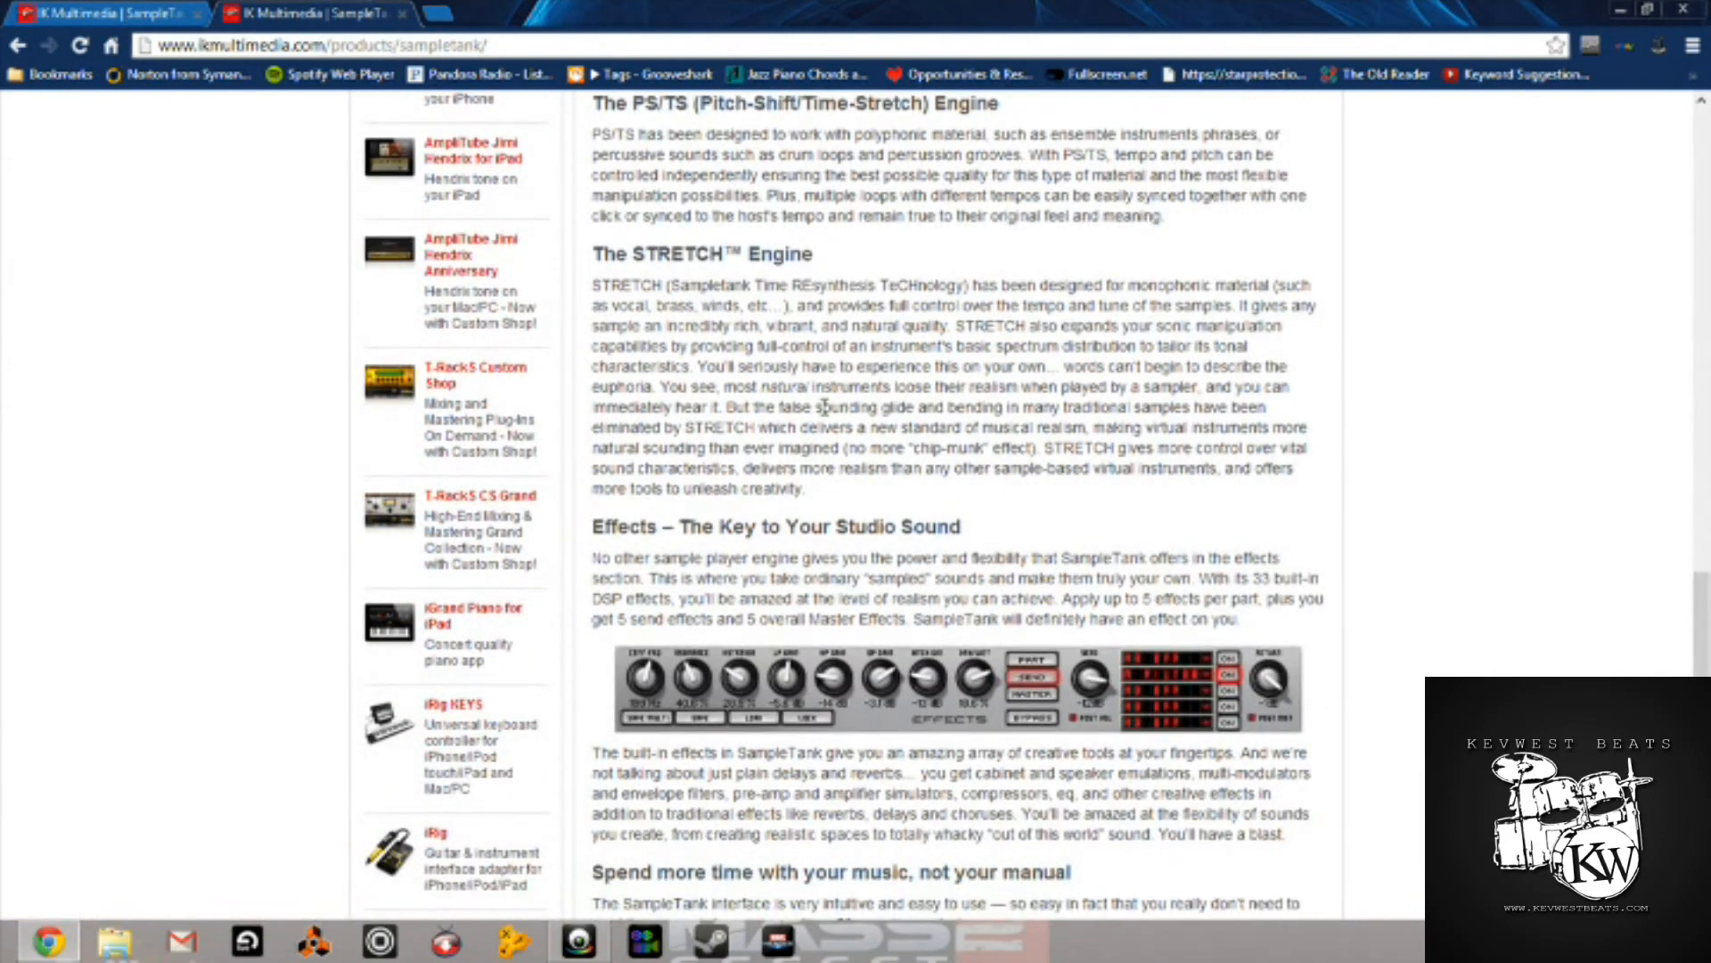
pyautogui.scroll(-3)
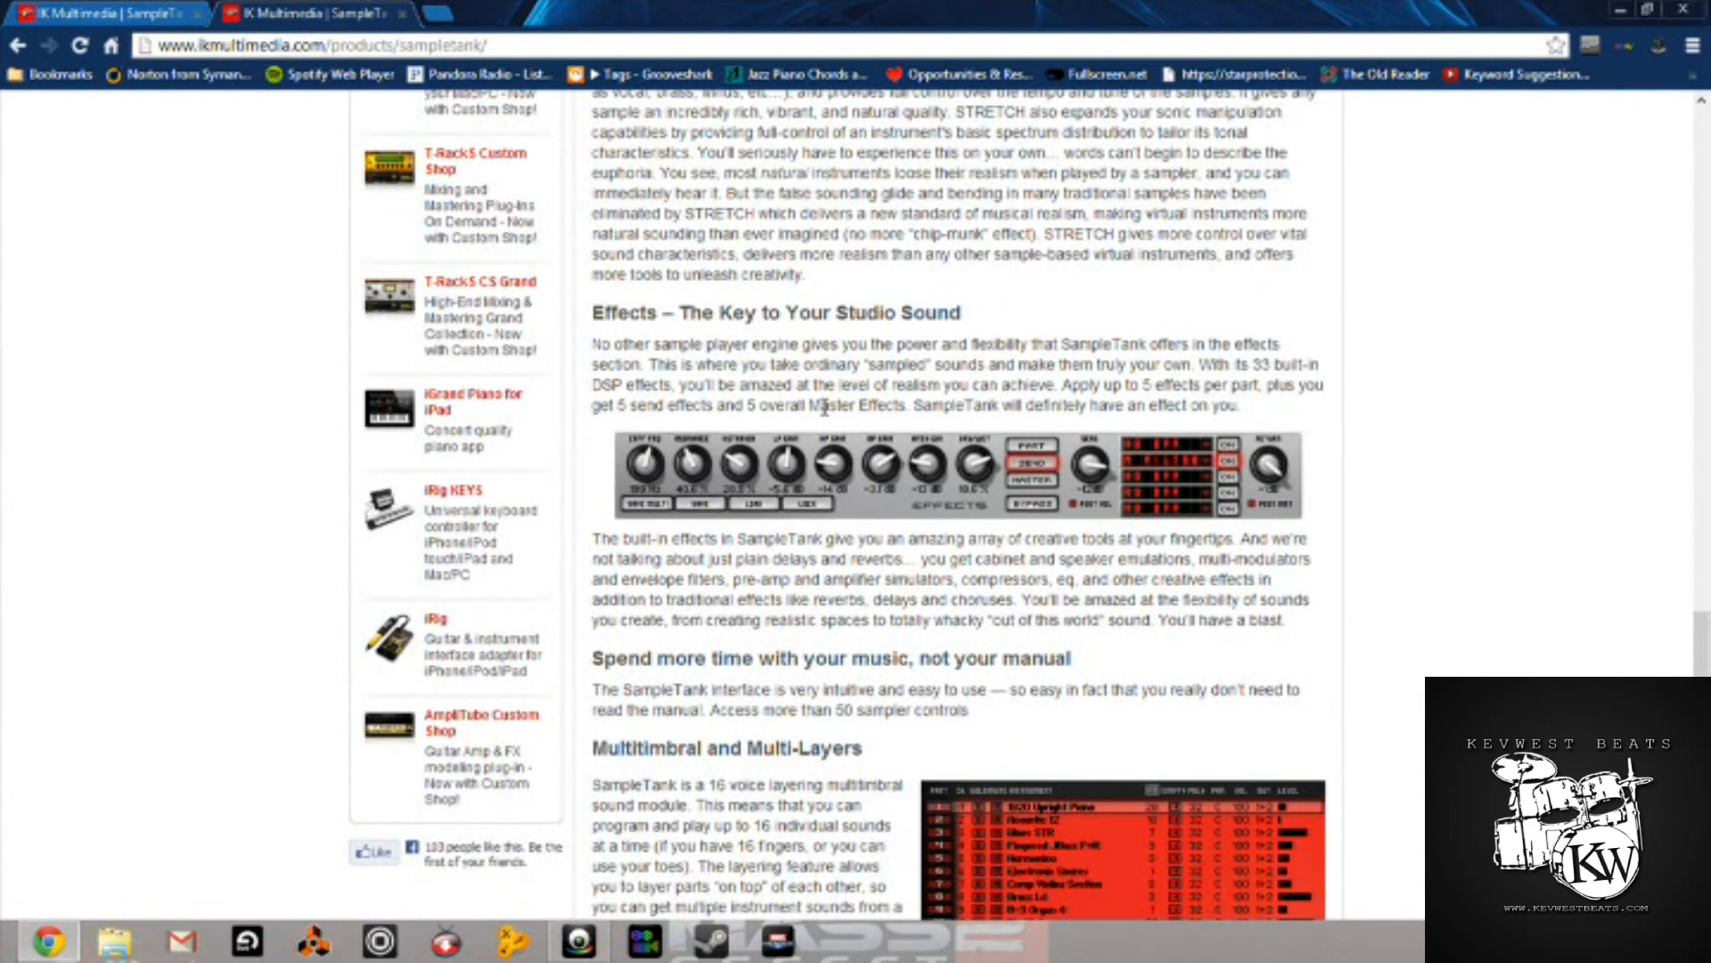
pyautogui.scroll(-3)
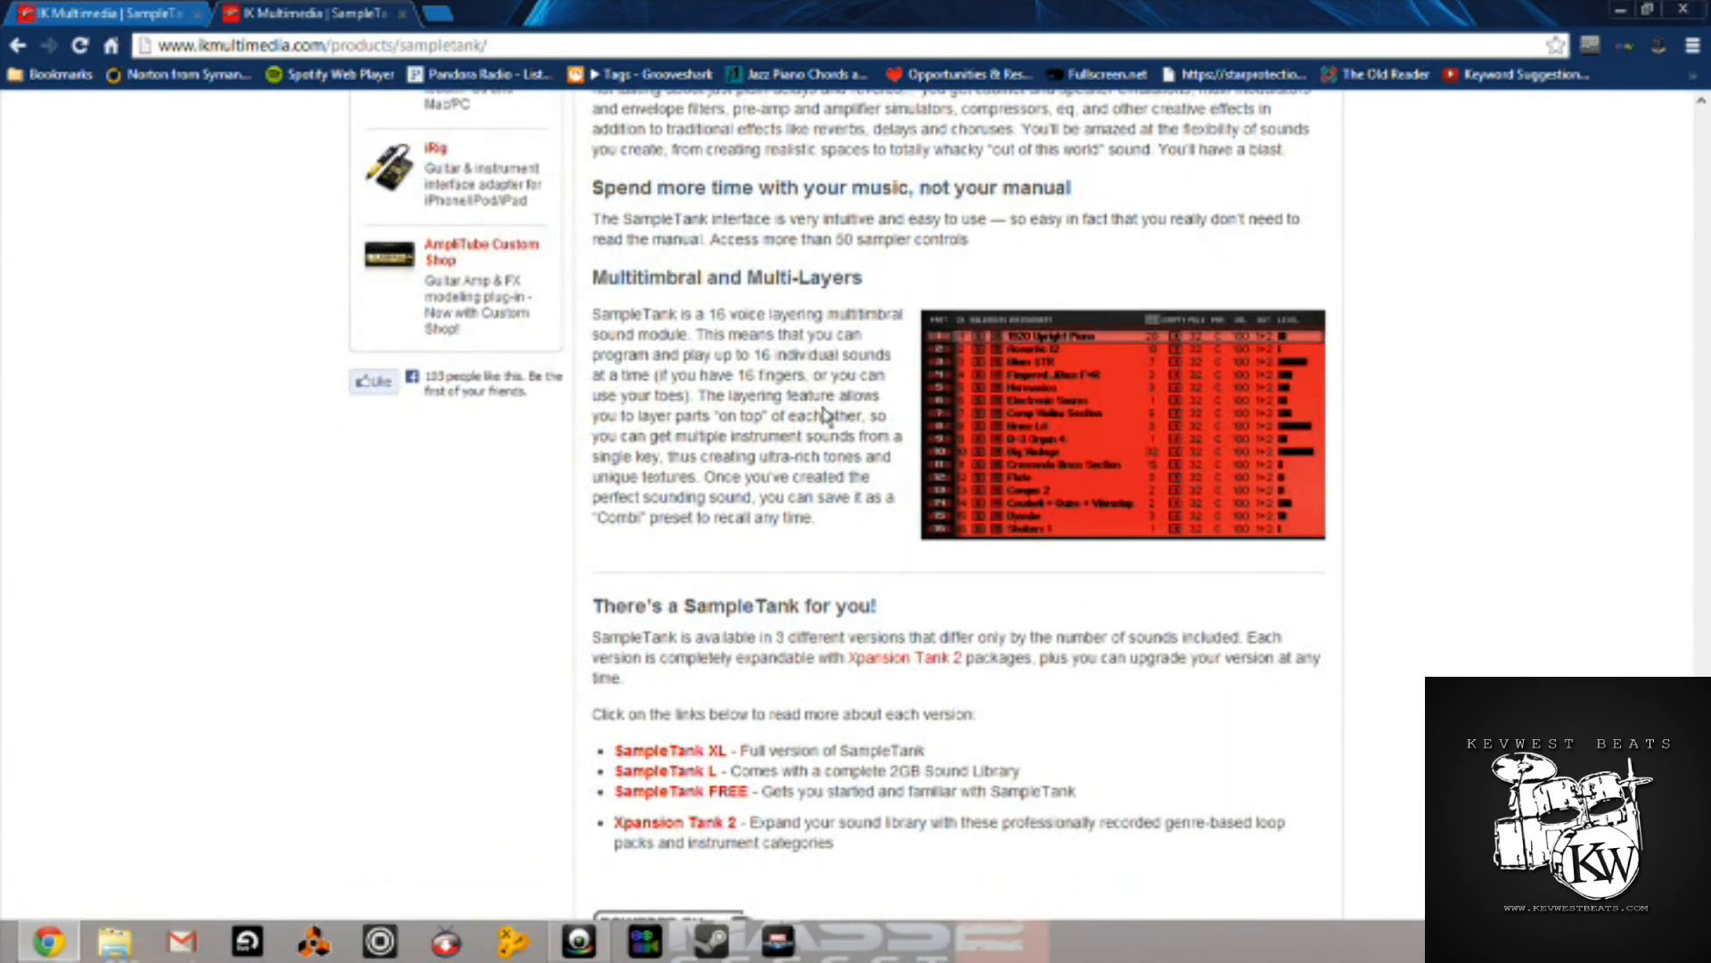
pyautogui.scroll(-3)
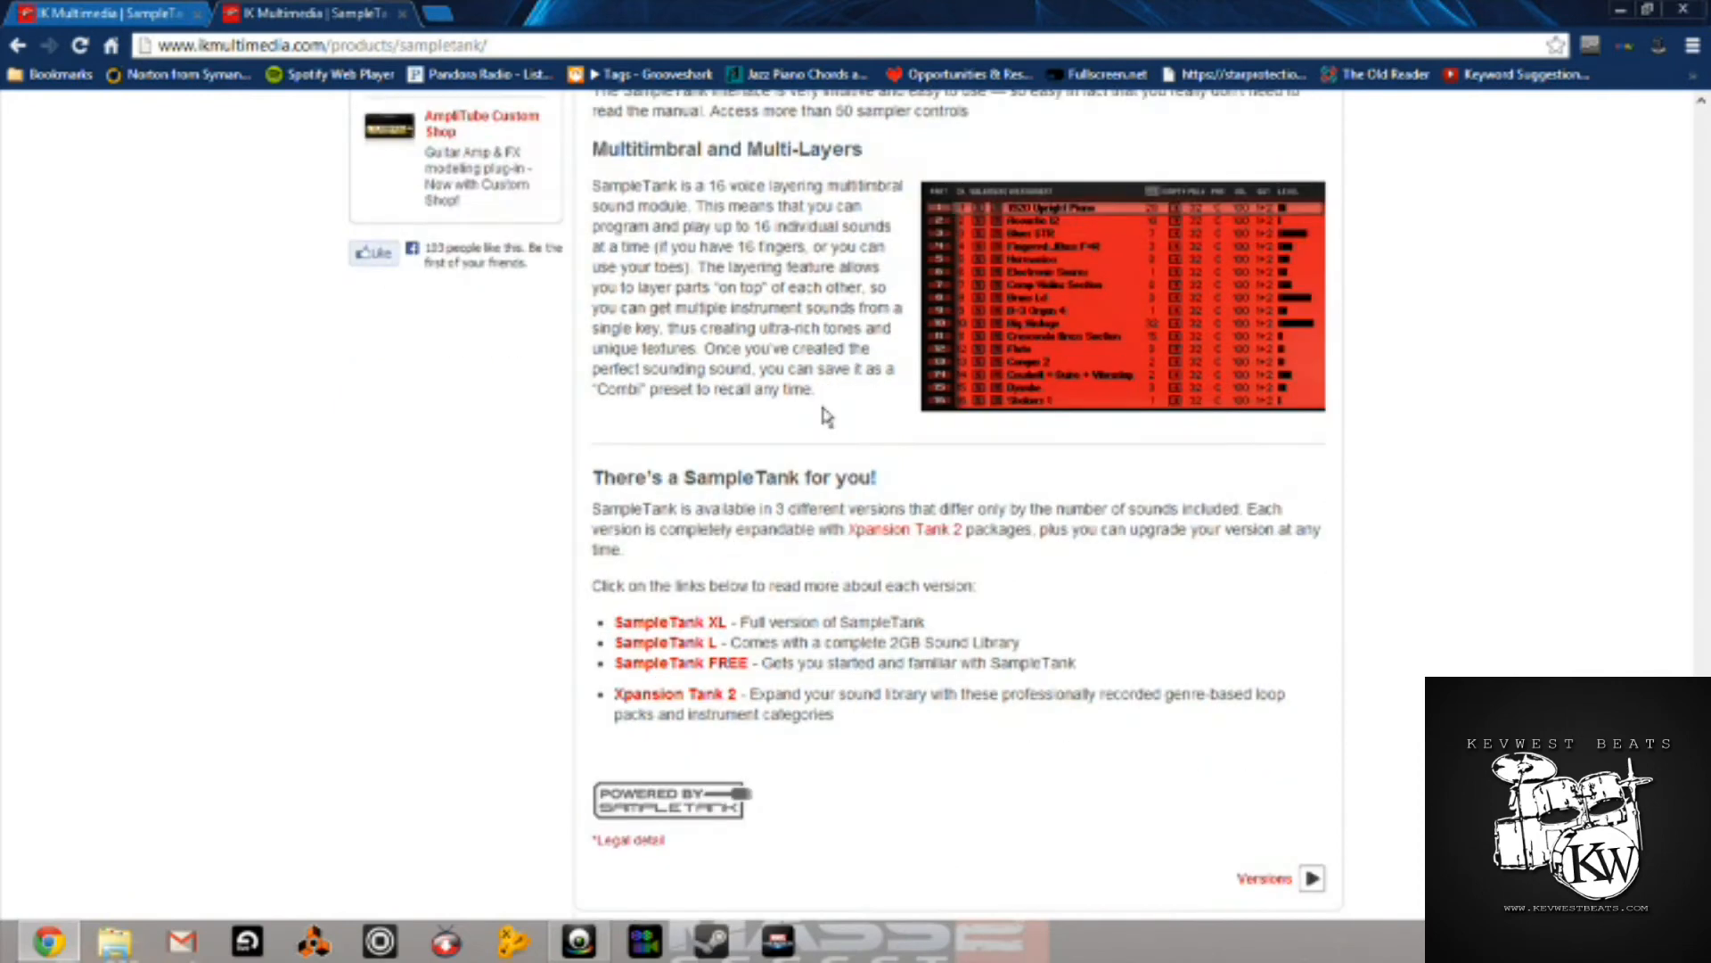
pyautogui.scroll(-3)
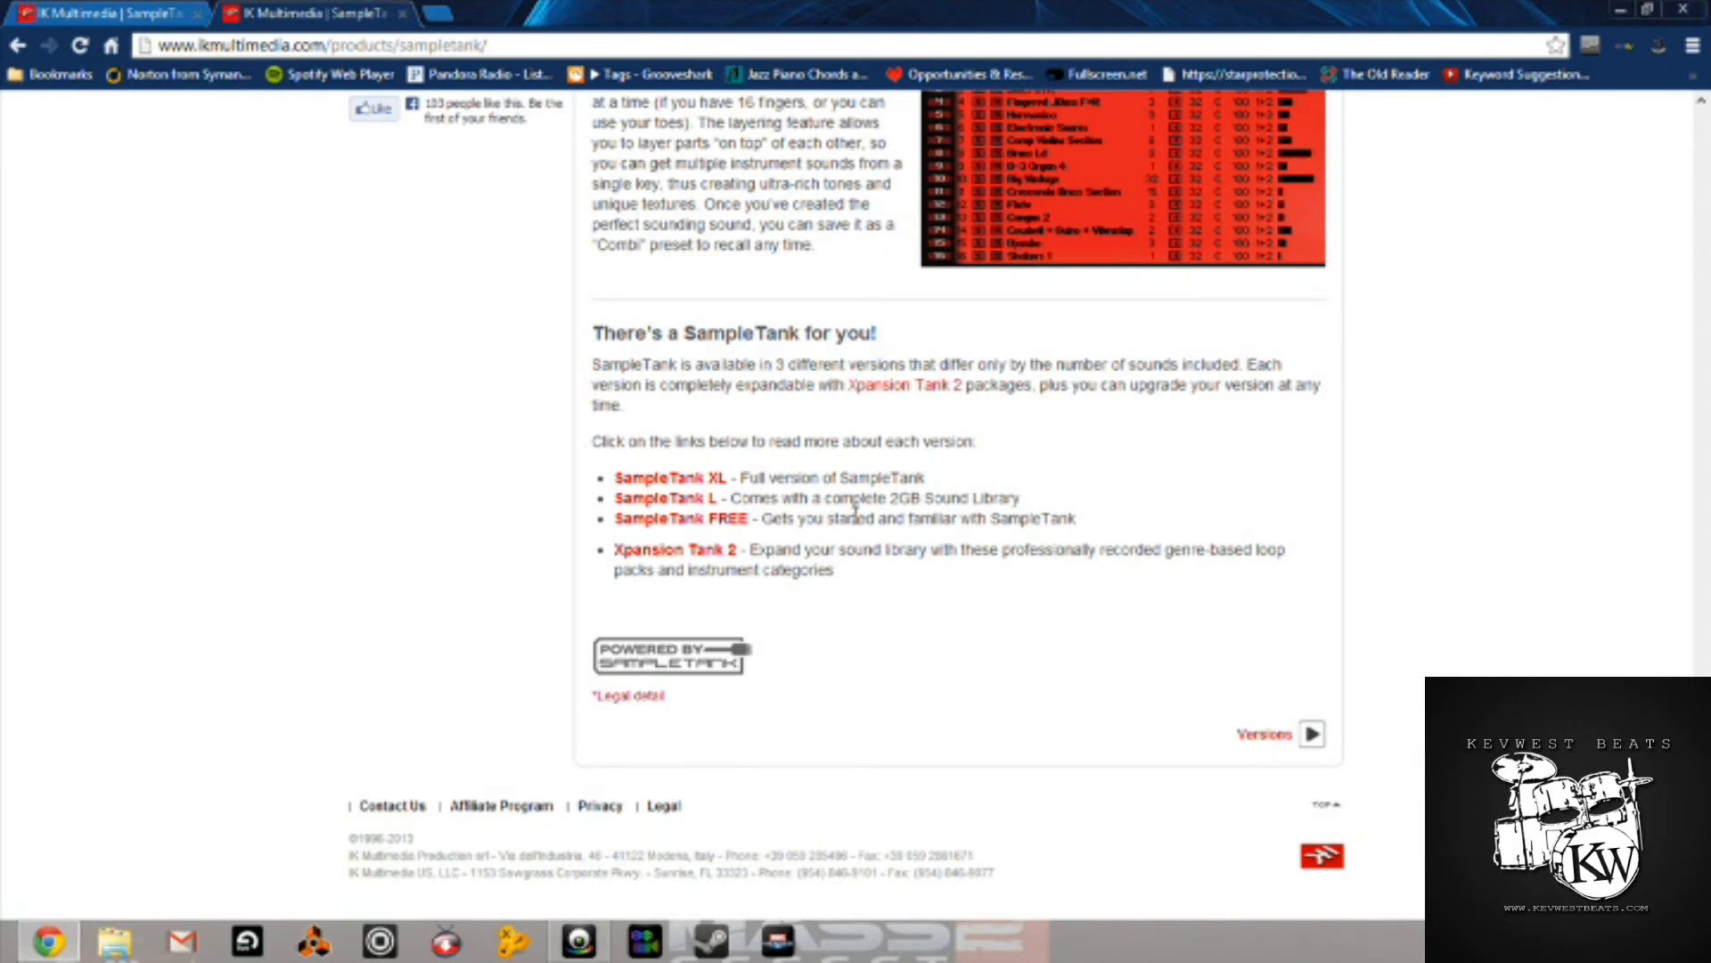
pyautogui.moveTo(751, 499)
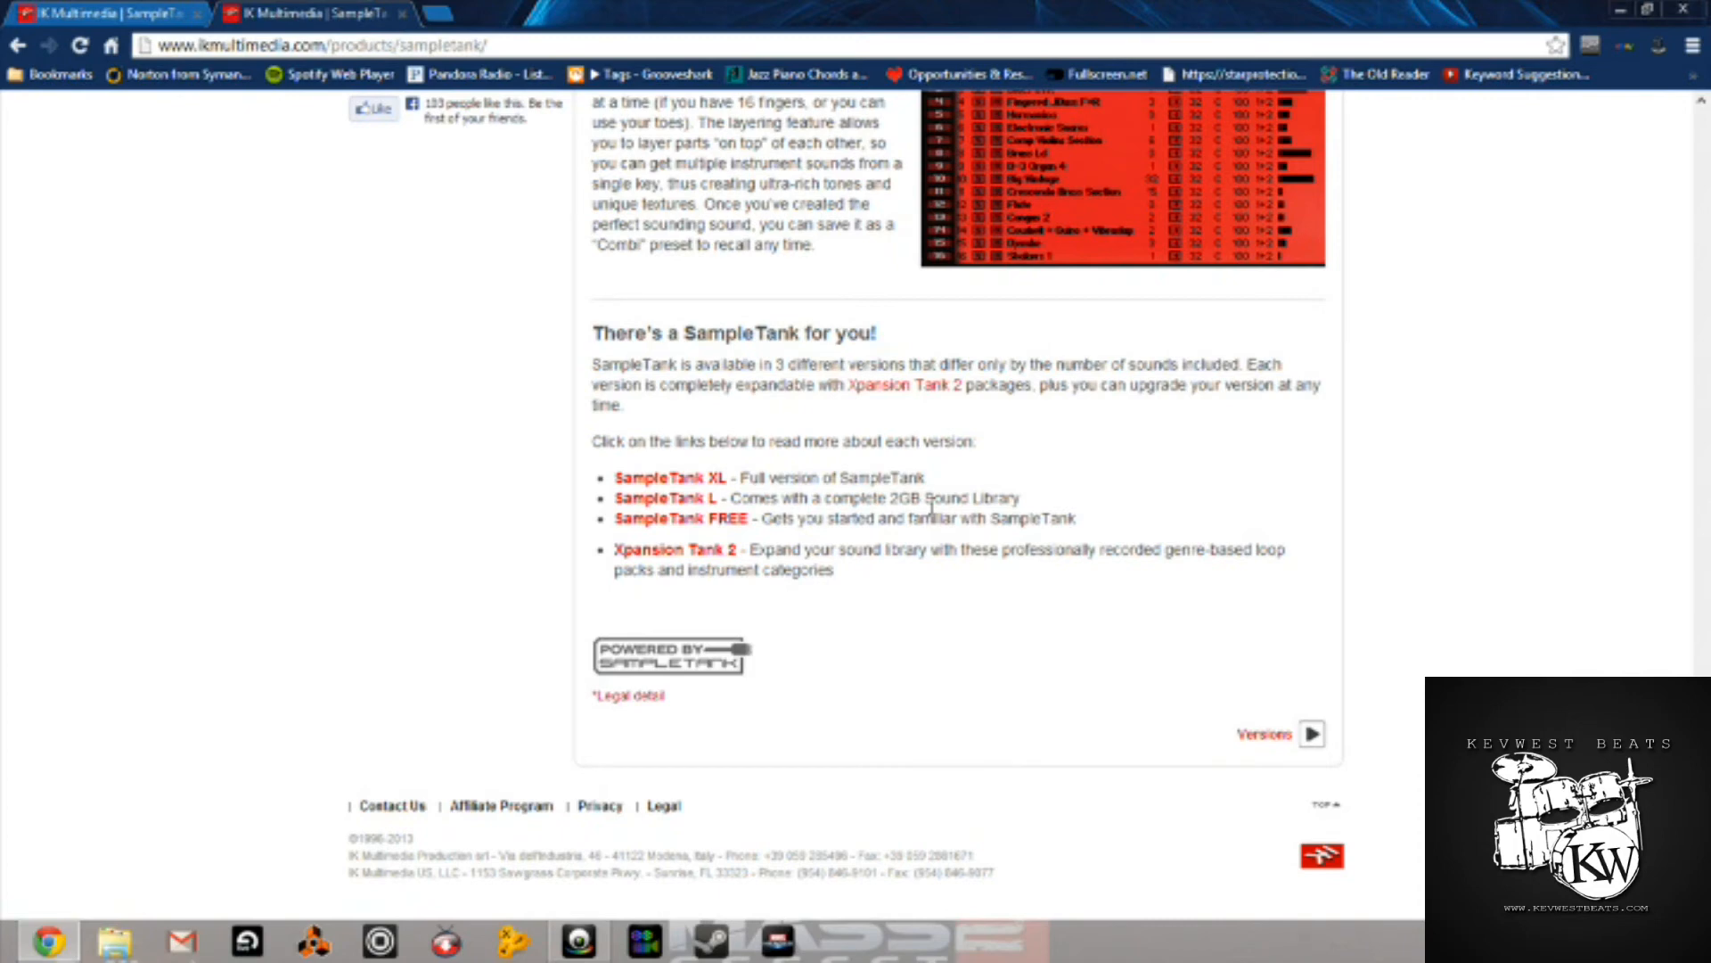
pyautogui.moveTo(825, 474)
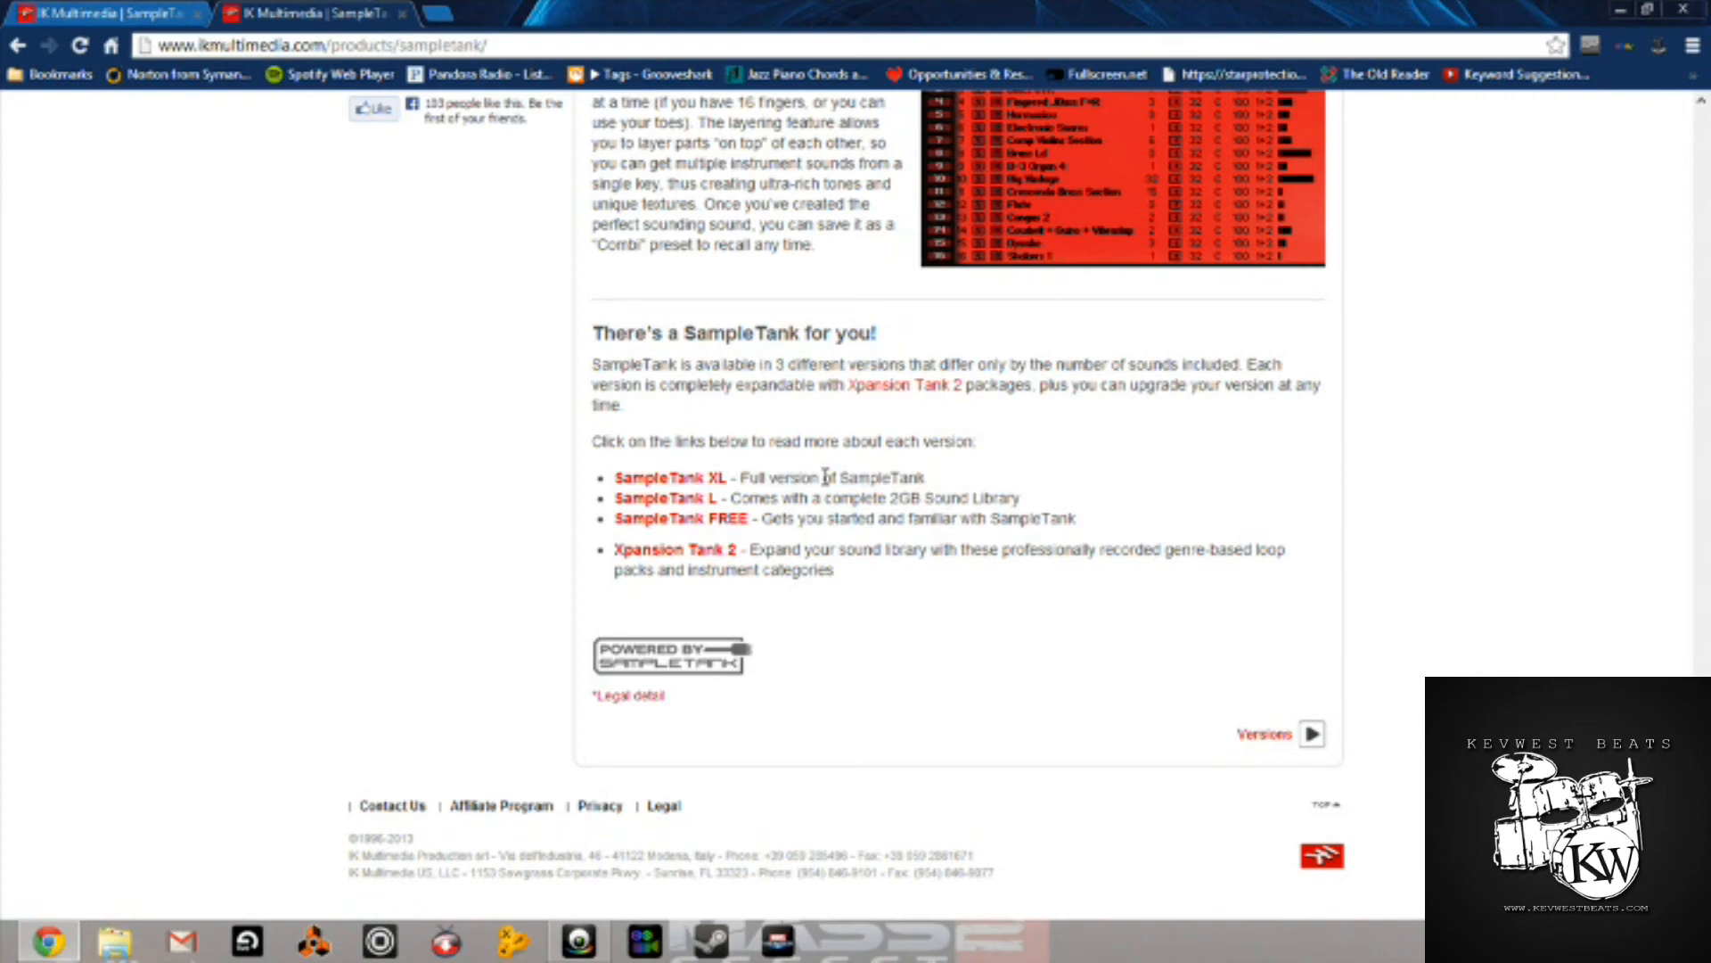
pyautogui.scroll(3)
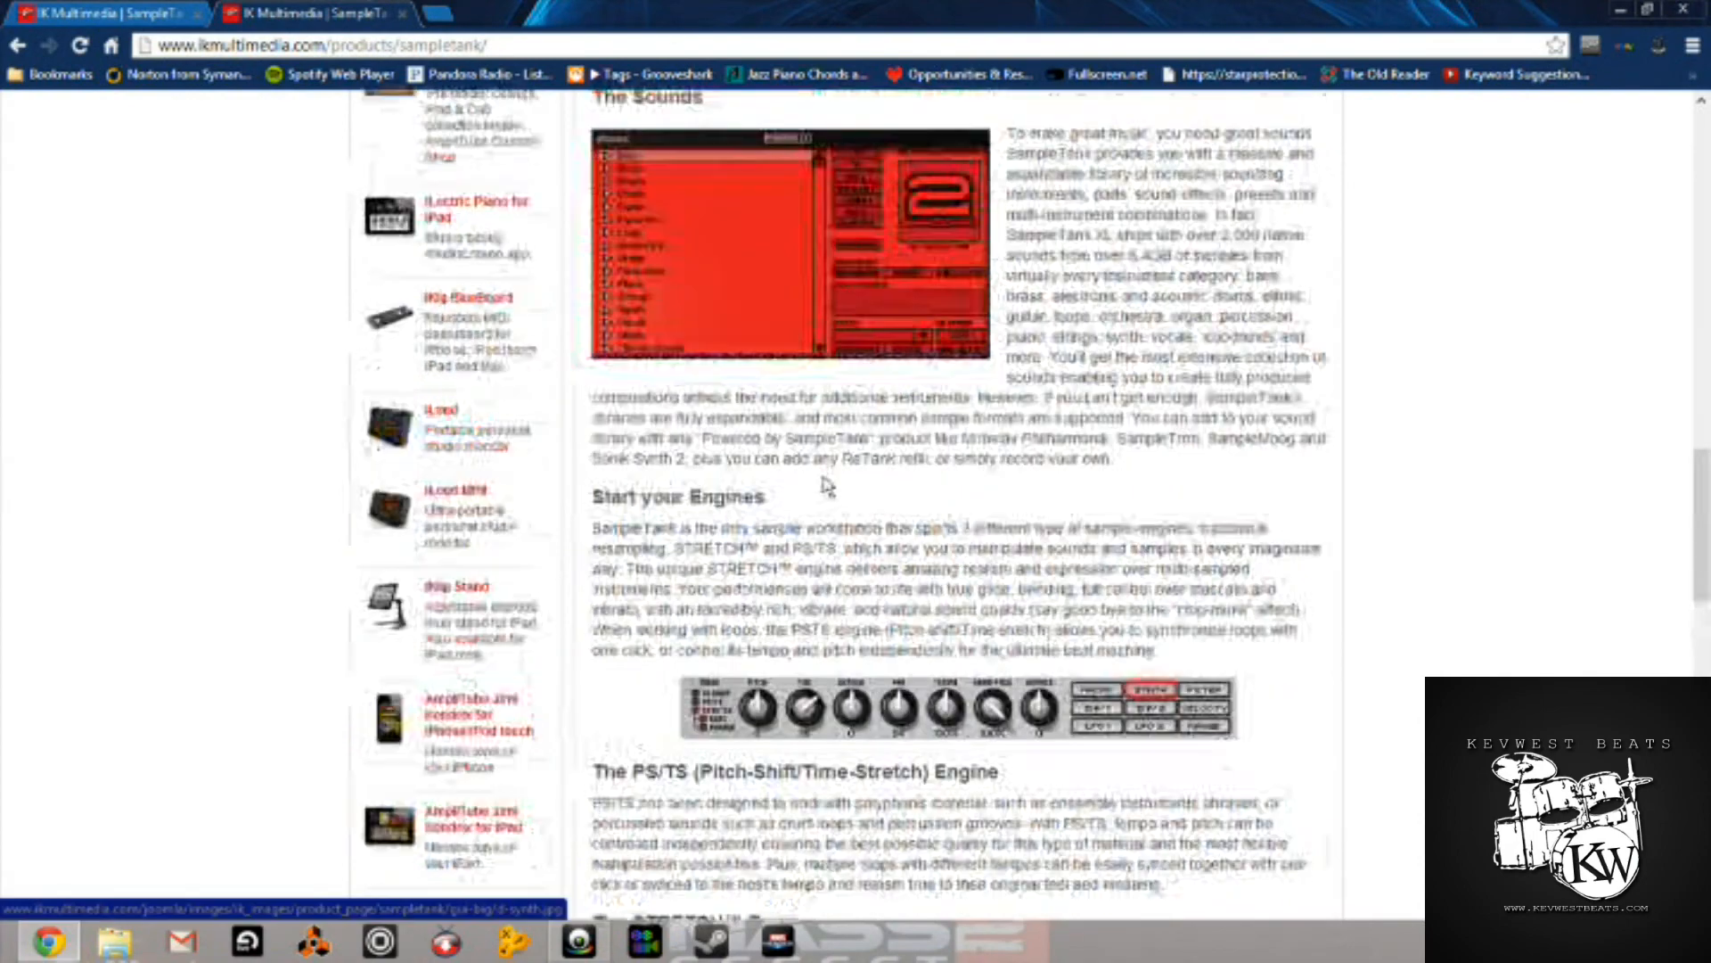
pyautogui.scroll(3)
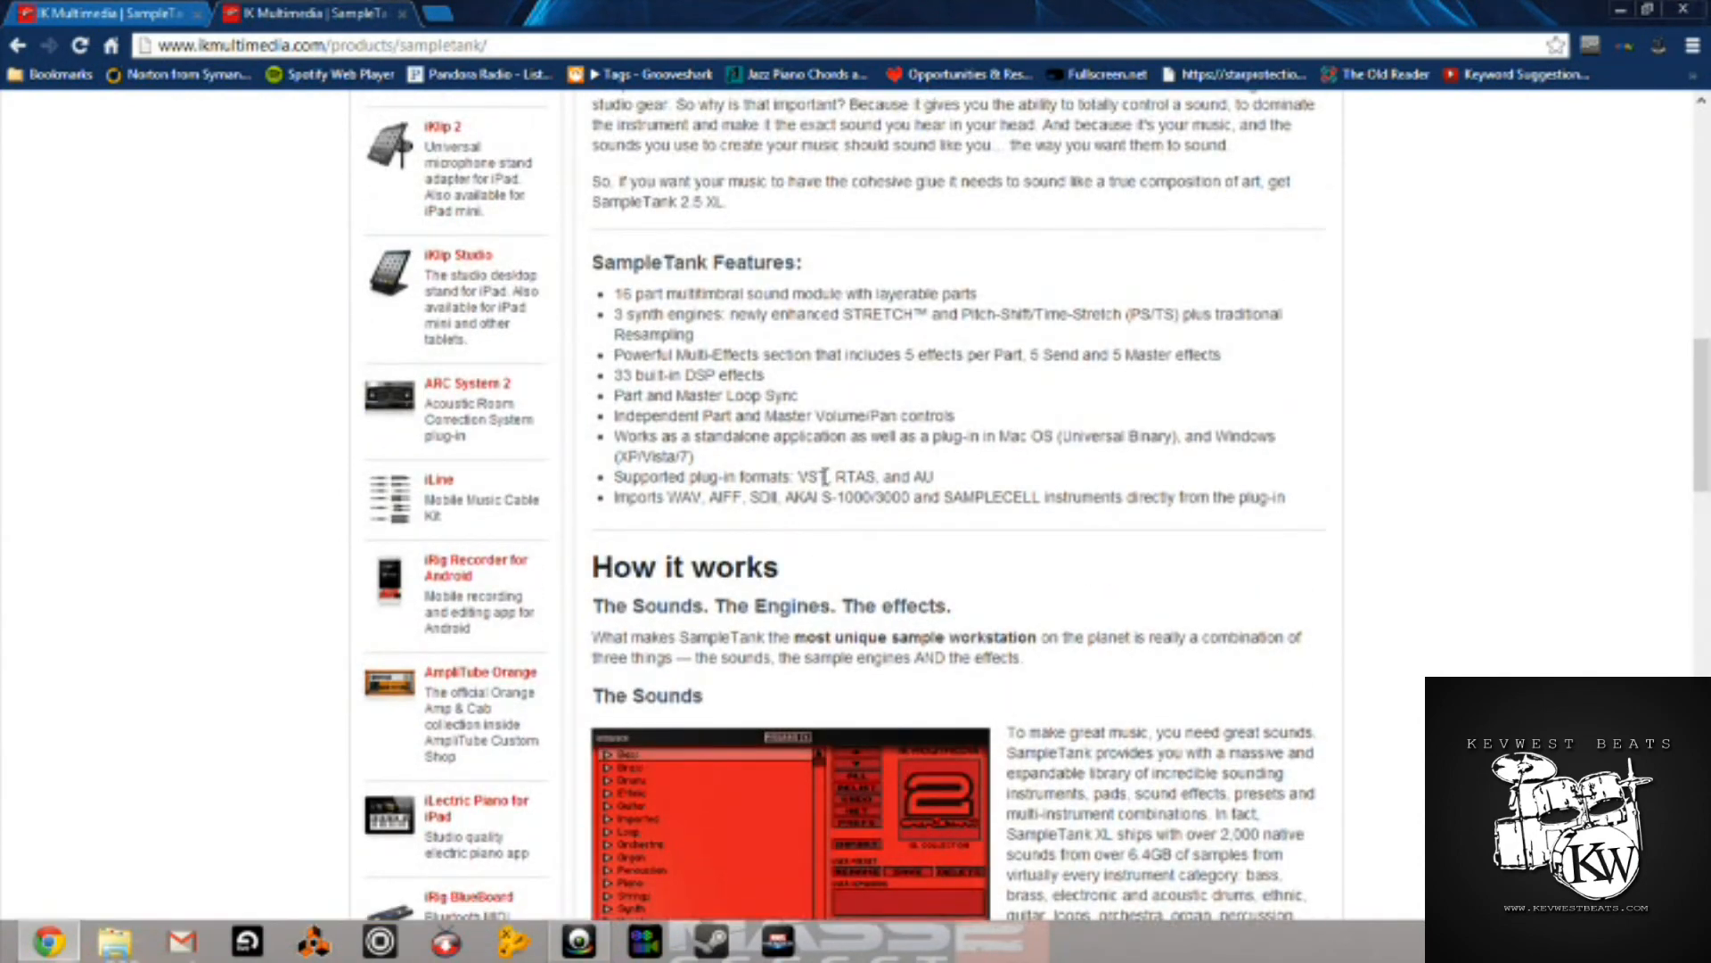
pyautogui.scroll(-3)
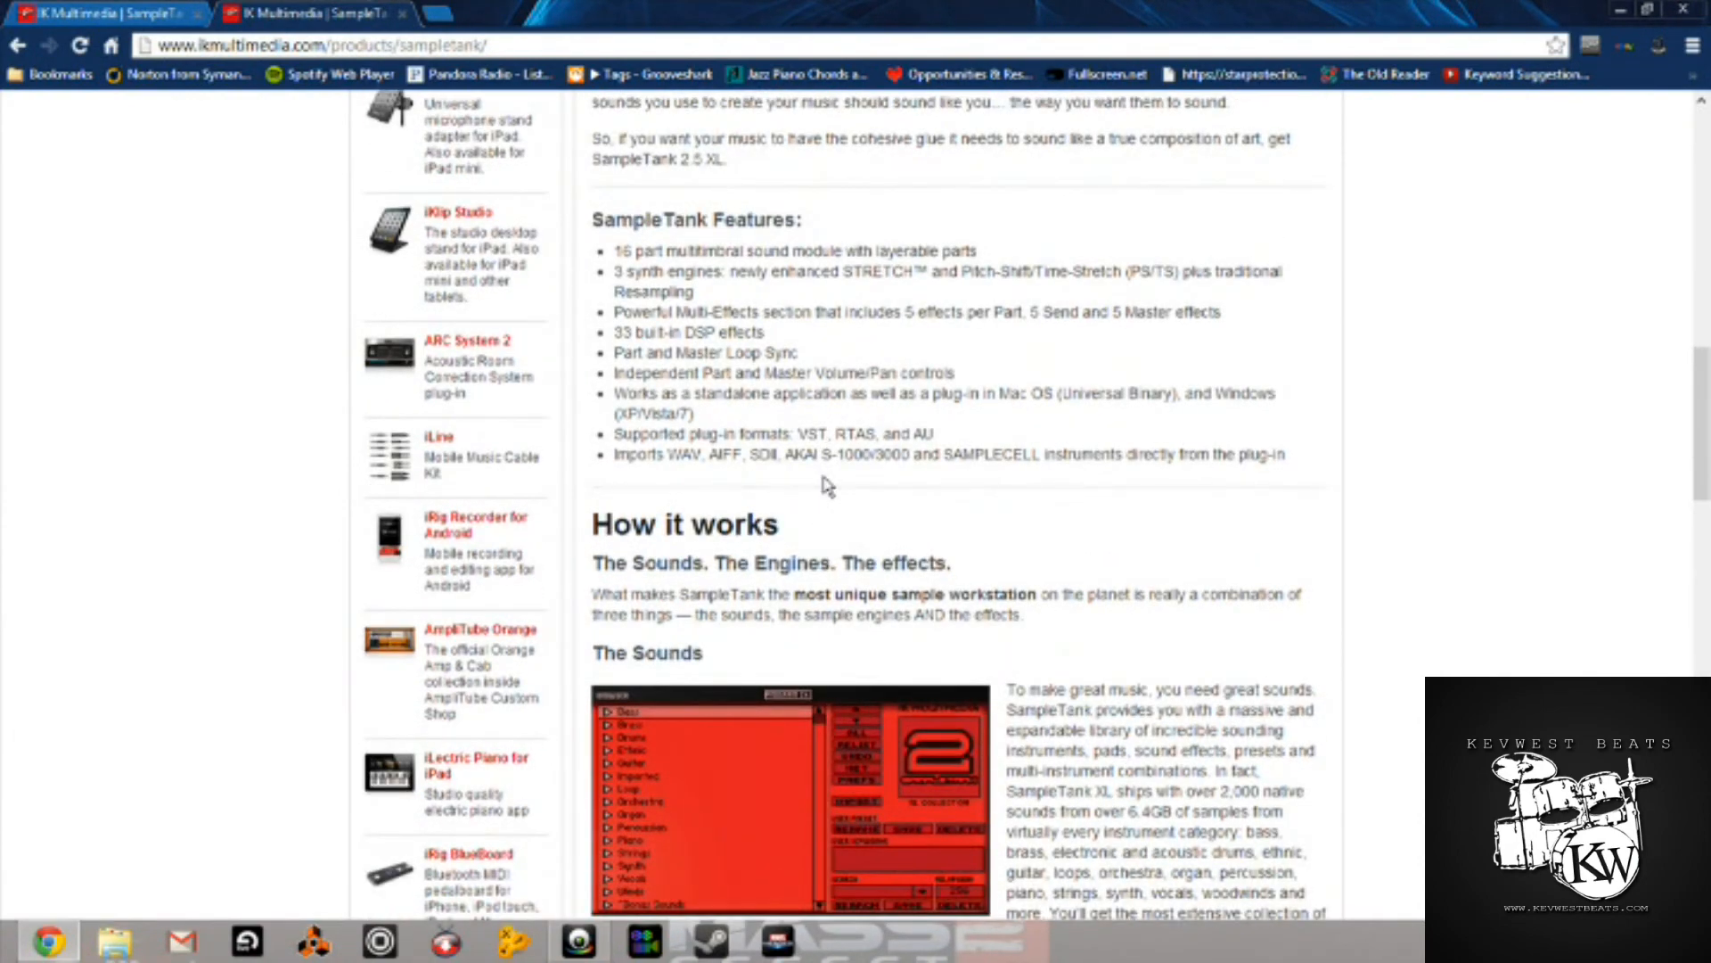
pyautogui.scroll(3)
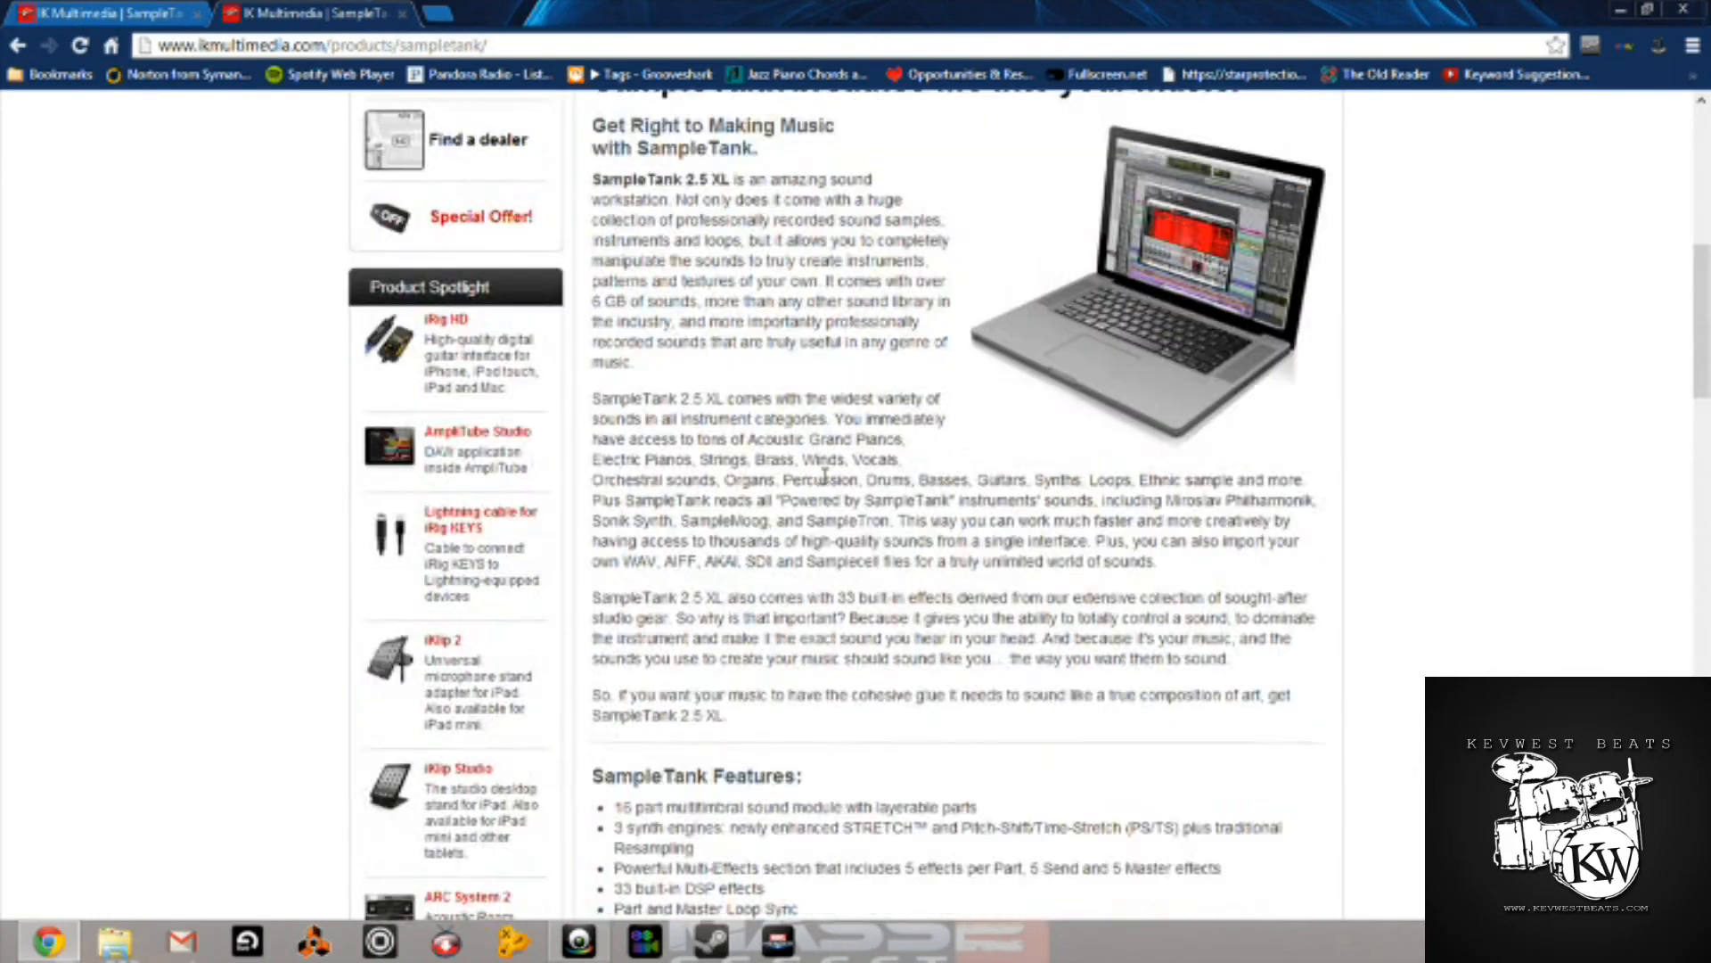
pyautogui.scroll(3)
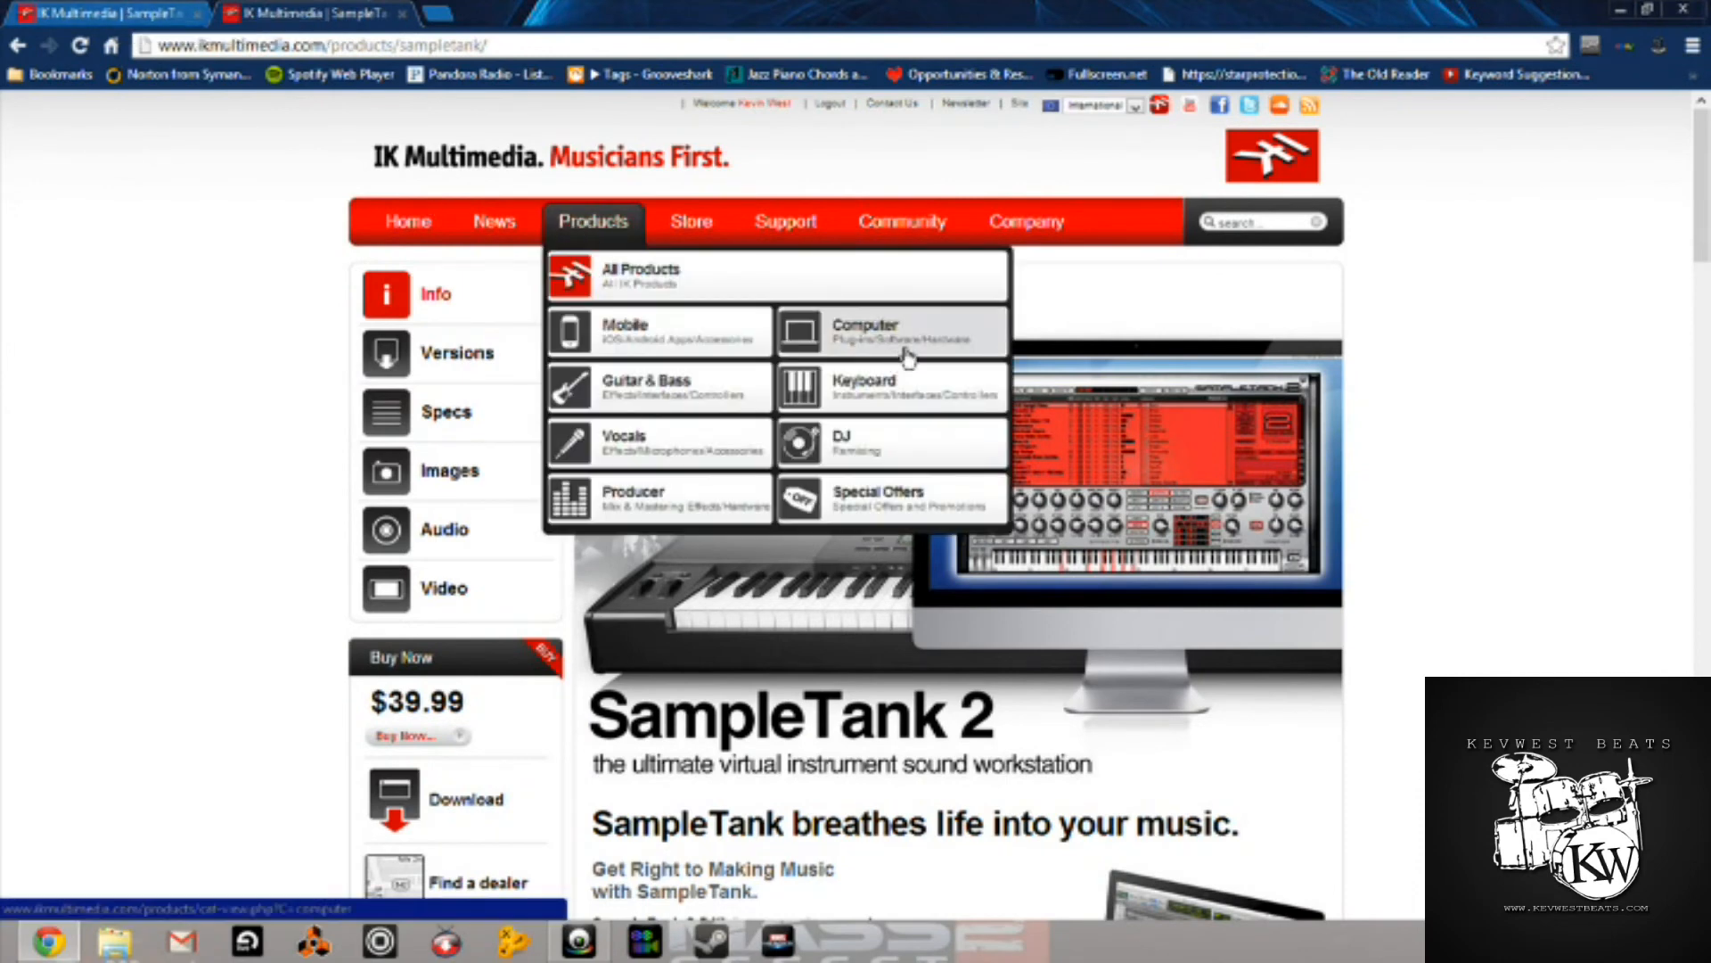
# Step: Return to the Computer products catalog from the Products navigation
pyautogui.click(865, 331)
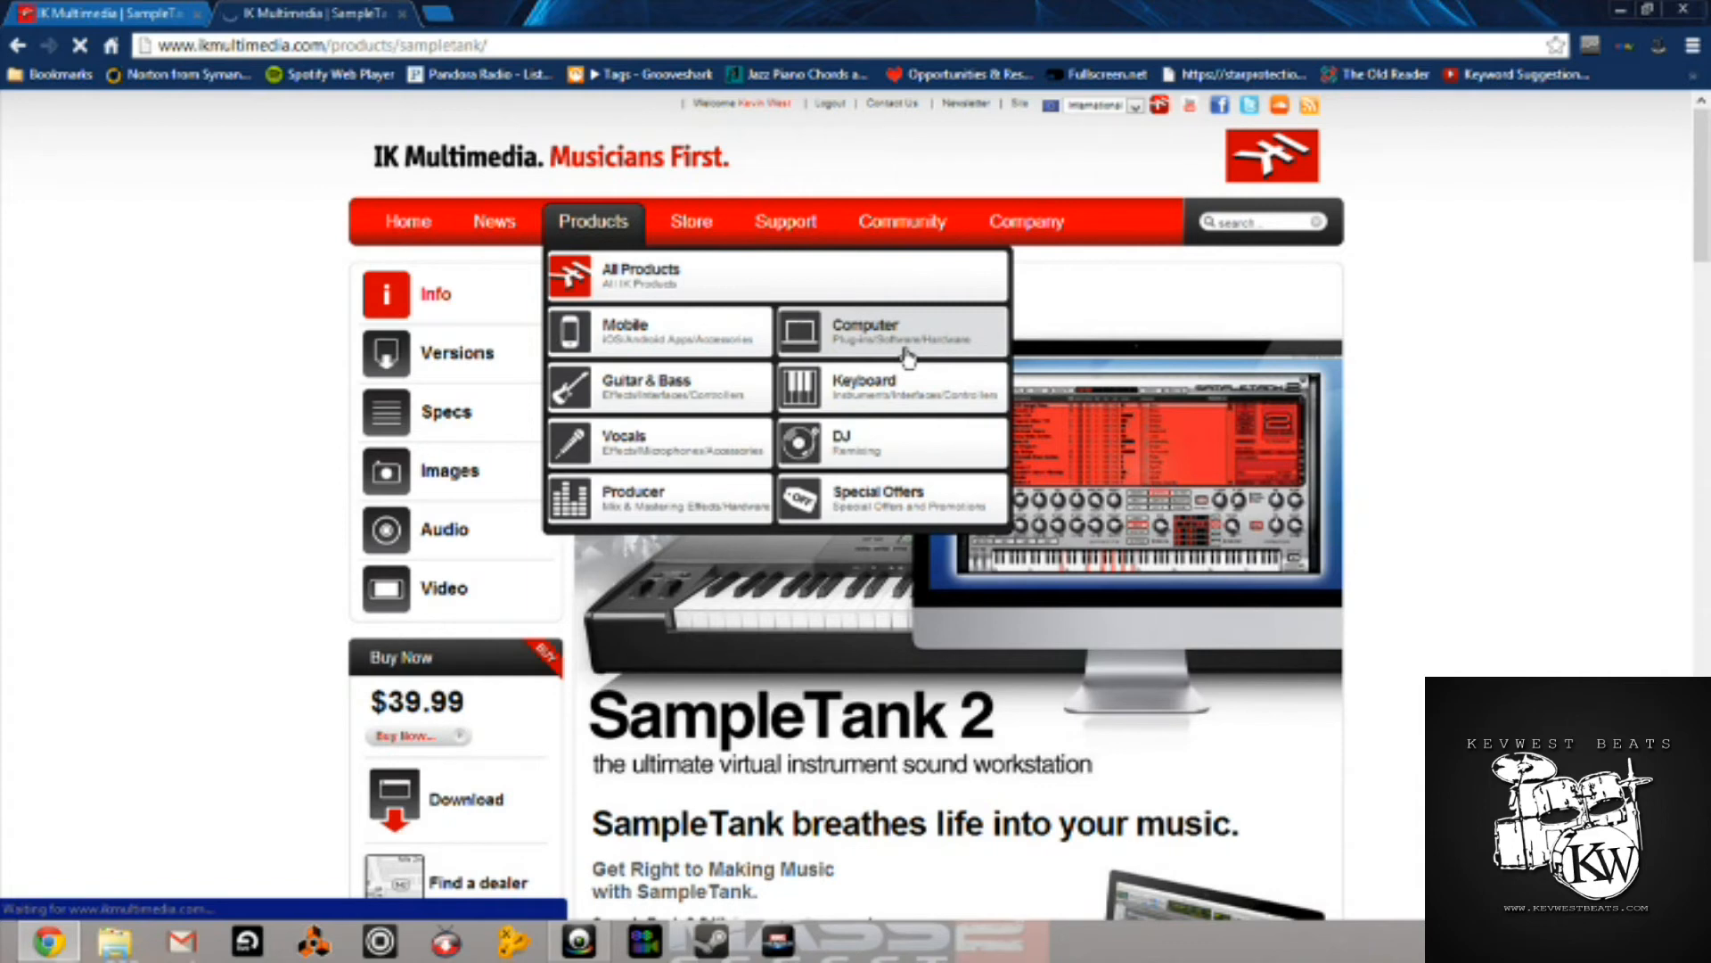
pyautogui.click(867, 330)
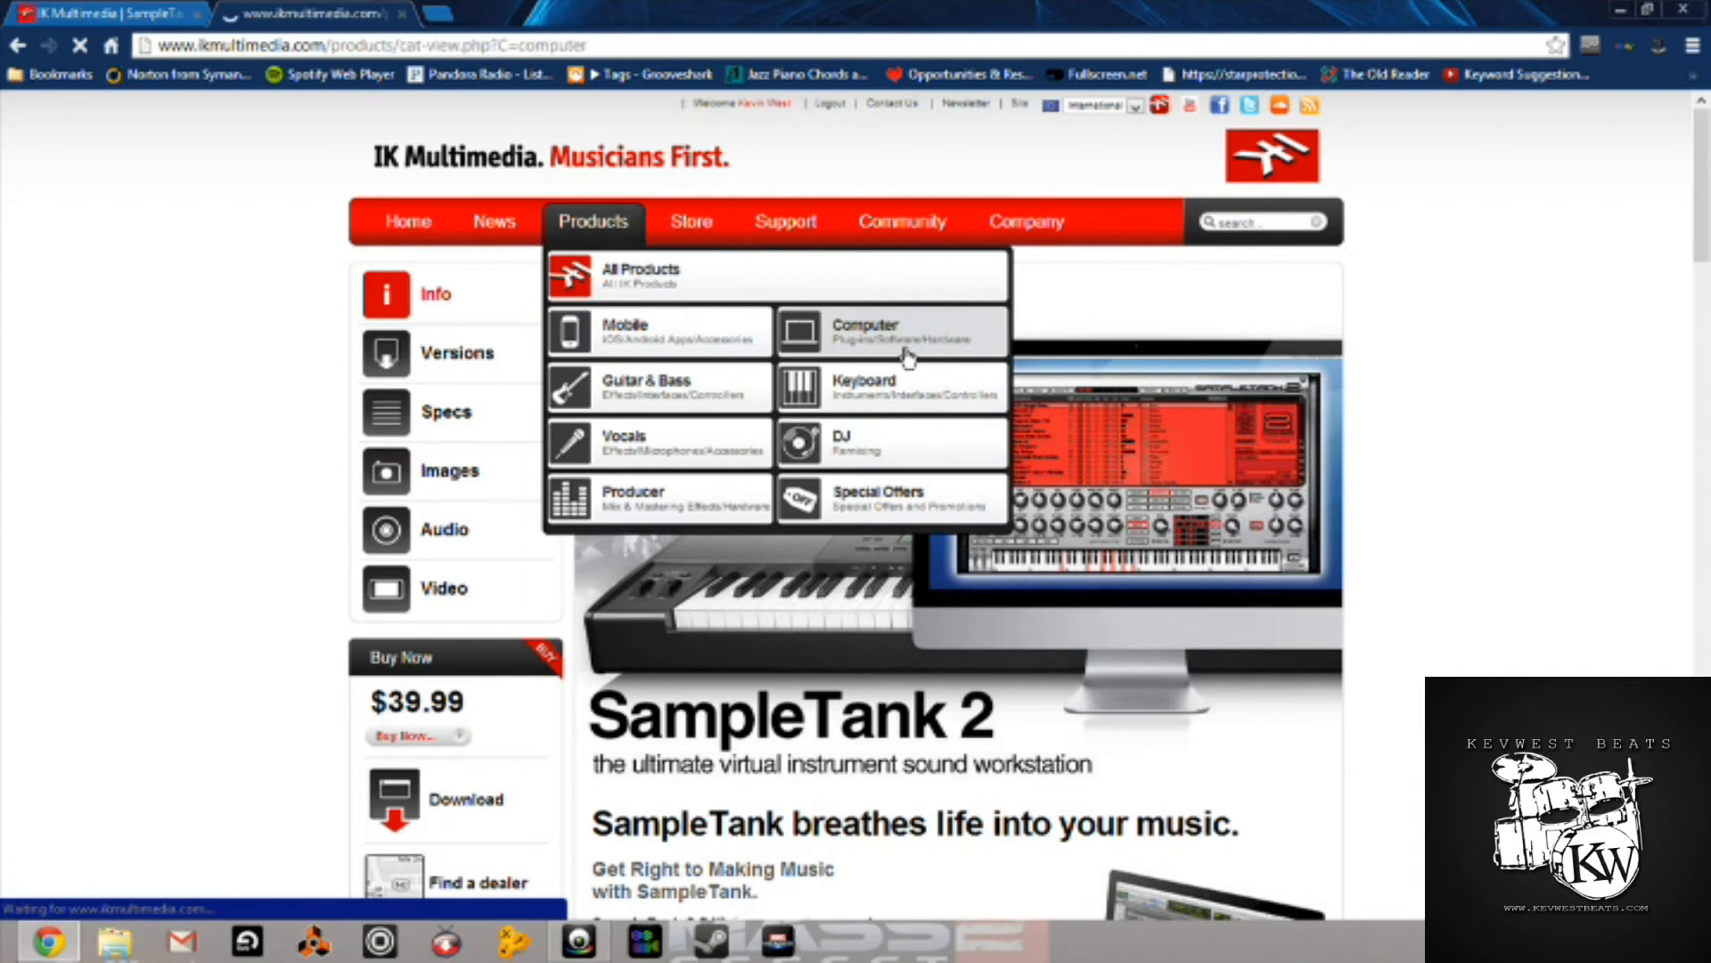
pyautogui.click(865, 330)
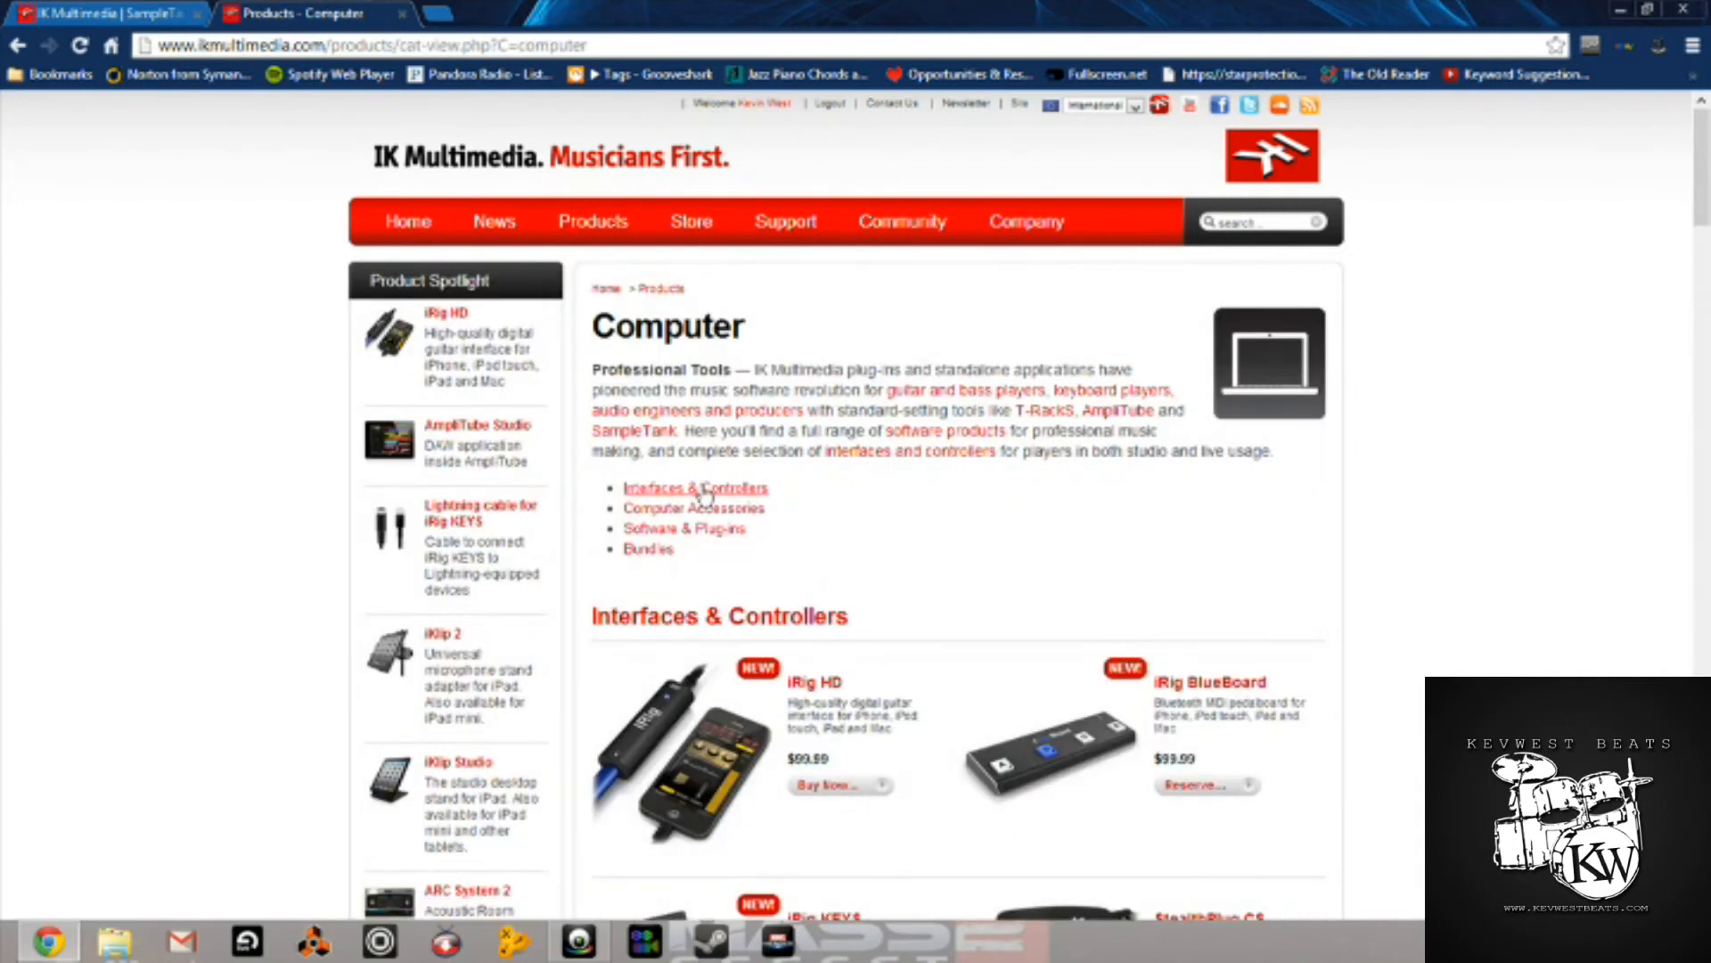
# Step: Scroll the catalog down through Software & Plug-ins to the T-RackS listings
pyautogui.scroll(-3)
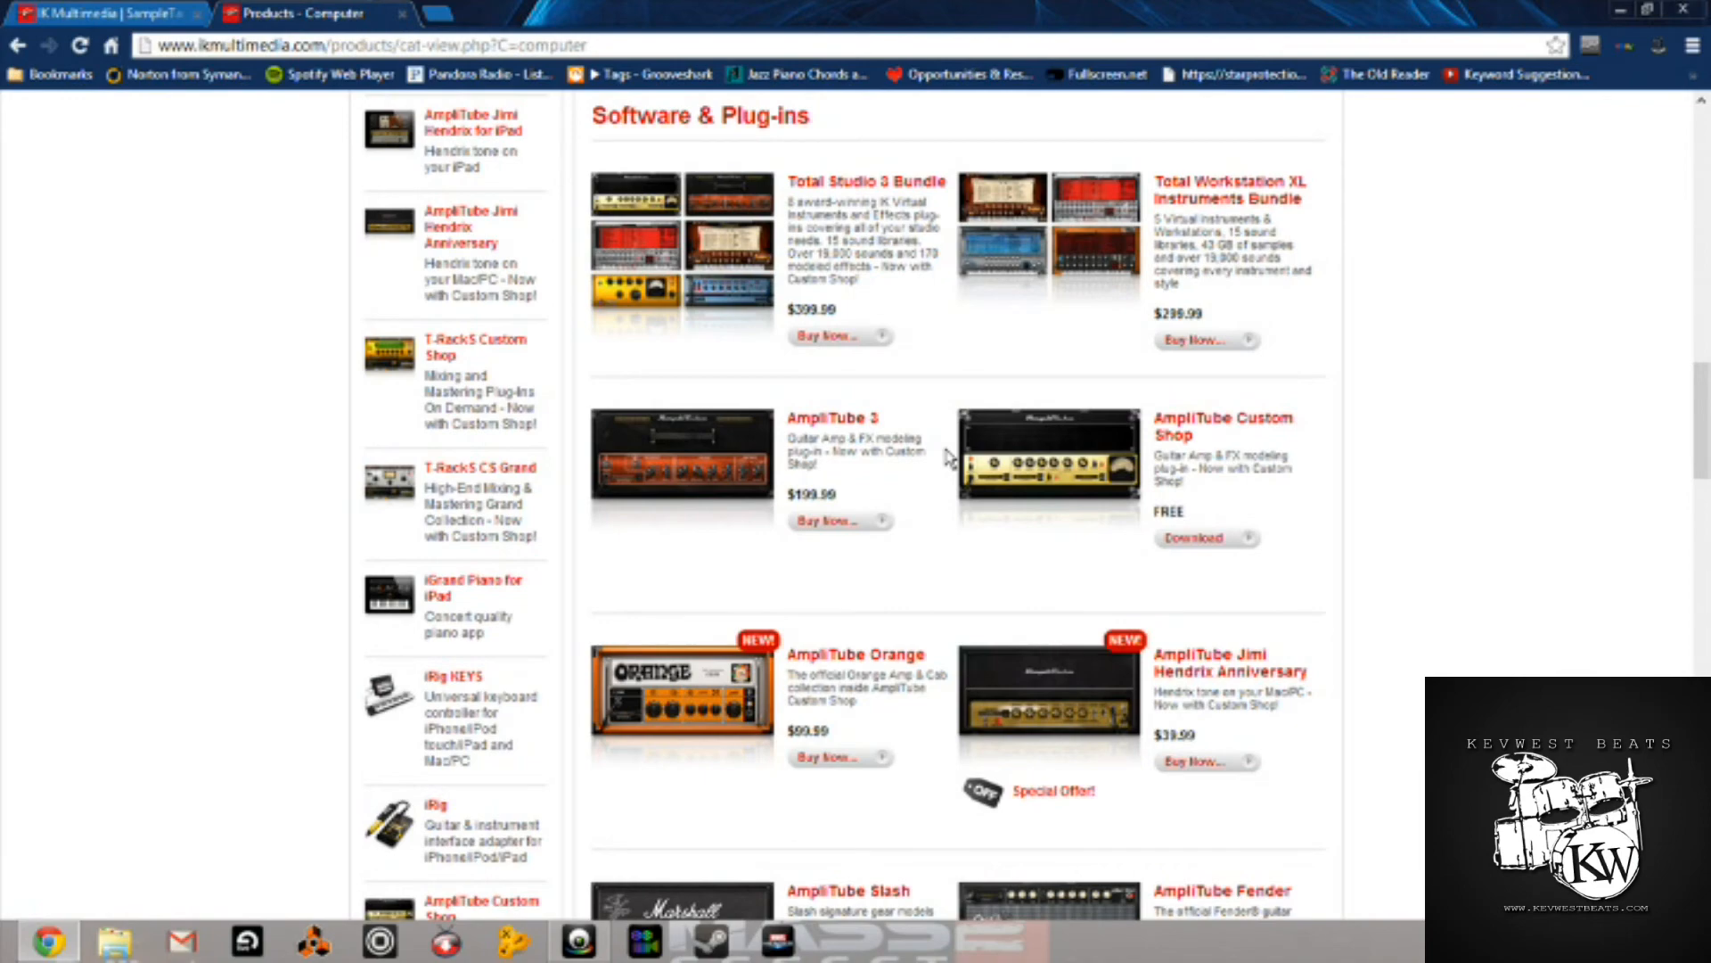
pyautogui.scroll(-3)
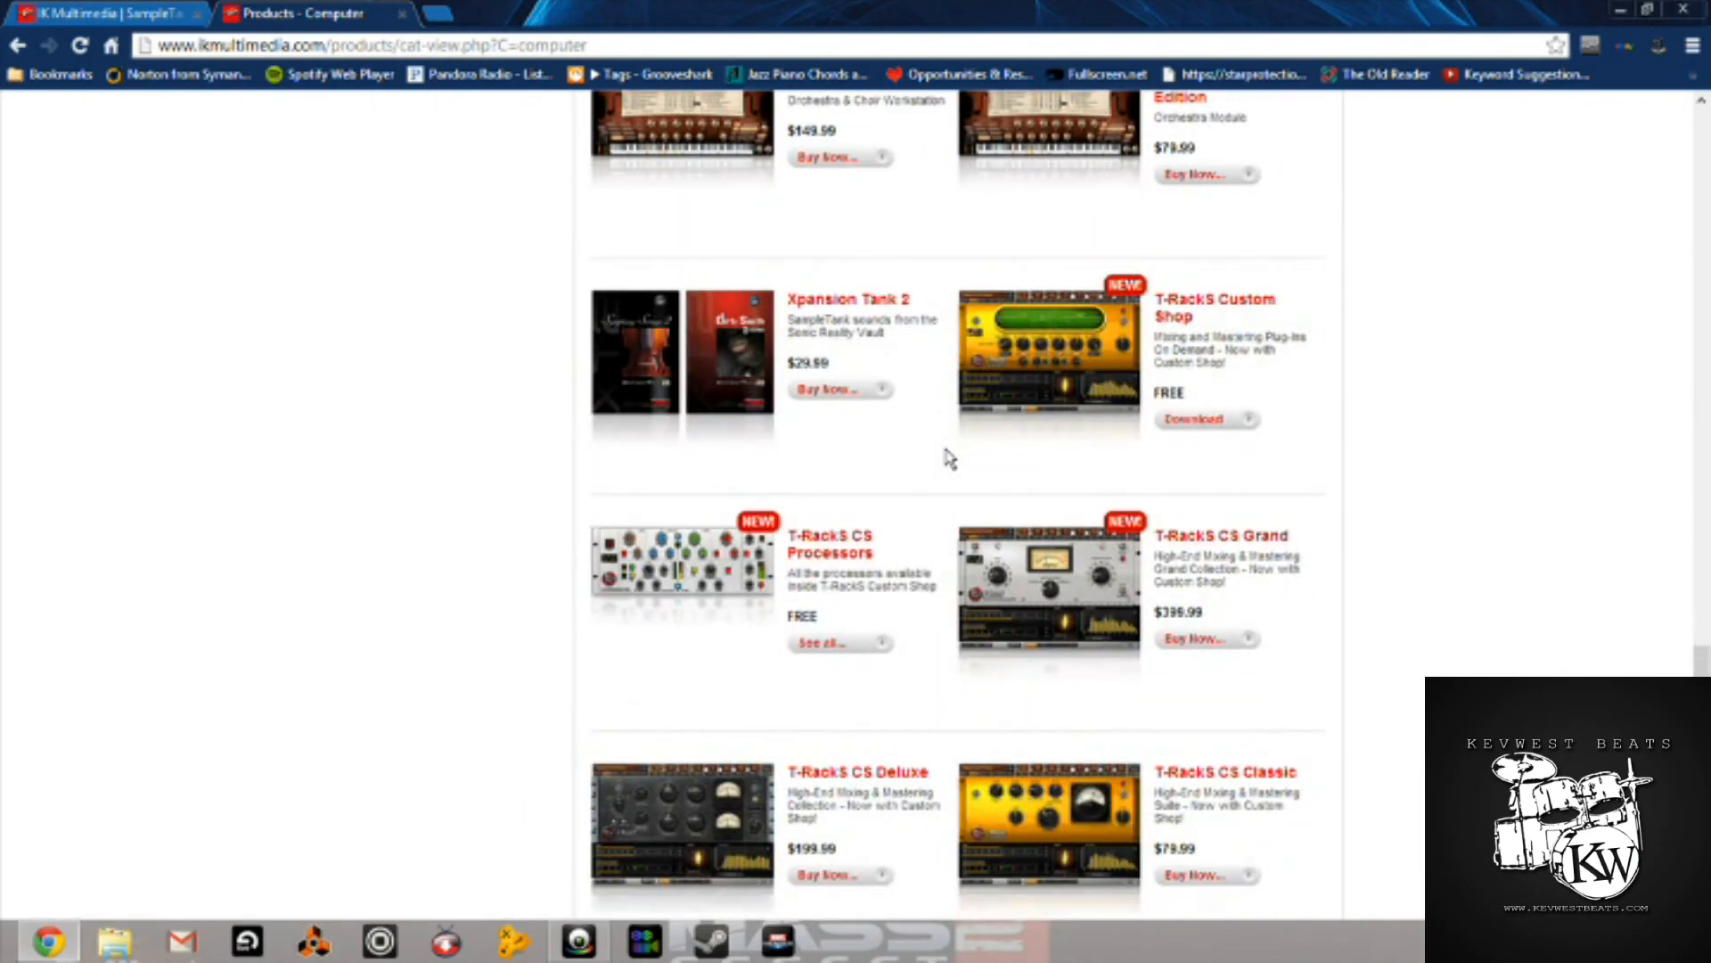
pyautogui.moveTo(1209, 310)
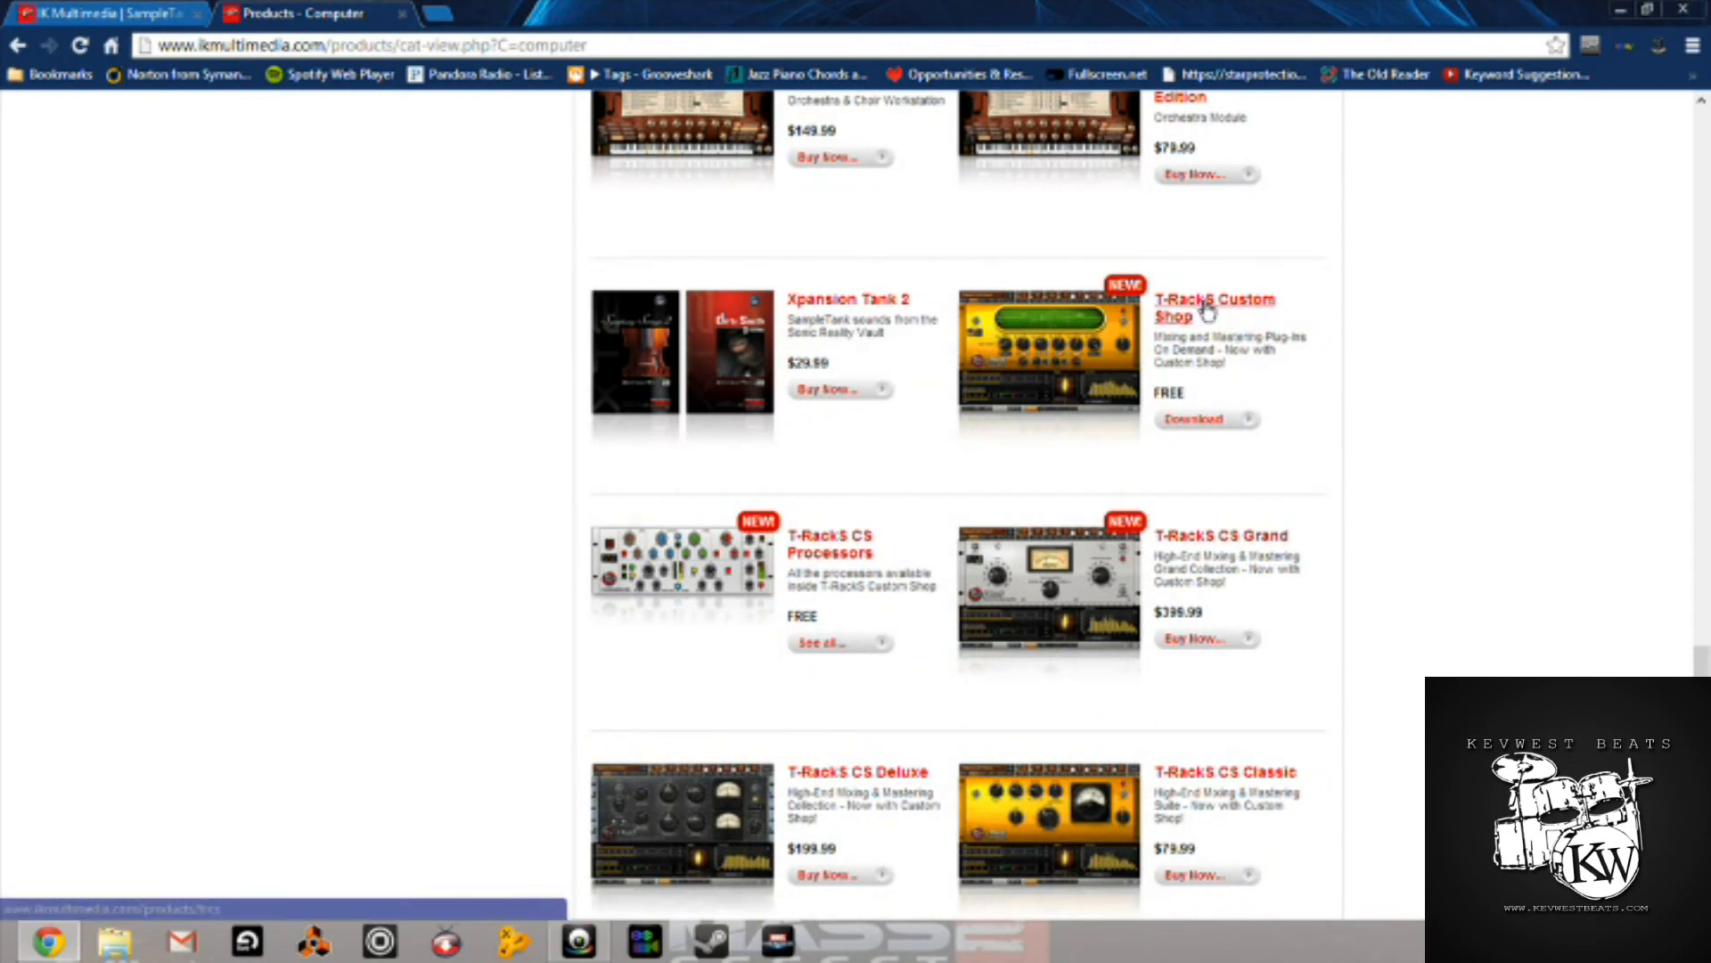
# Step: Load the T-RackS Custom Shop product page and read down to its Free gear section
pyautogui.click(1214, 308)
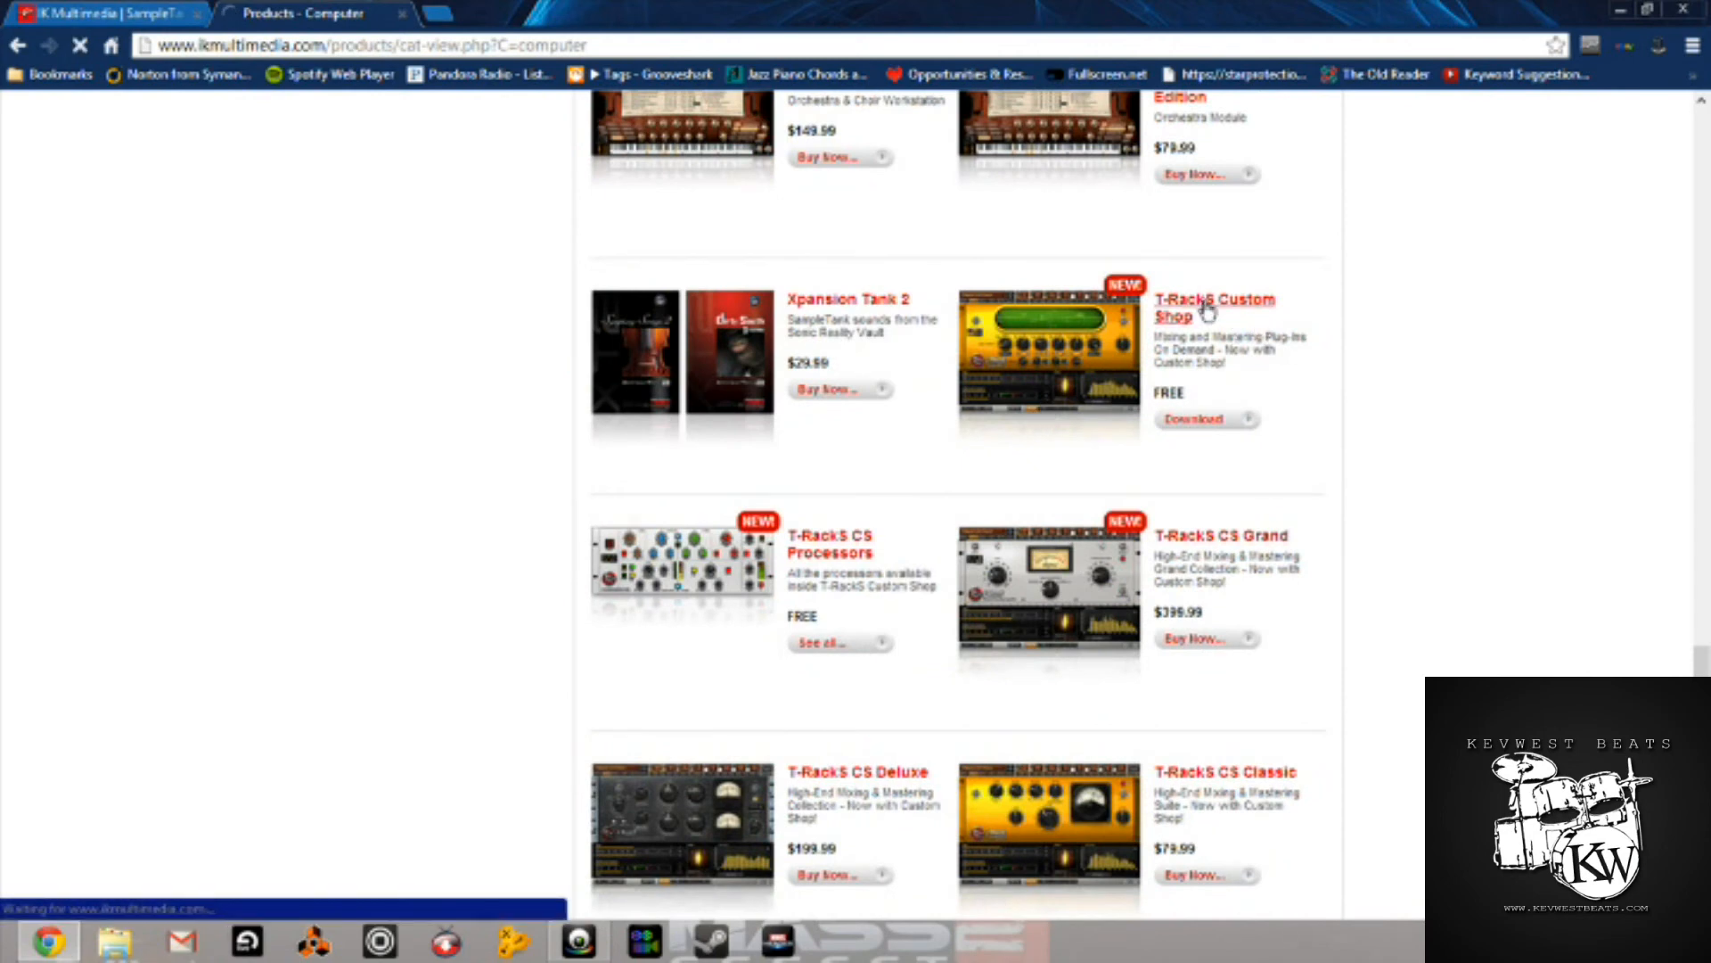
pyautogui.click(1214, 307)
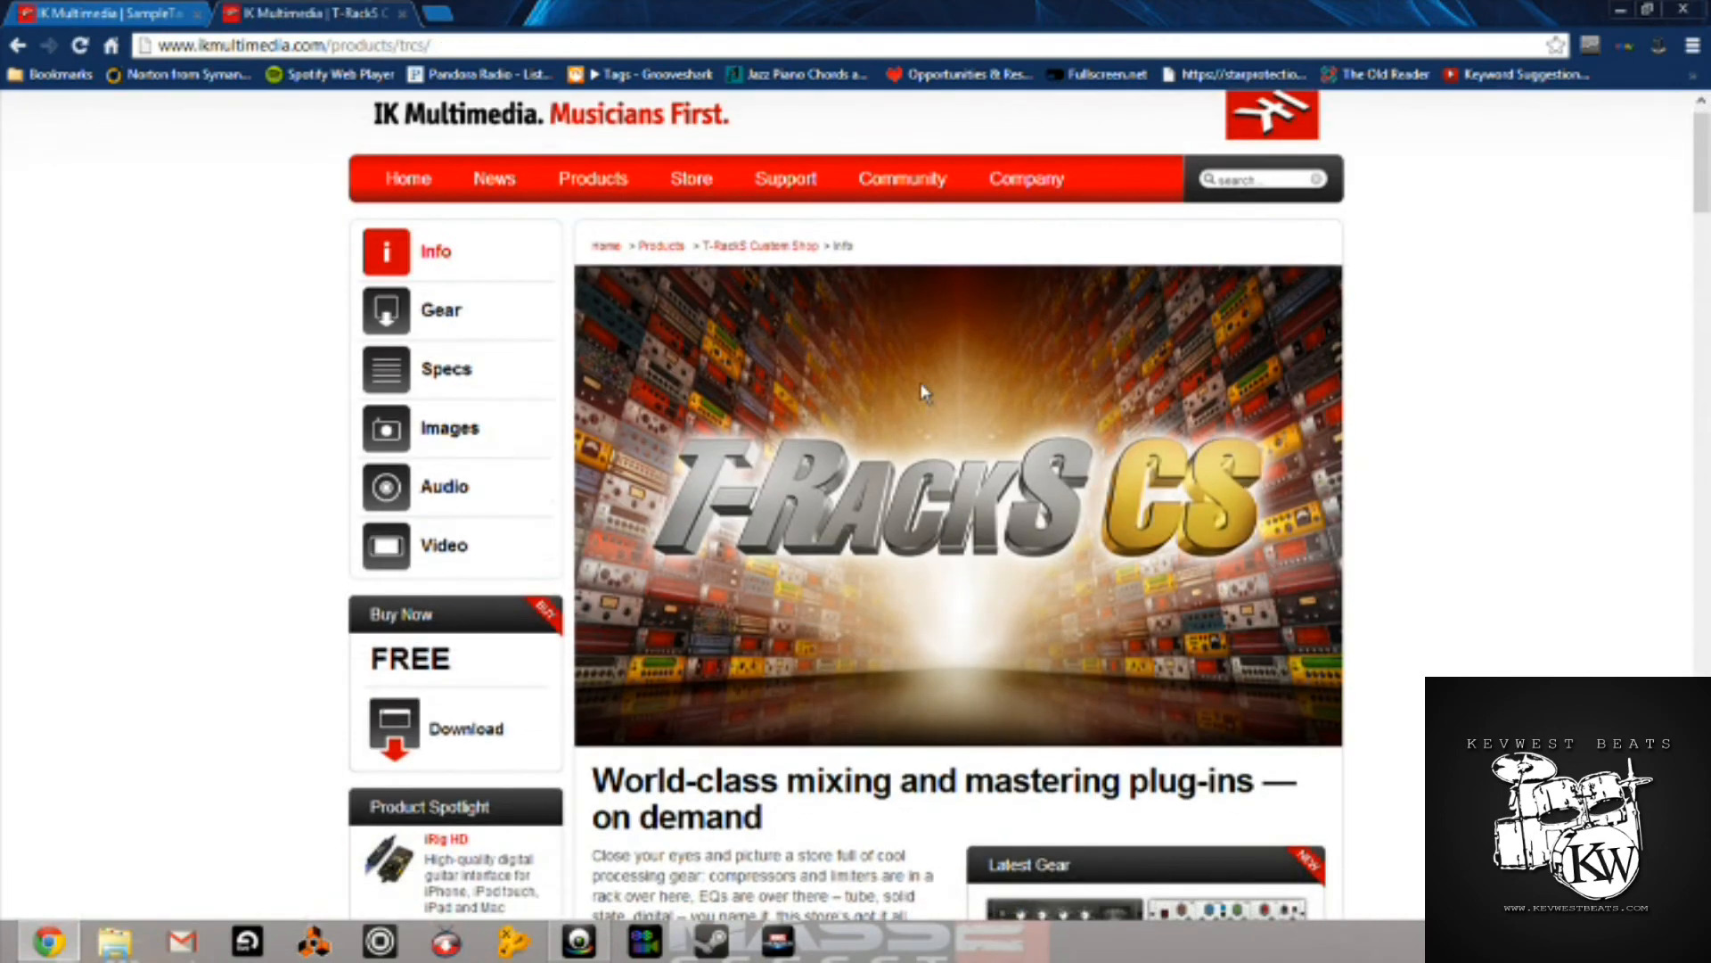
pyautogui.scroll(-3)
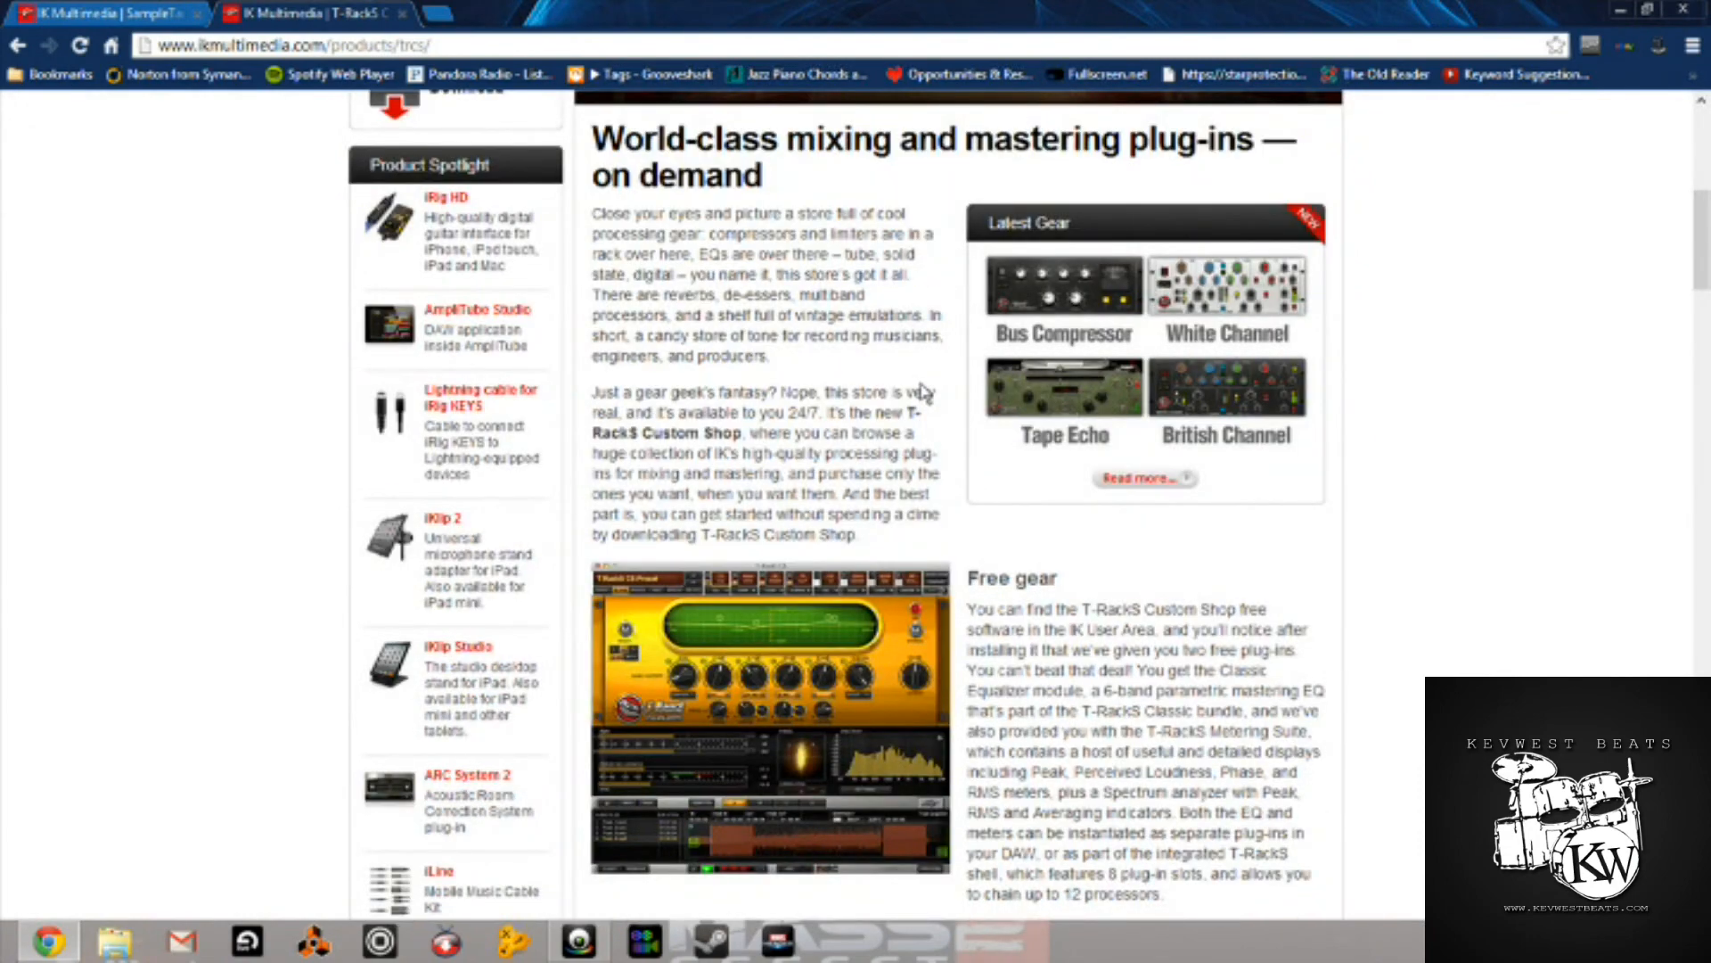
pyautogui.scroll(-3)
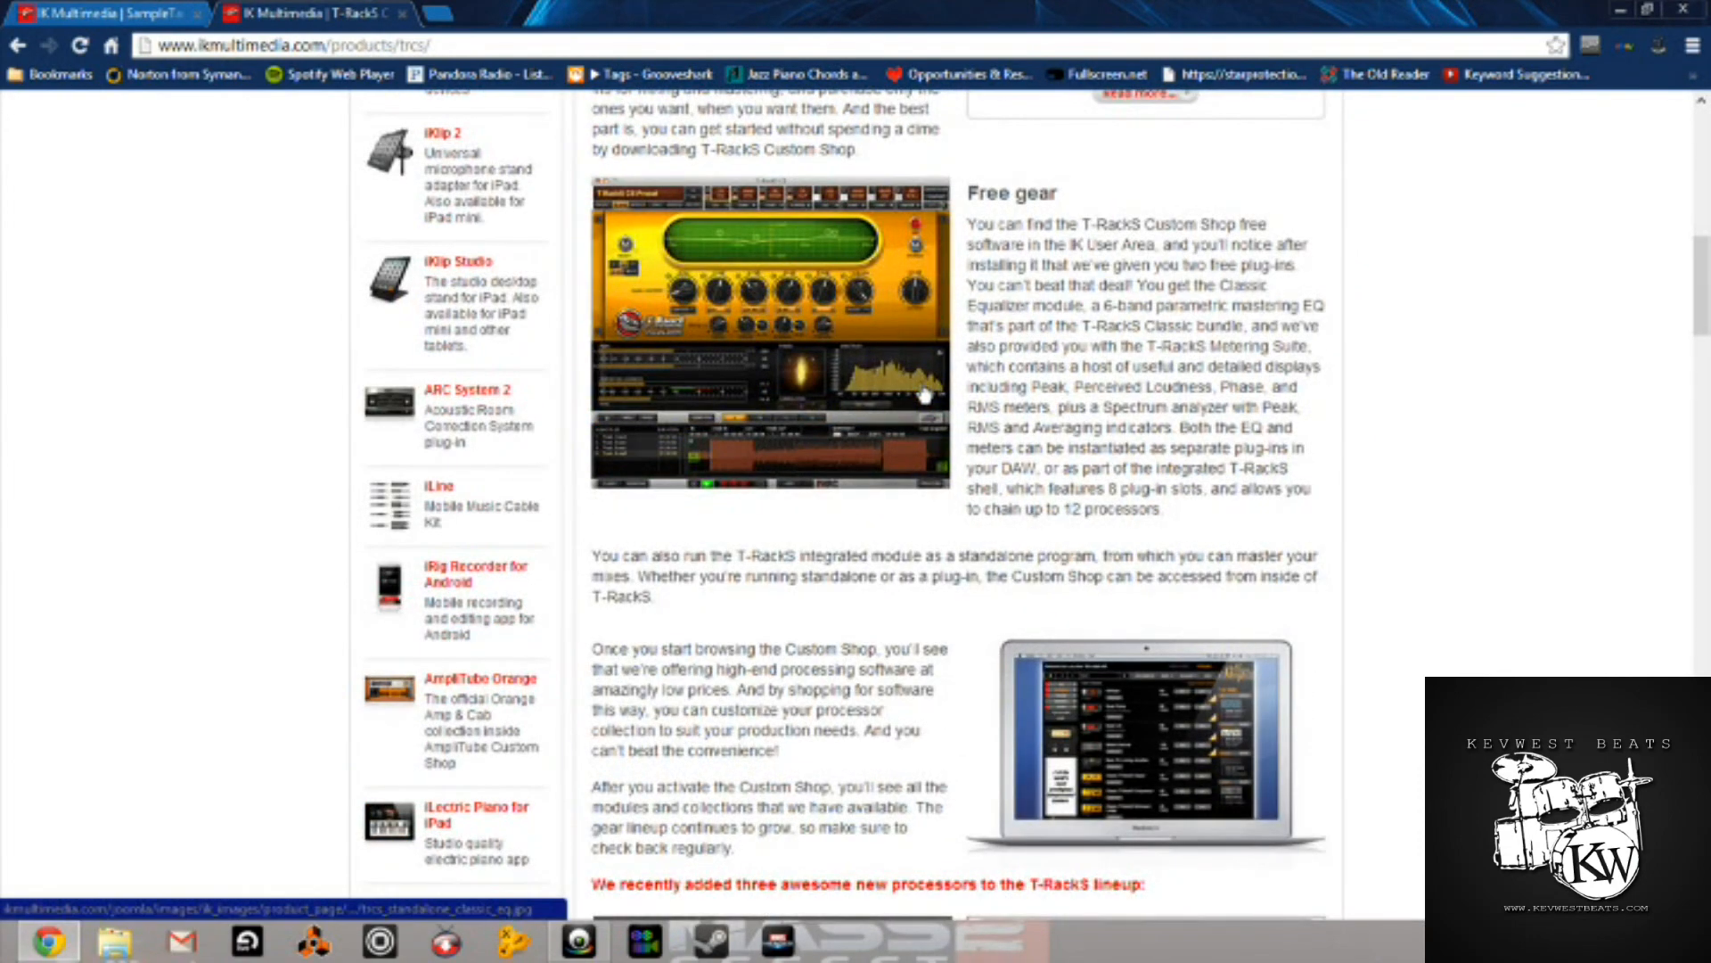
pyautogui.click(770, 328)
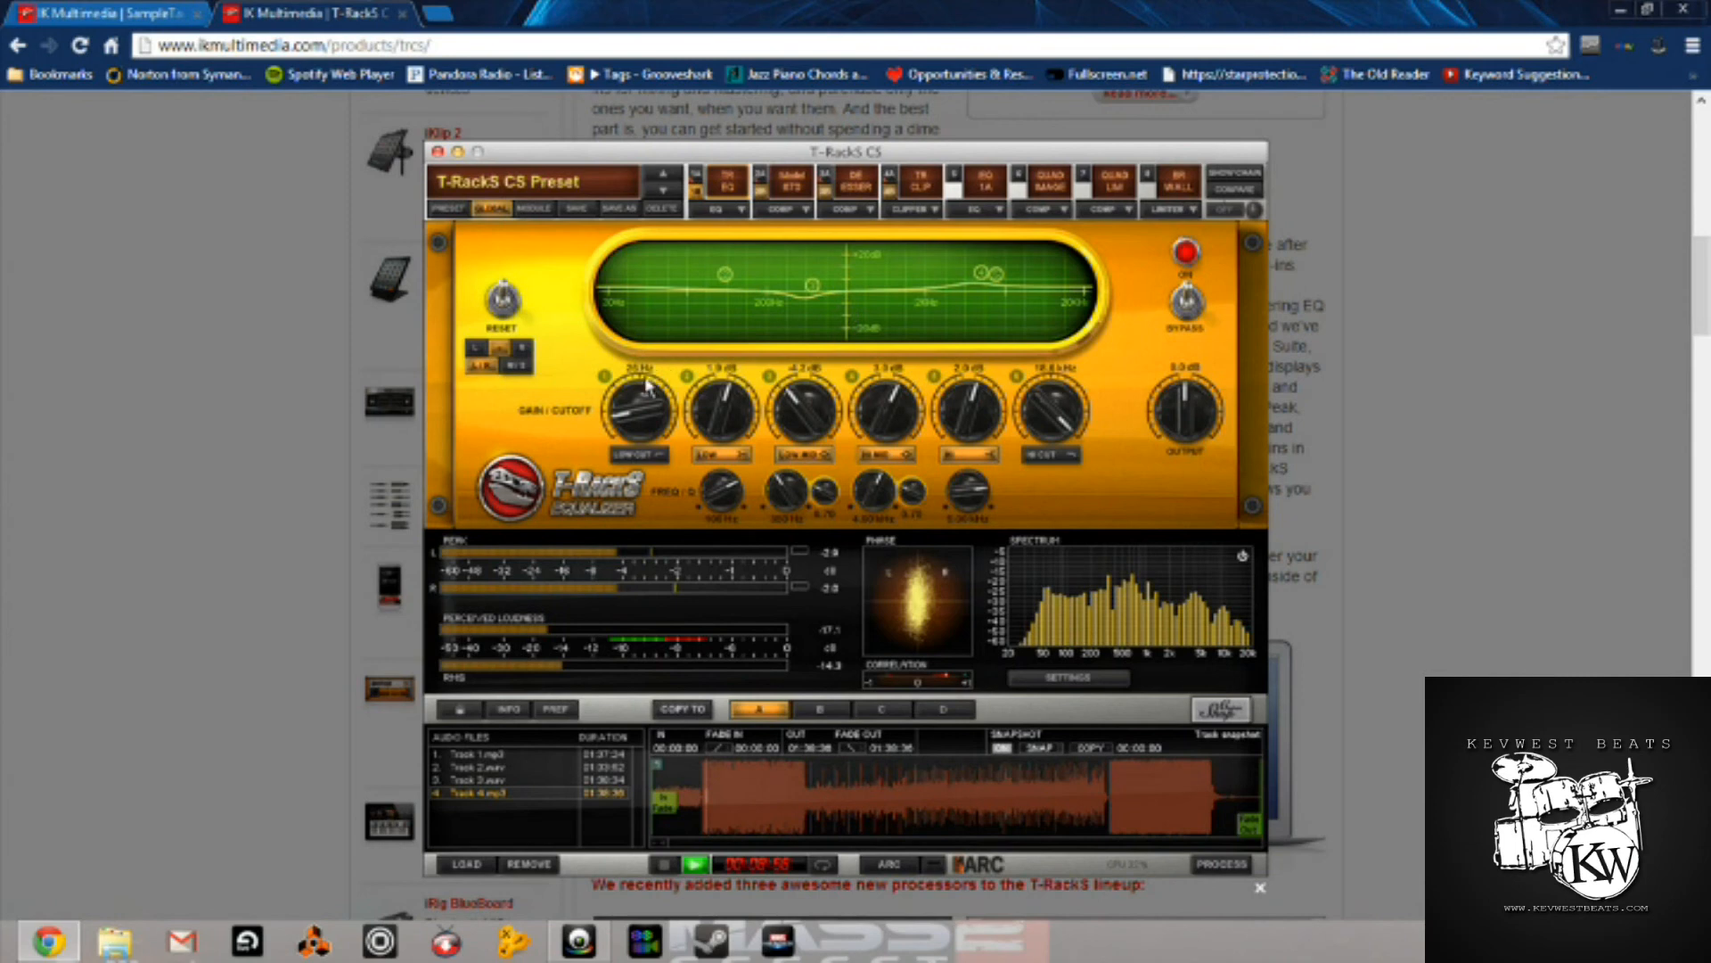
pyautogui.moveTo(1053, 596)
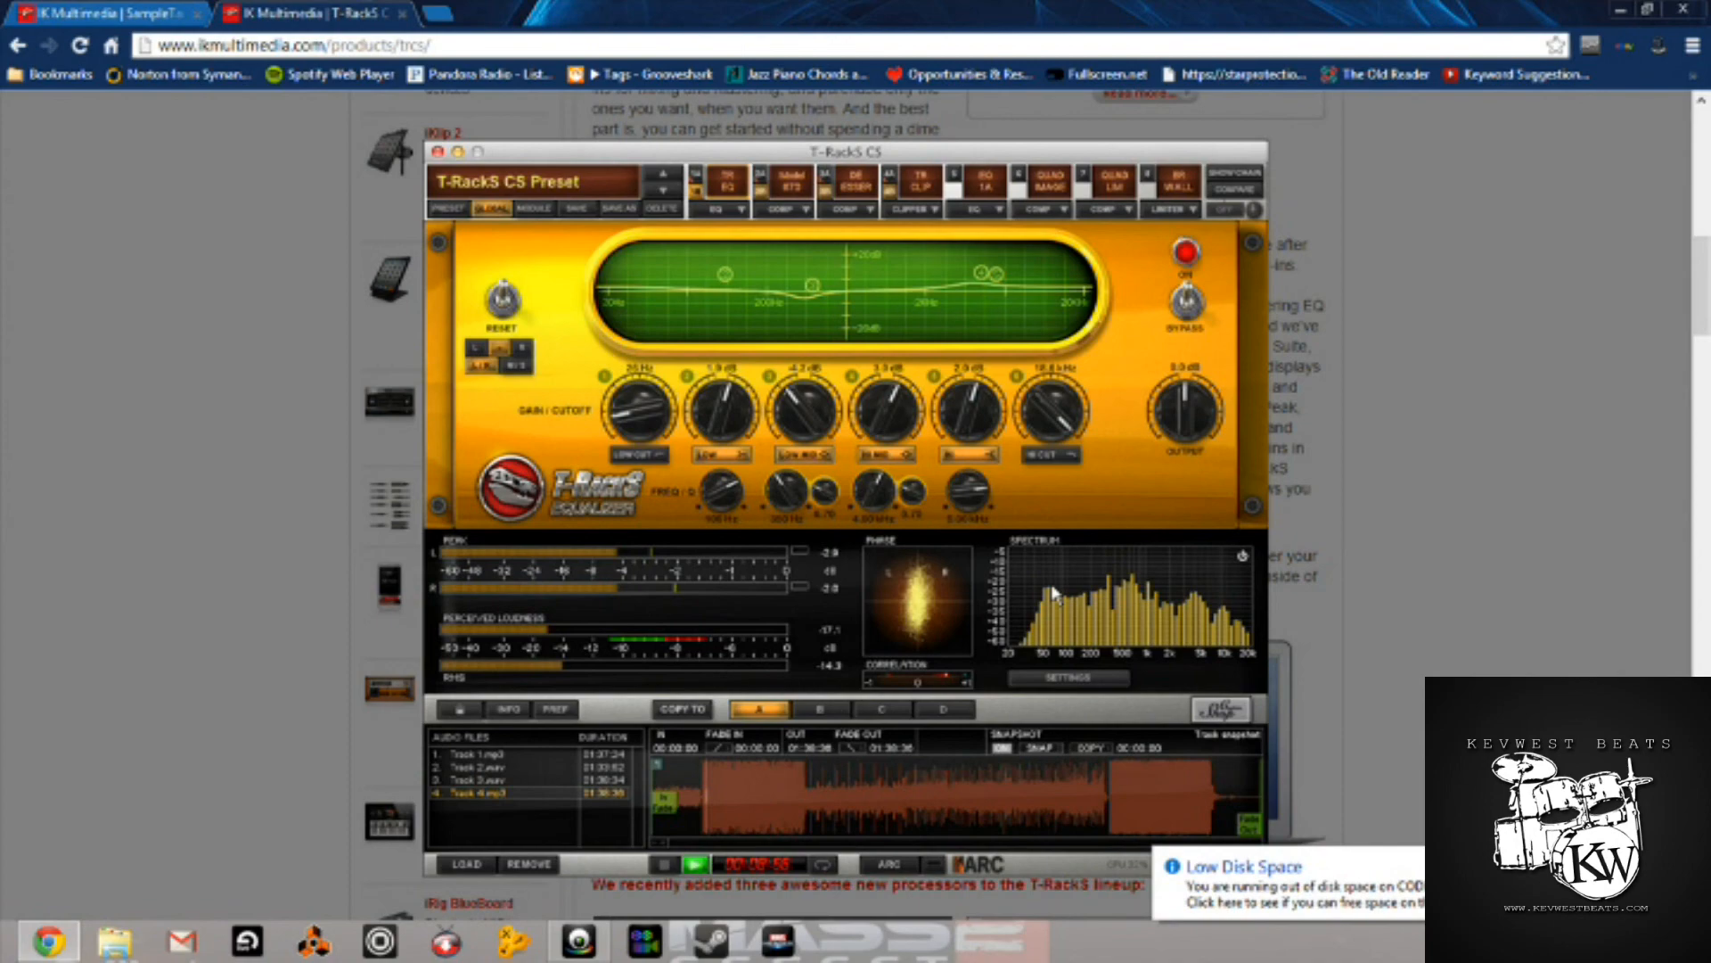
pyautogui.click(437, 152)
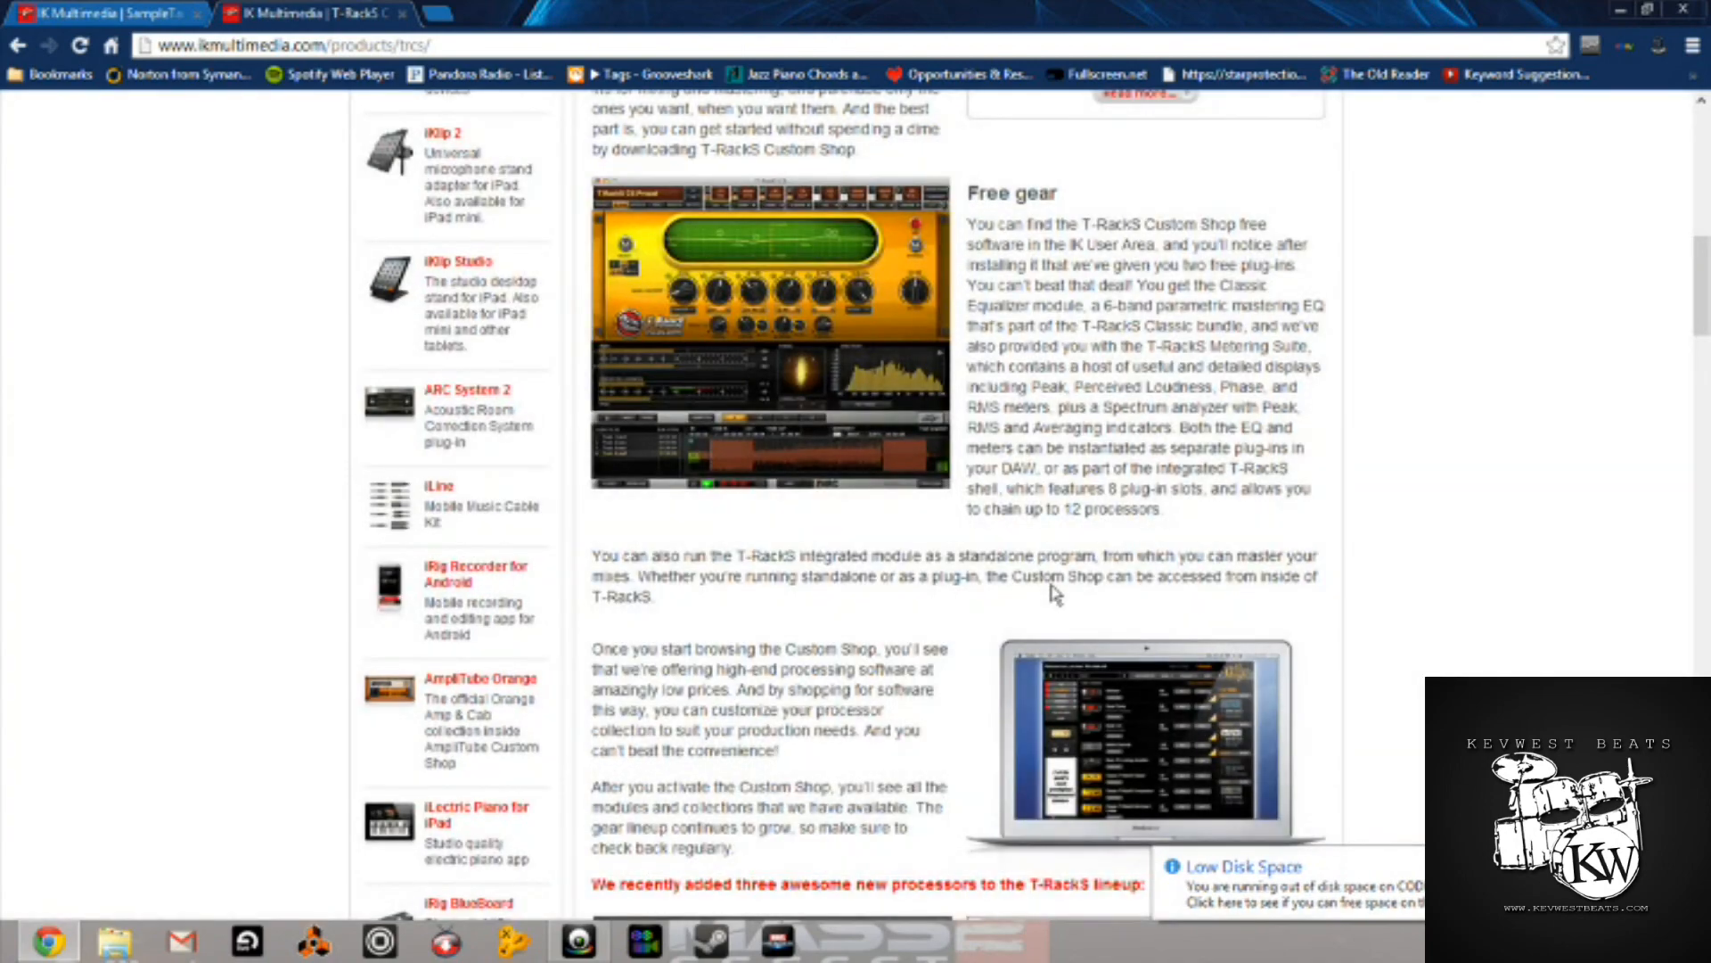
pyautogui.scroll(-3)
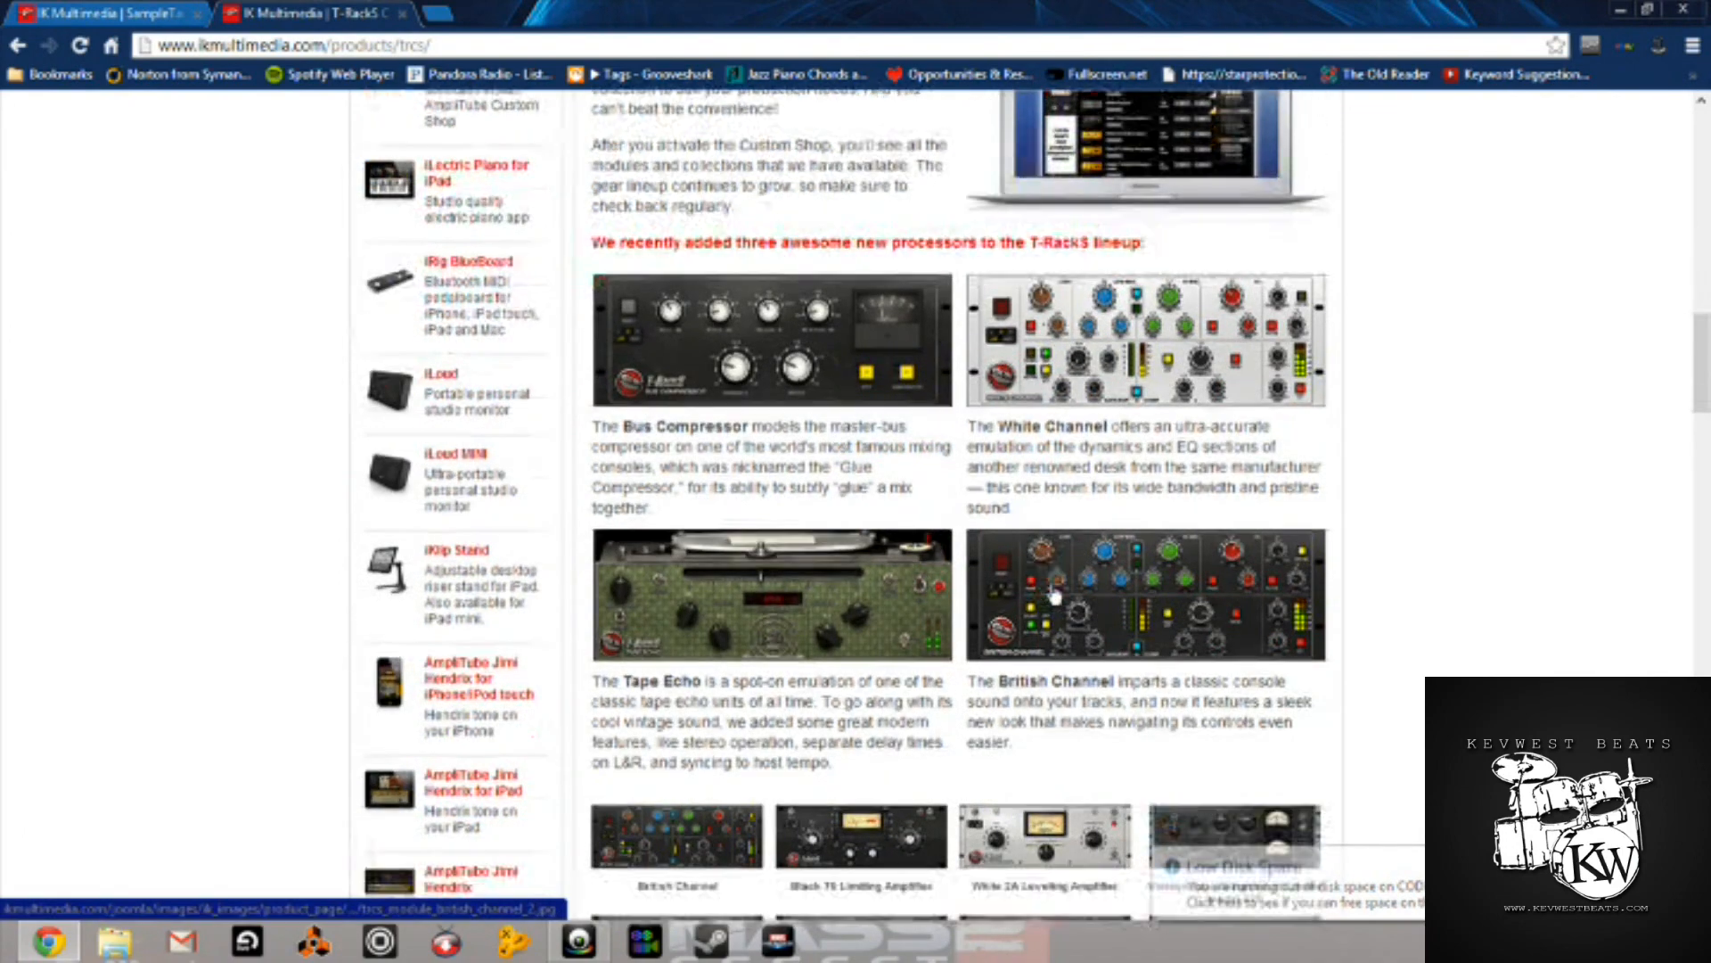
pyautogui.scroll(-3)
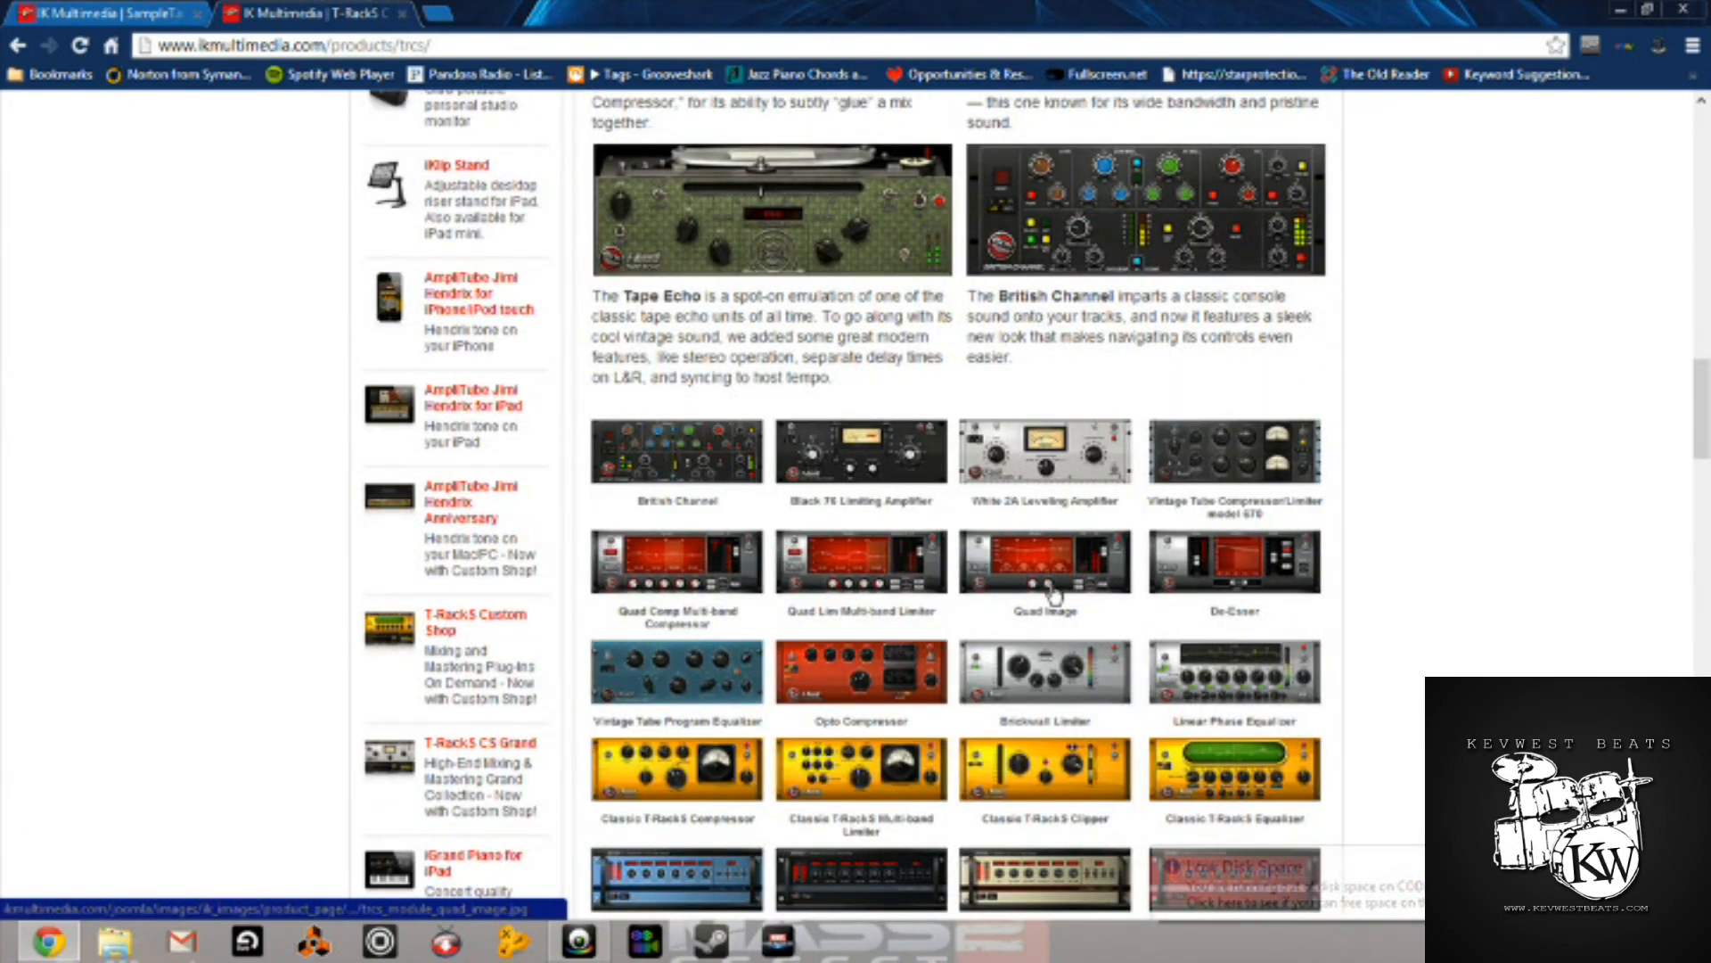